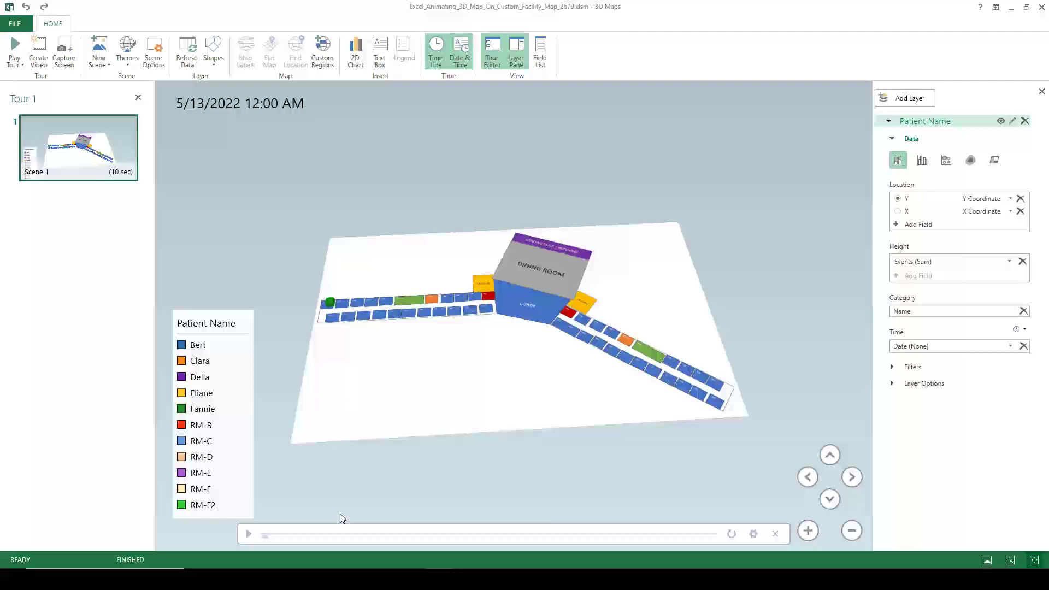
Play the infection animation from 5/13/2022 so patient columns rise over the floor plan, then pause it
{"action": "left_click", "coordinate": [248, 534]}
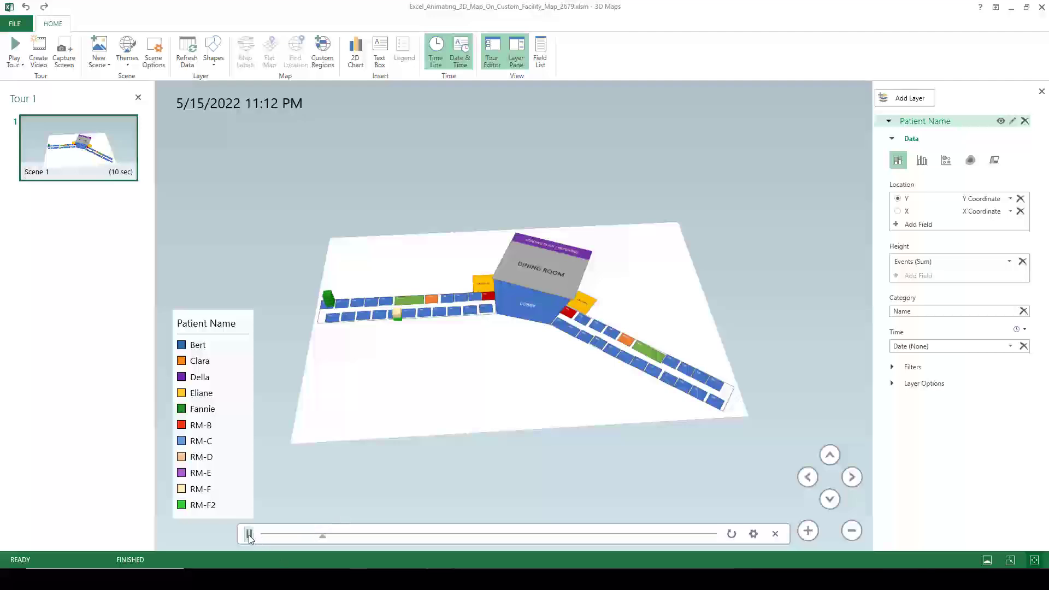
{"action": "left_click", "coordinate": [248, 534]}
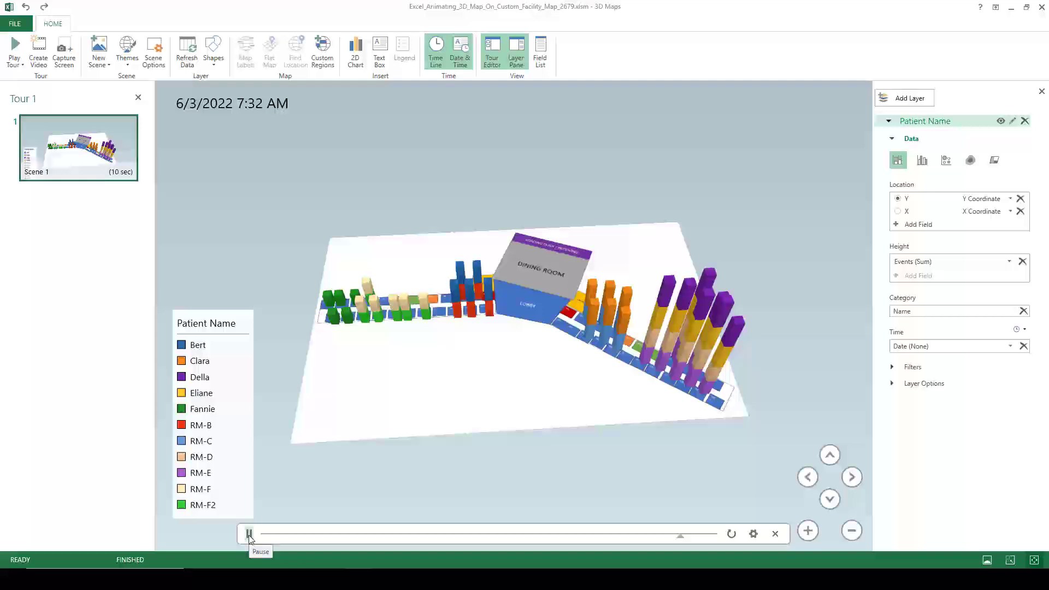
{"action": "left_click", "coordinate": [248, 535]}
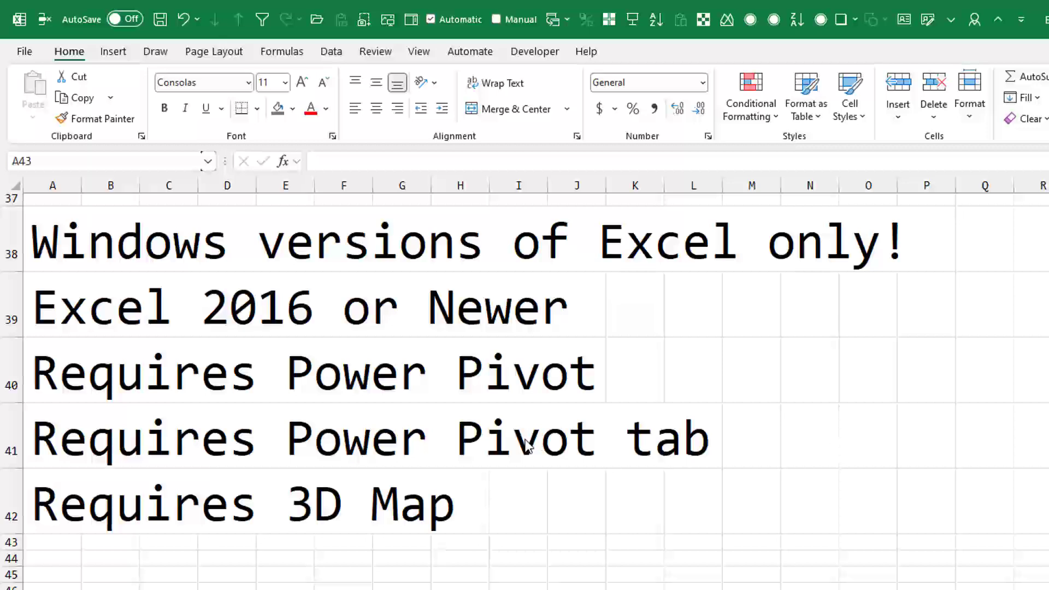
{"action": "mouse_move", "coordinate": [470, 522]}
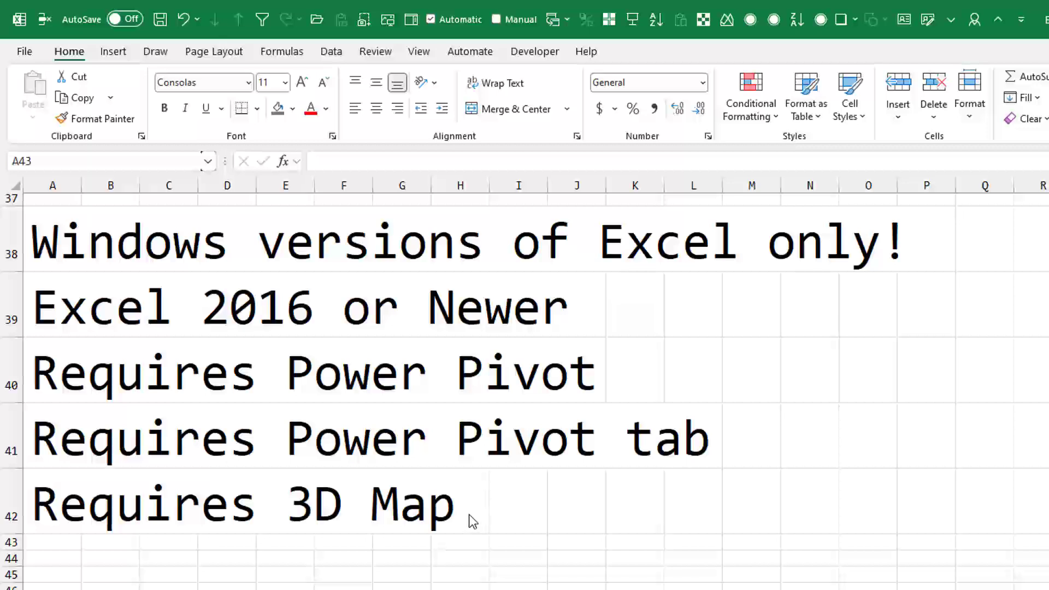
{"action": "mouse_move", "coordinate": [746, 542]}
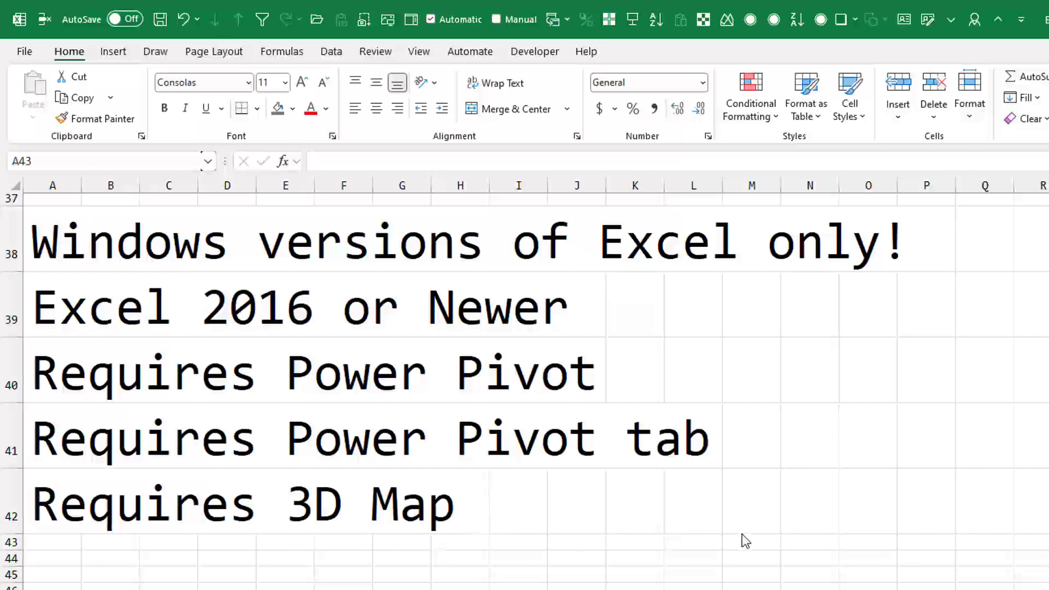
{"action": "mouse_move", "coordinate": [745, 550]}
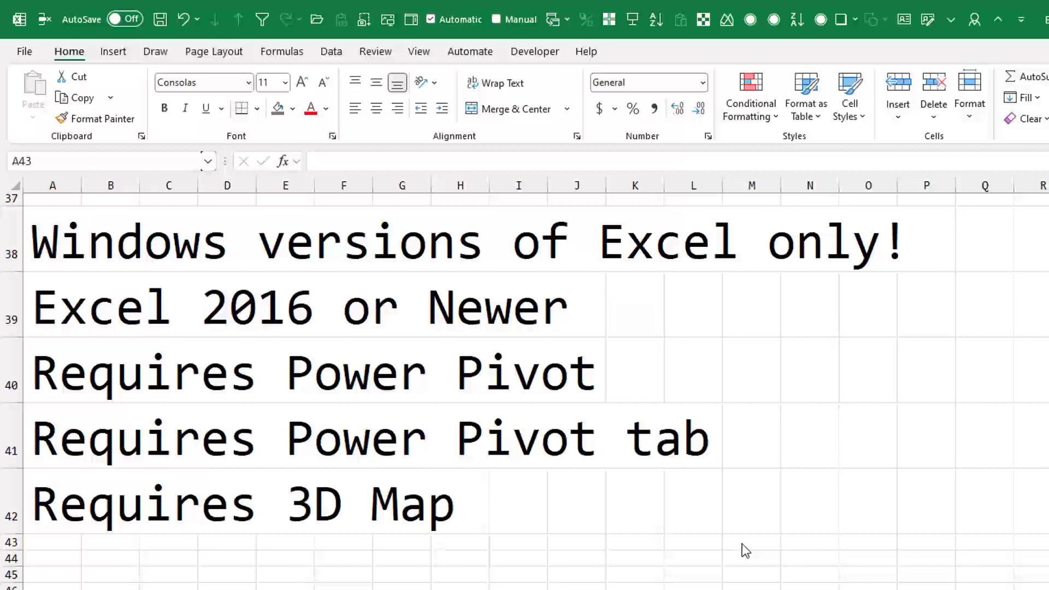
{"action": "mouse_move", "coordinate": [729, 482]}
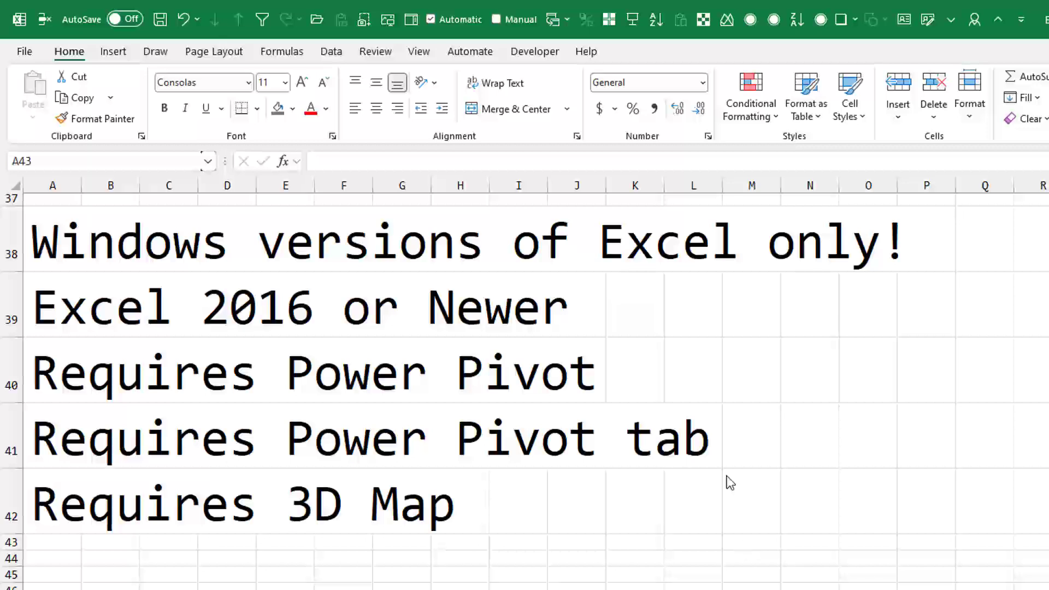
{"action": "mouse_move", "coordinate": [262, 60]}
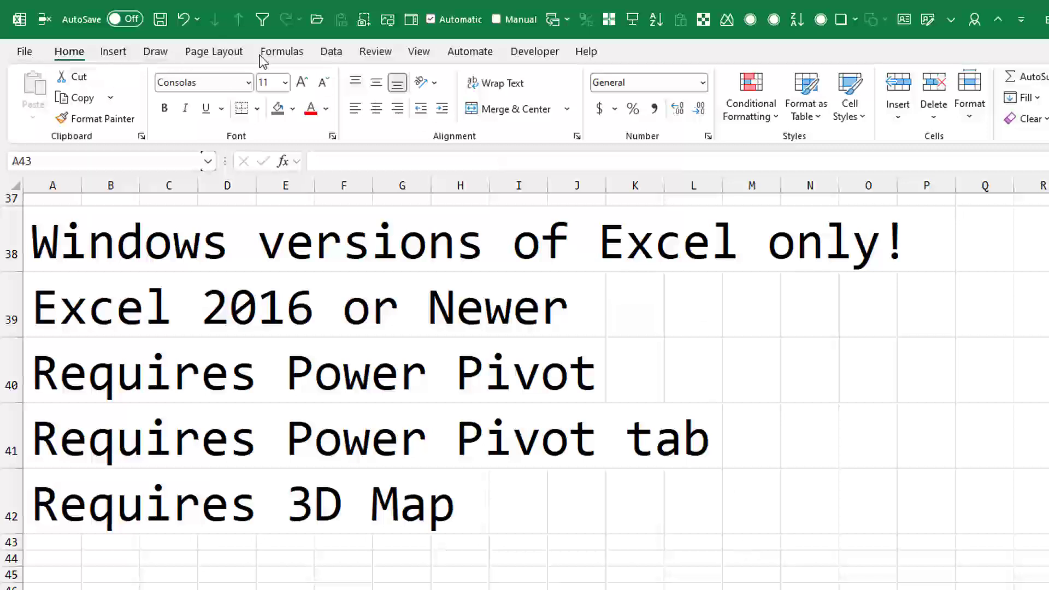
{"action": "mouse_move", "coordinate": [495, 57]}
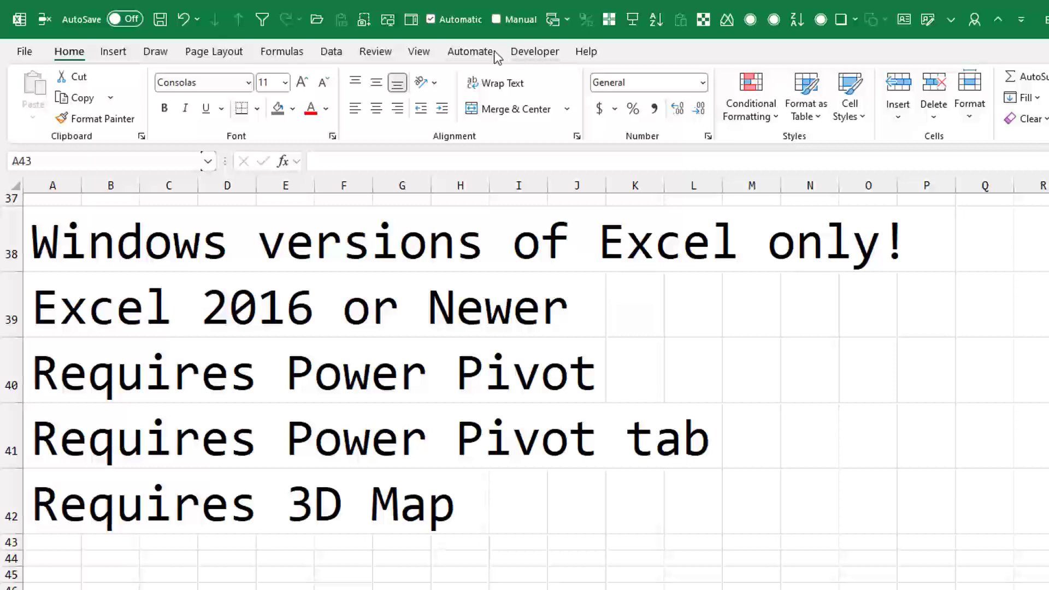
{"action": "mouse_move", "coordinate": [418, 51]}
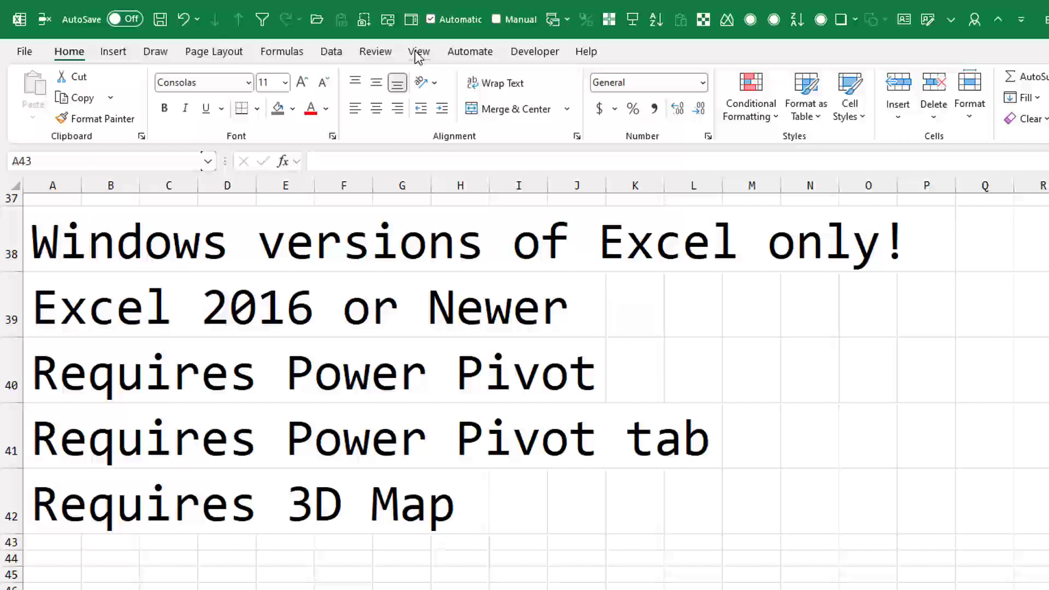
{"action": "mouse_move", "coordinate": [25, 54]}
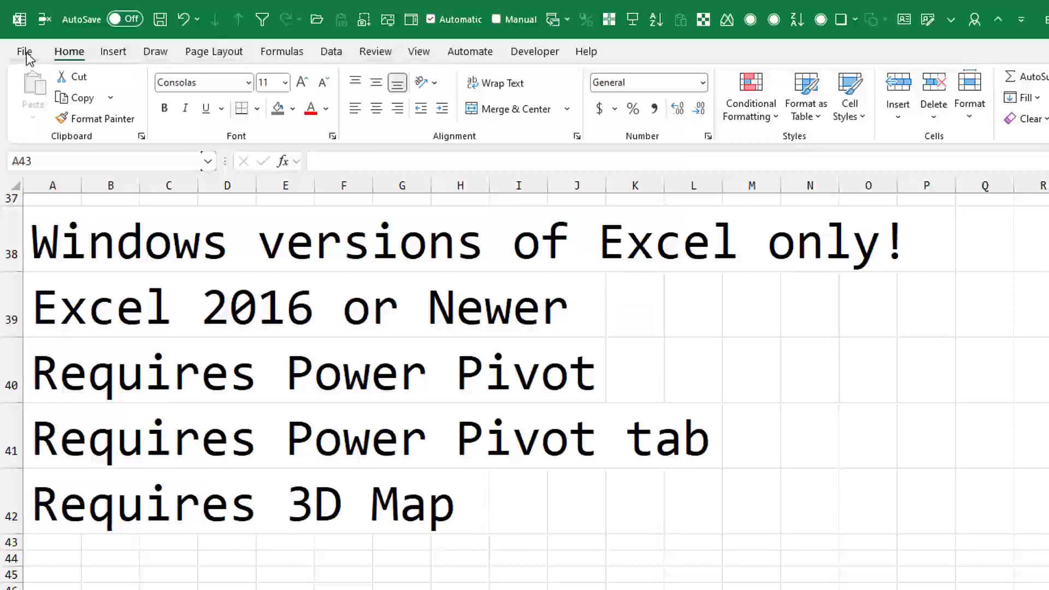
Reach the Data page of Excel Options where the Power Pivot and 3D Maps add-ins are enabled
{"action": "left_click", "coordinate": [25, 52]}
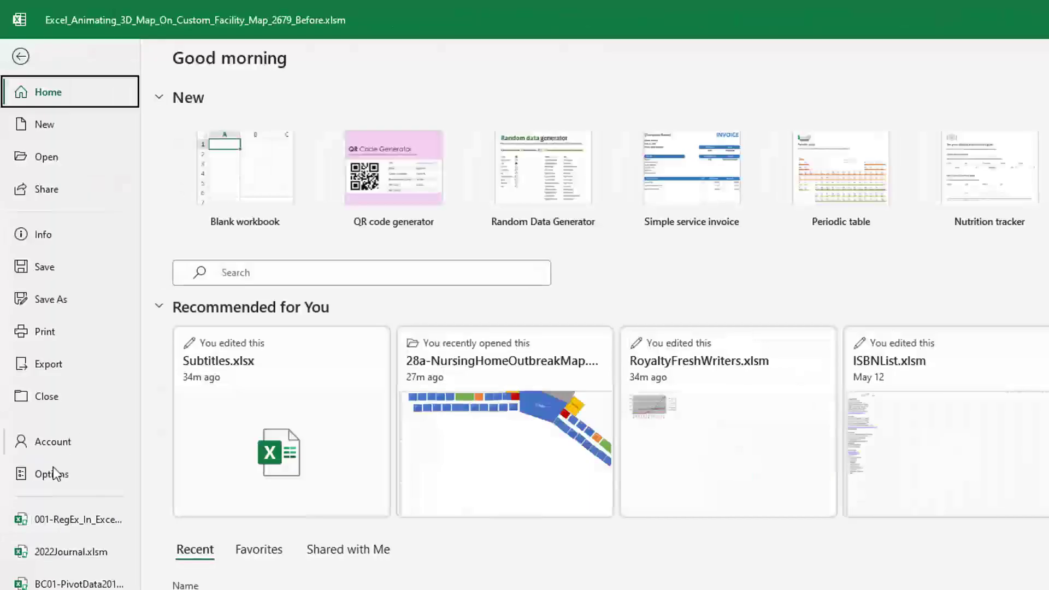
{"action": "left_click", "coordinate": [52, 473]}
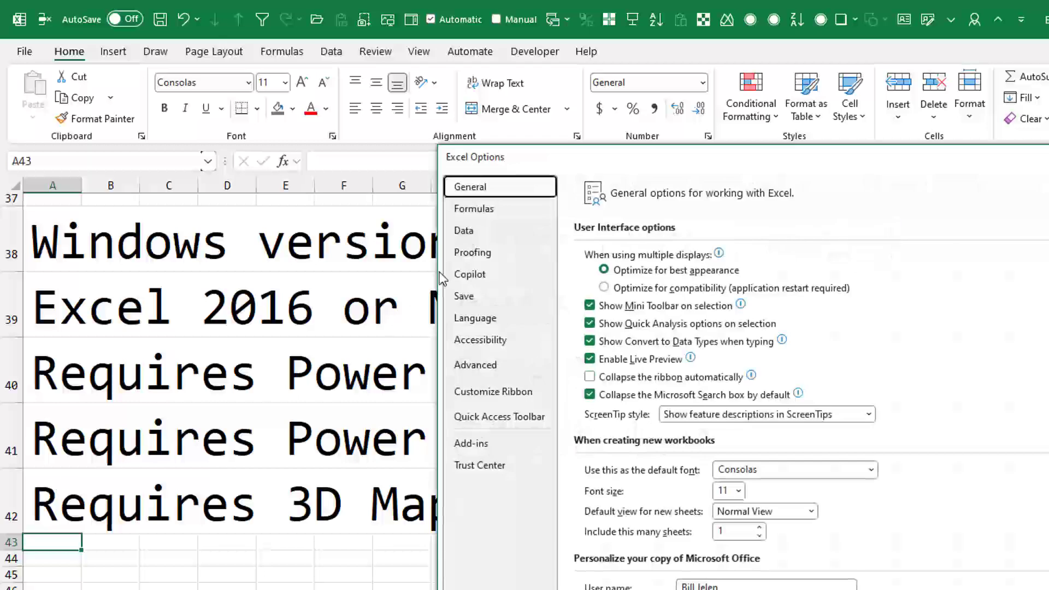
{"action": "left_click", "coordinate": [464, 230]}
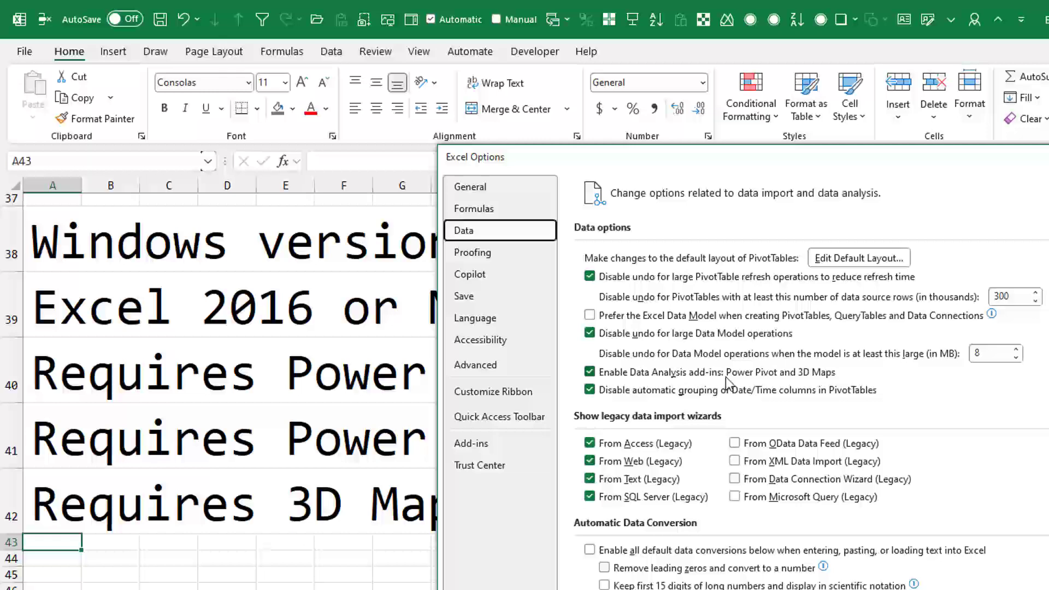
{"action": "mouse_move", "coordinate": [619, 381]}
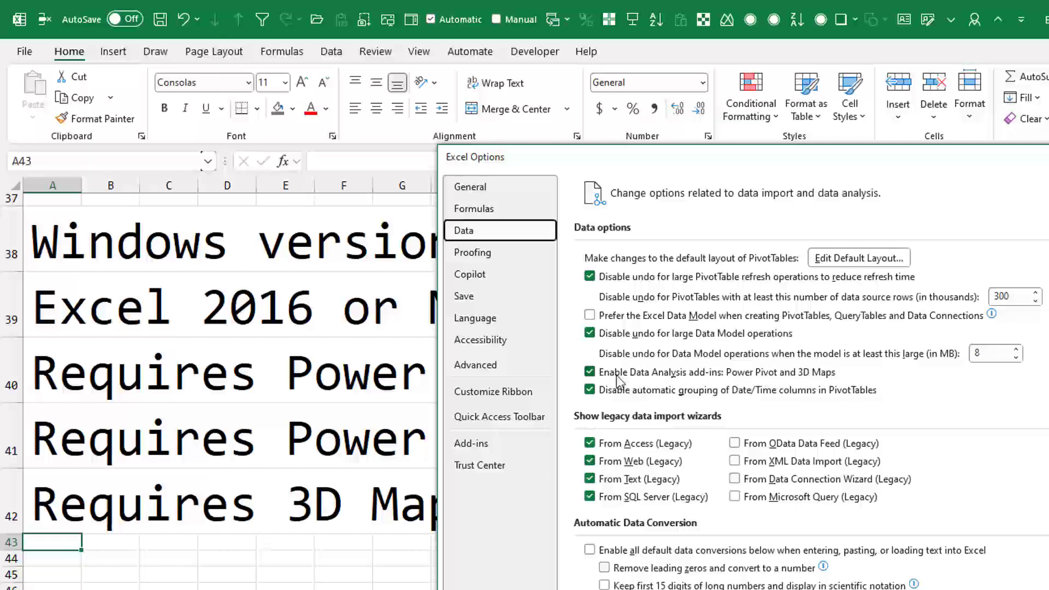
{"action": "mouse_move", "coordinate": [618, 381]}
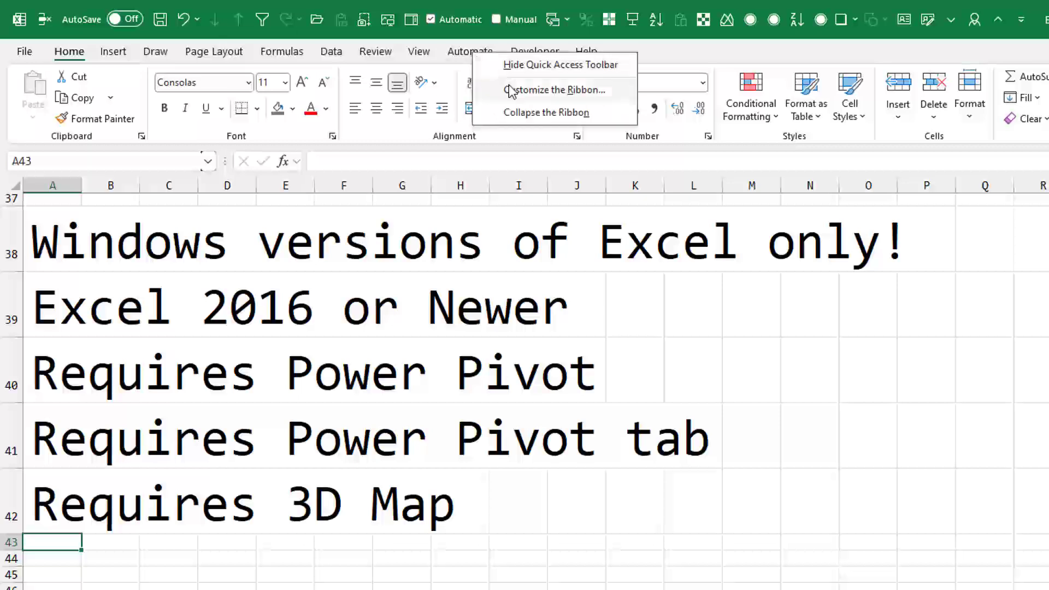
In Customize the Ribbon, tick Power Pivot in the Main Tabs list so its tab appears
{"action": "left_click", "coordinate": [551, 89]}
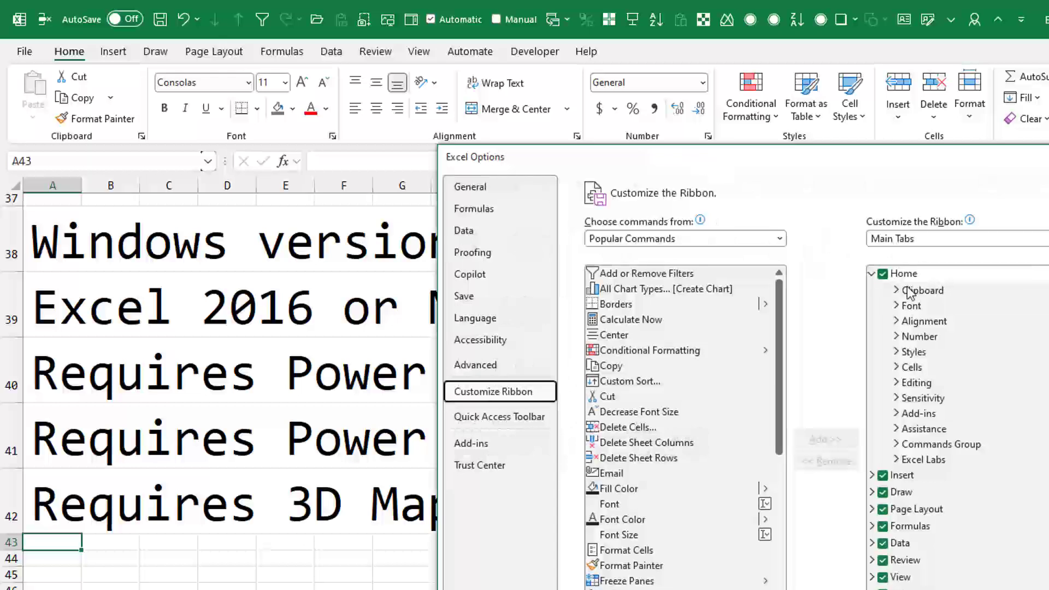
{"action": "scroll", "scroll_direction": "down", "scroll_amount": 3}
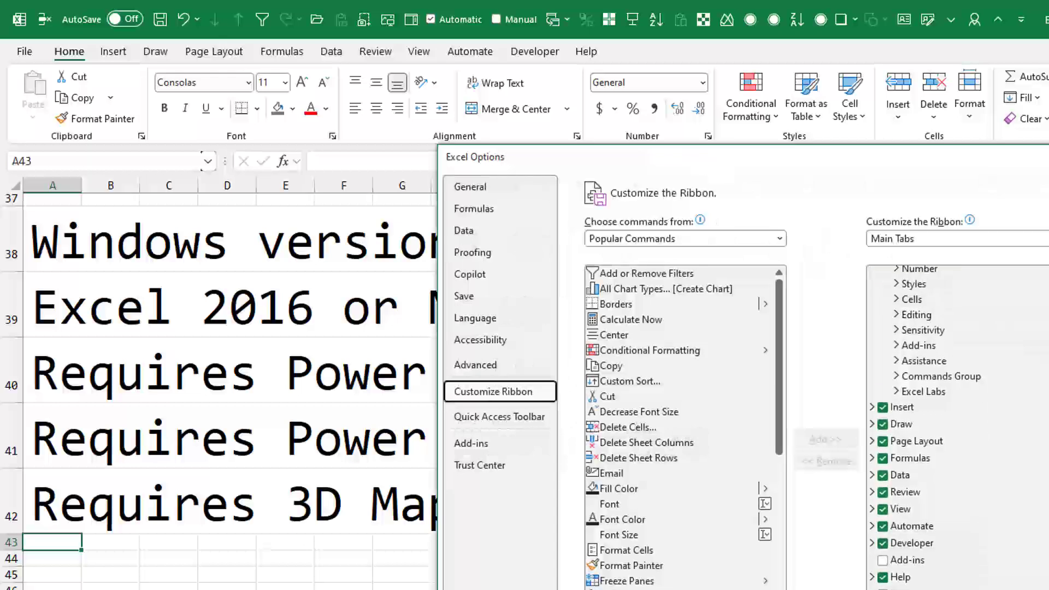
{"action": "scroll", "scroll_direction": "down", "scroll_amount": 3}
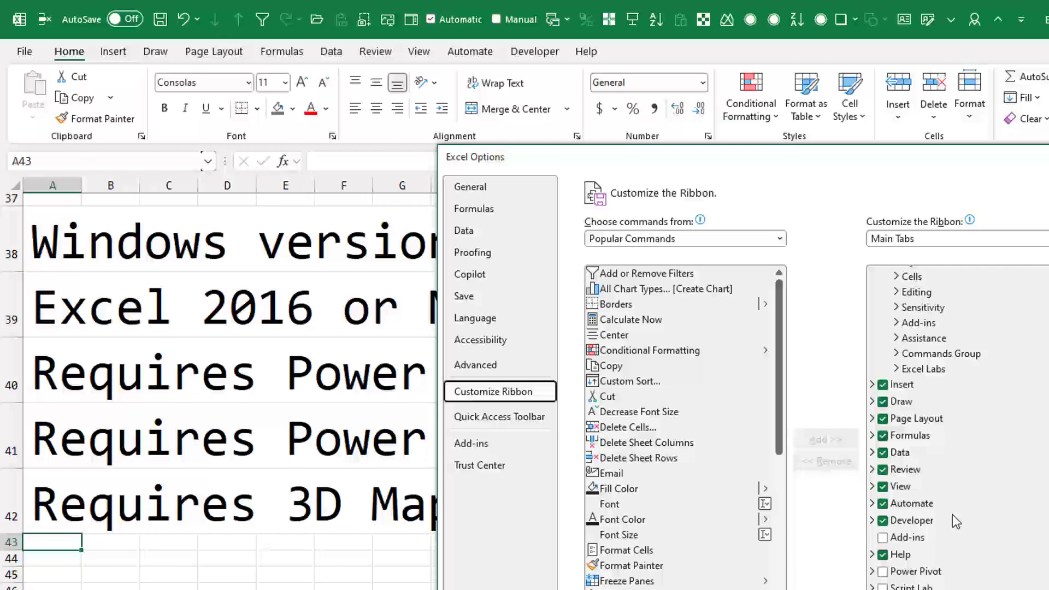
{"action": "left_click", "coordinate": [883, 571]}
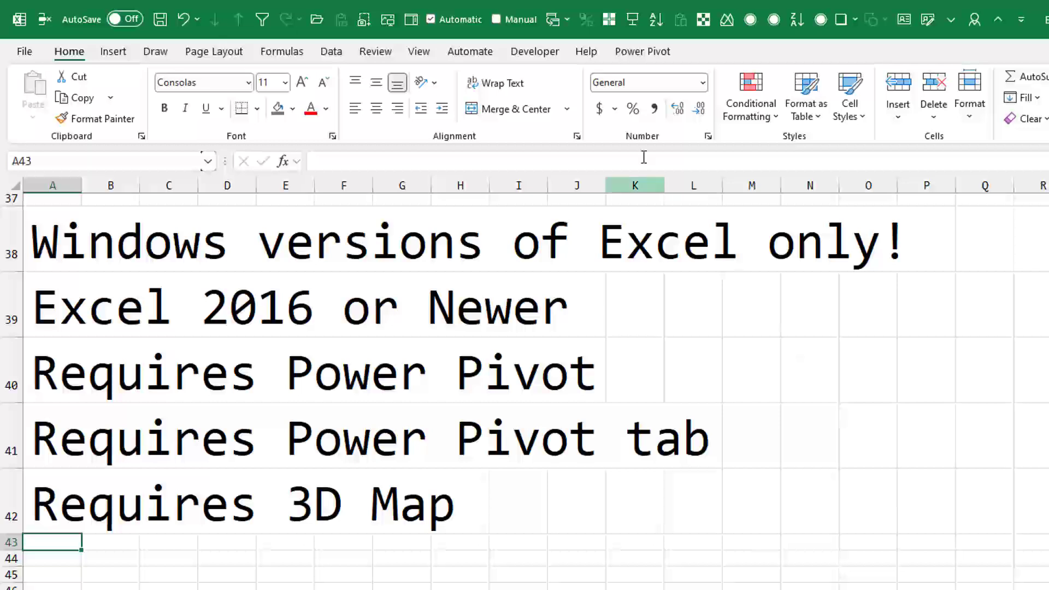
Review the Power Pivot tab's data model commands, then show the Insert tab's chart and map commands
{"action": "left_click", "coordinate": [642, 52]}
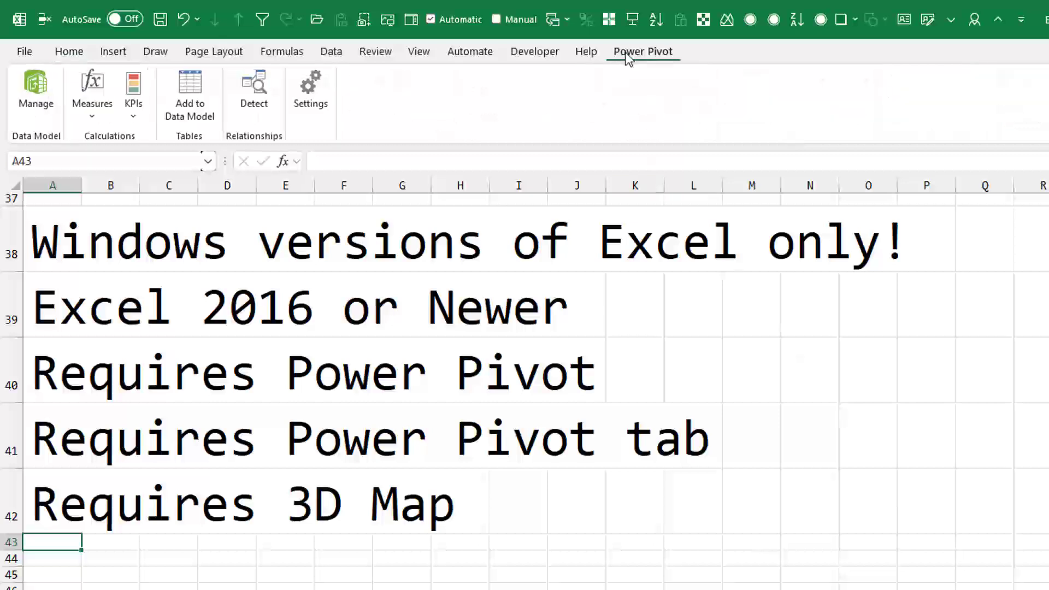
{"action": "mouse_move", "coordinate": [209, 99]}
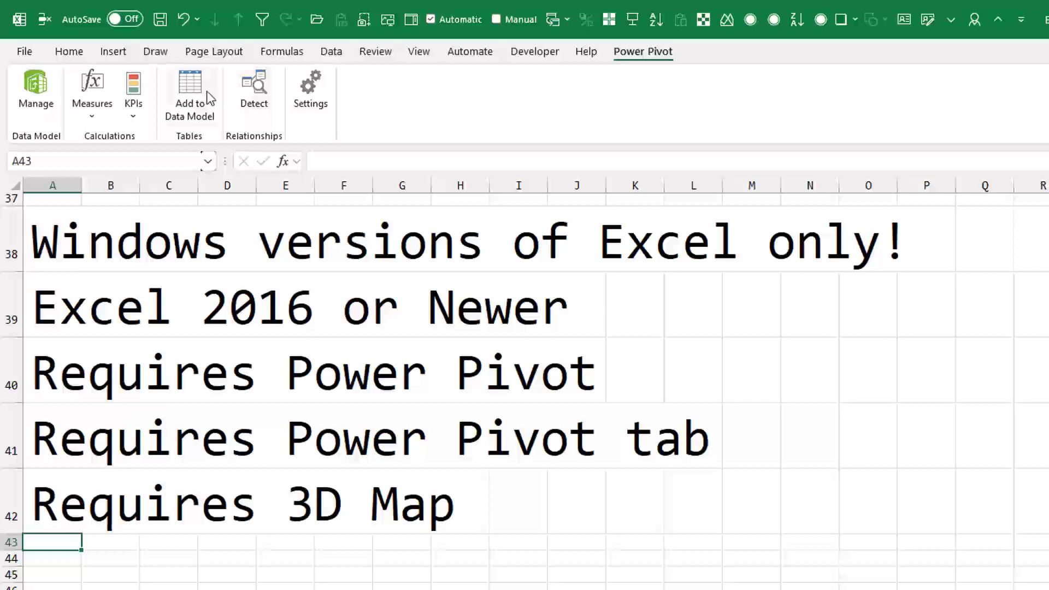
{"action": "left_click", "coordinate": [112, 51]}
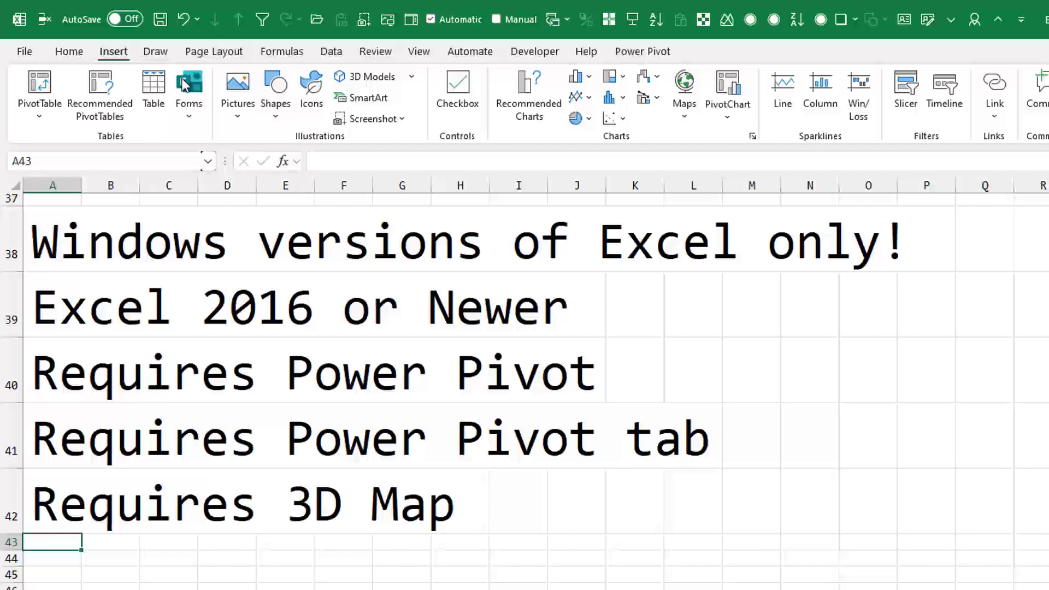
{"action": "mouse_move", "coordinate": [776, 130]}
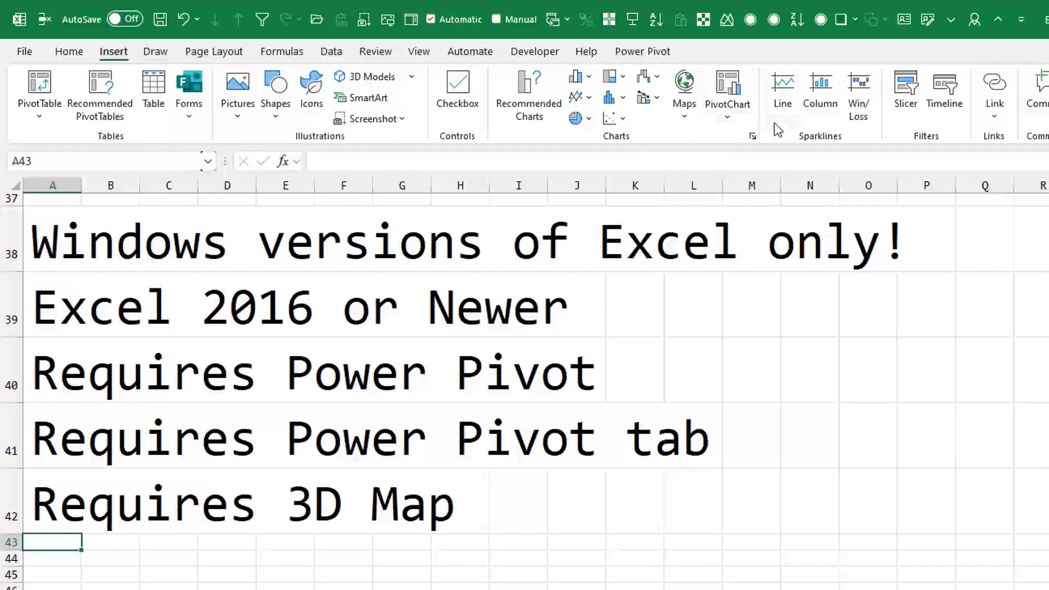
{"action": "mouse_move", "coordinate": [729, 90]}
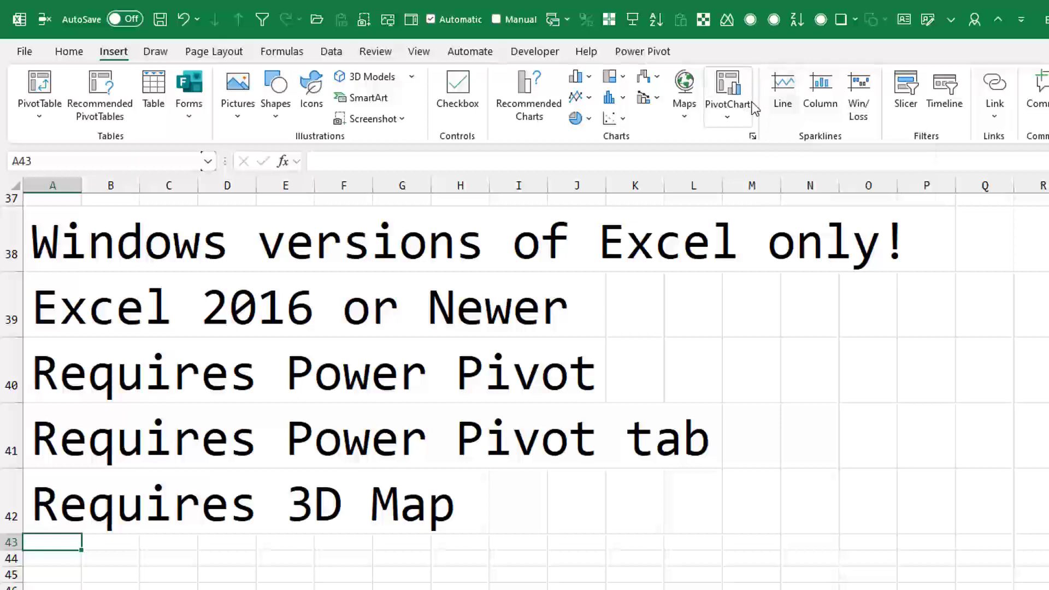
{"action": "mouse_move", "coordinate": [807, 127]}
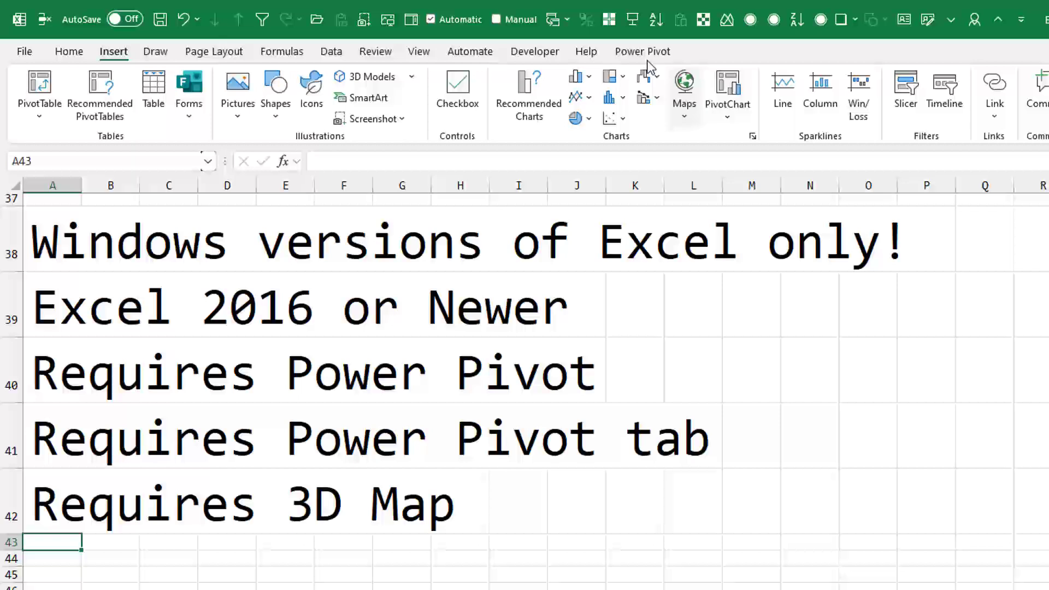
On the Data tab, show the Data Model dropdown listing the 3D Map command
{"action": "left_click", "coordinate": [331, 52]}
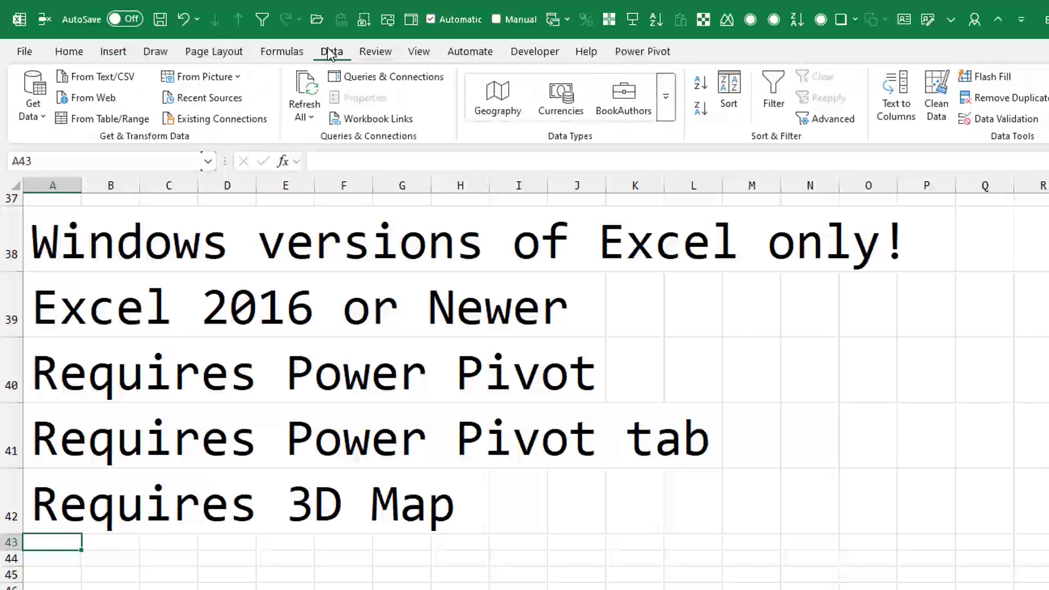
{"action": "mouse_move", "coordinate": [933, 94]}
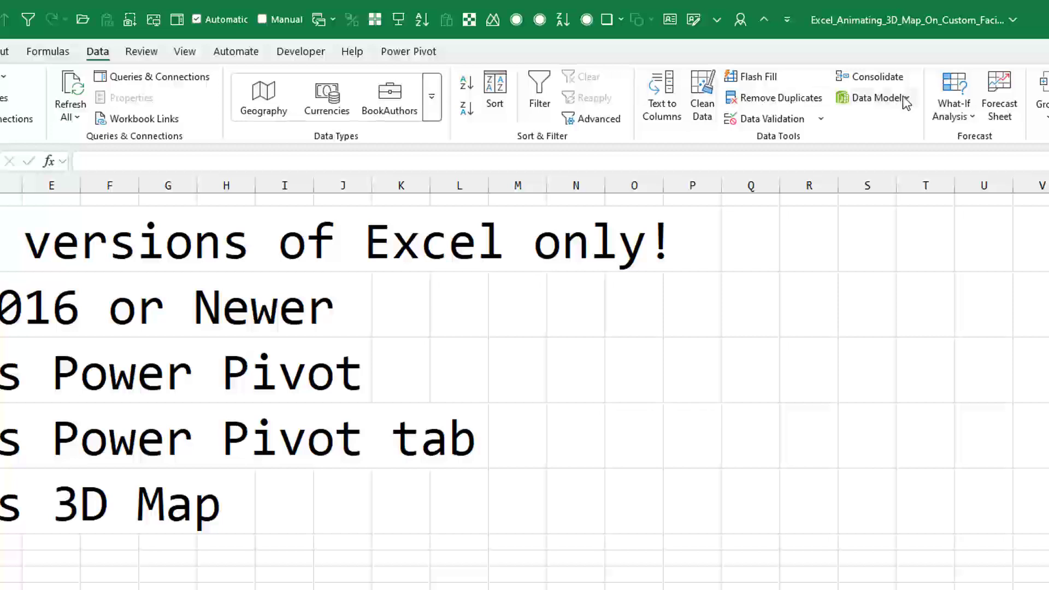
{"action": "left_click", "coordinate": [873, 98]}
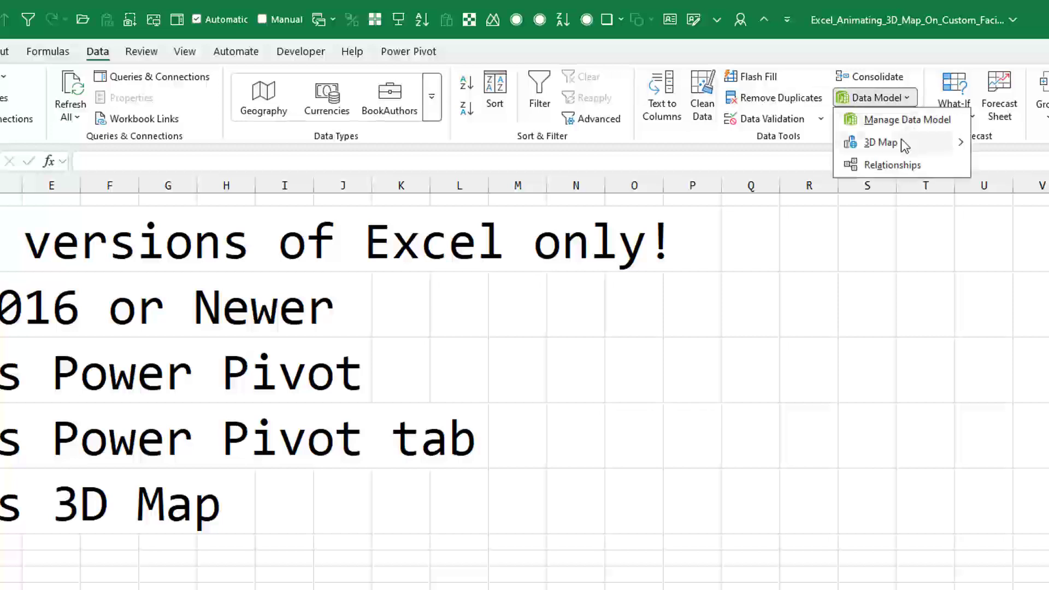
{"action": "mouse_move", "coordinate": [881, 142]}
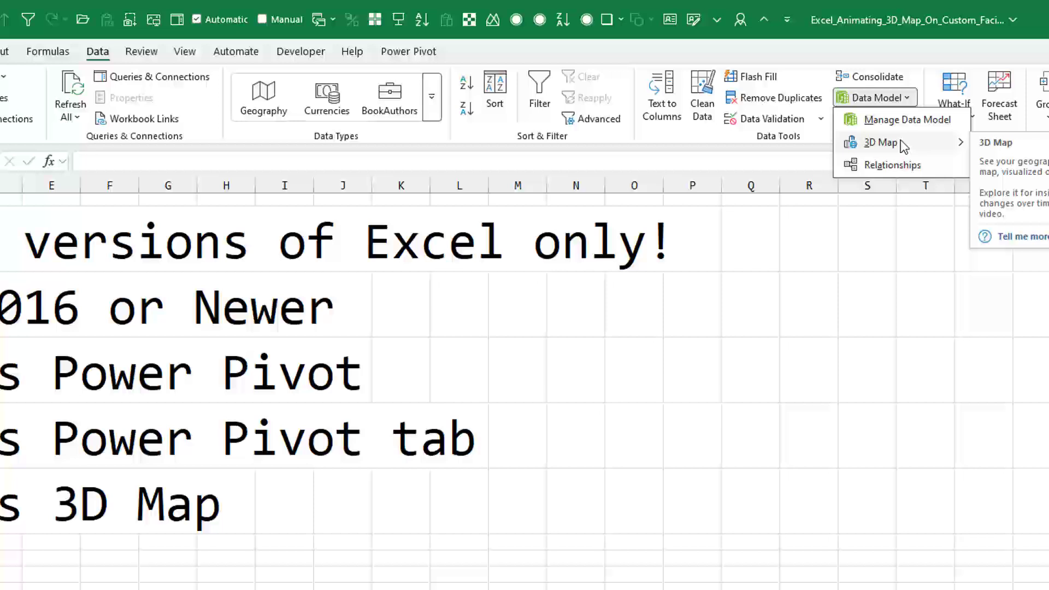
{"action": "mouse_move", "coordinate": [904, 145]}
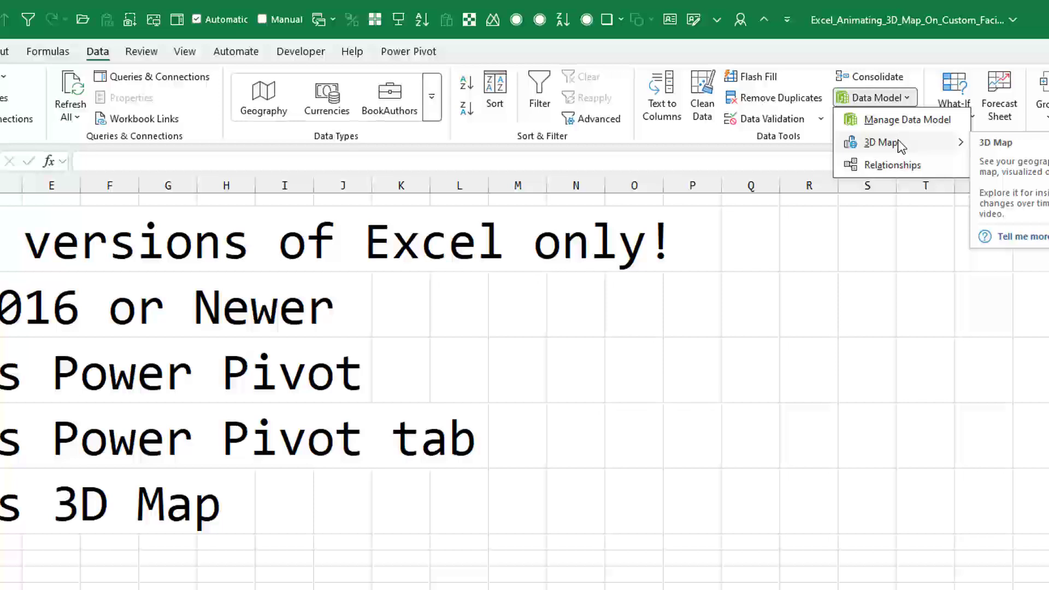
{"action": "left_click", "coordinate": [830, 55]}
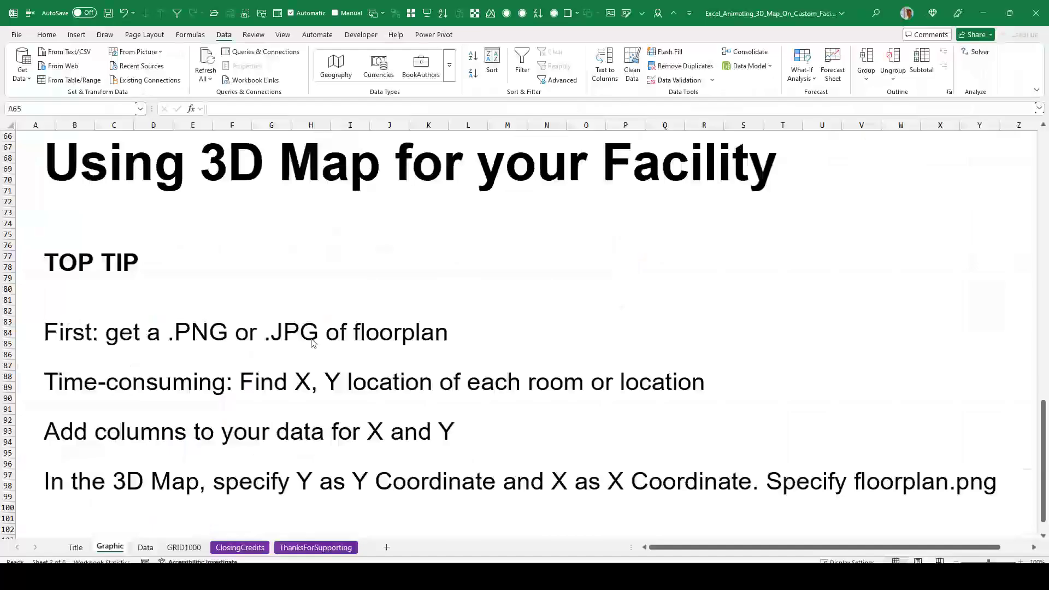
{"action": "mouse_move", "coordinate": [297, 344]}
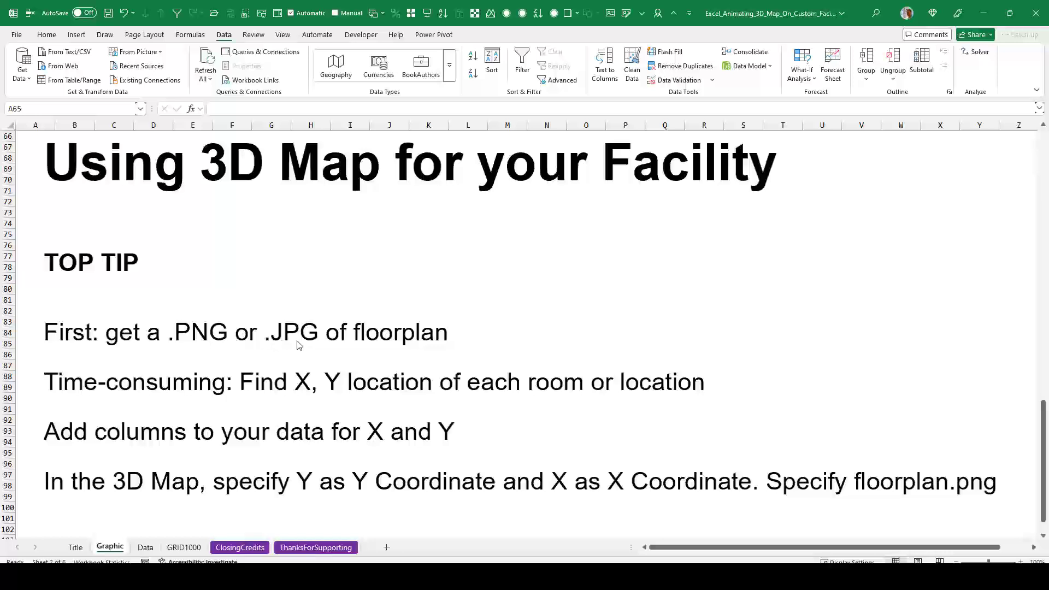
{"action": "scroll", "scroll_direction": "up", "scroll_amount": 3}
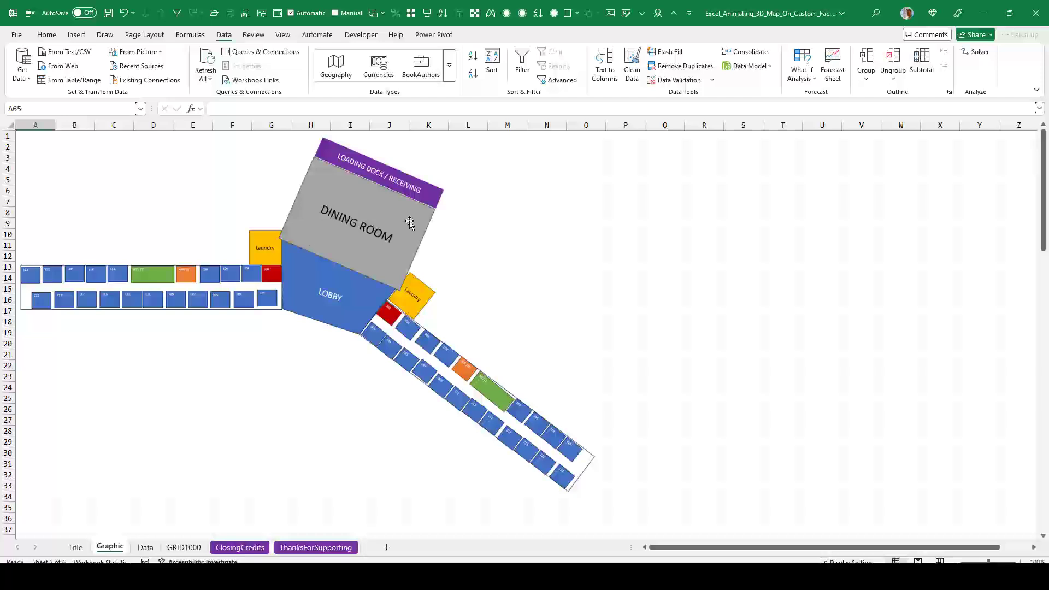
{"action": "mouse_move", "coordinate": [483, 393]}
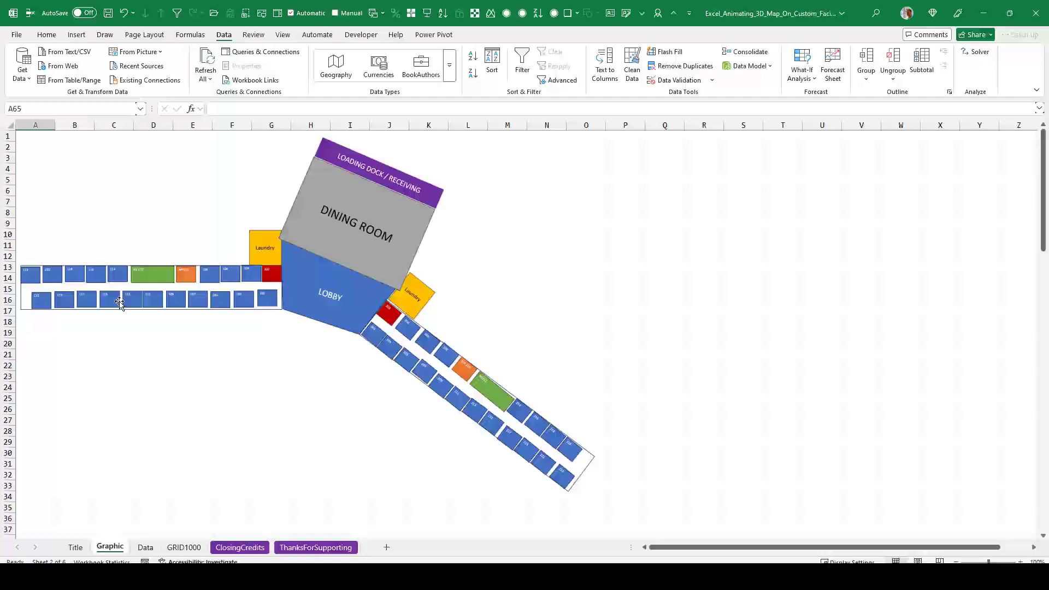
{"action": "mouse_move", "coordinate": [318, 294]}
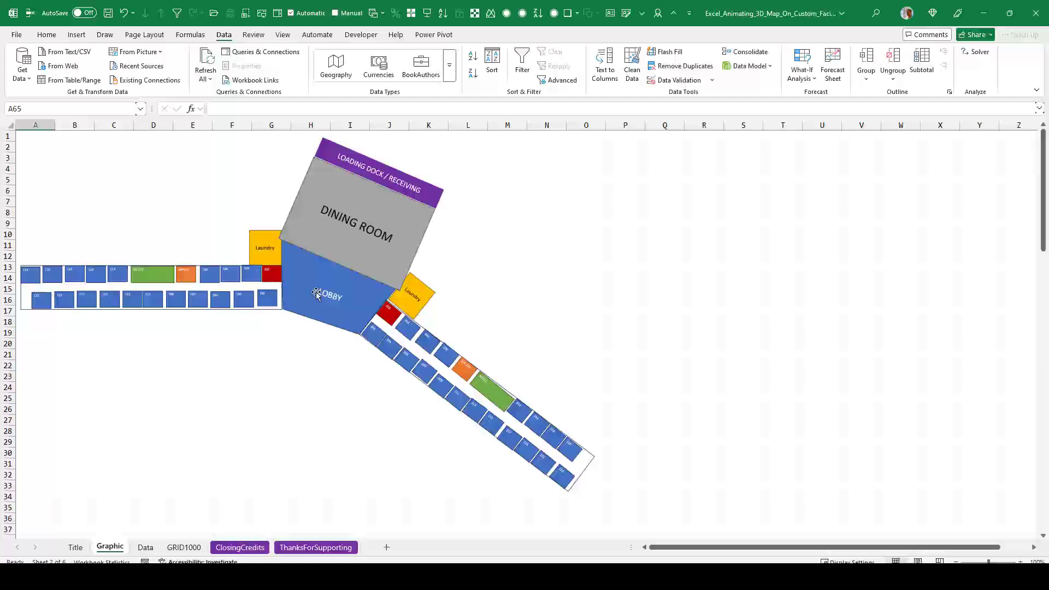
{"action": "mouse_move", "coordinate": [394, 317]}
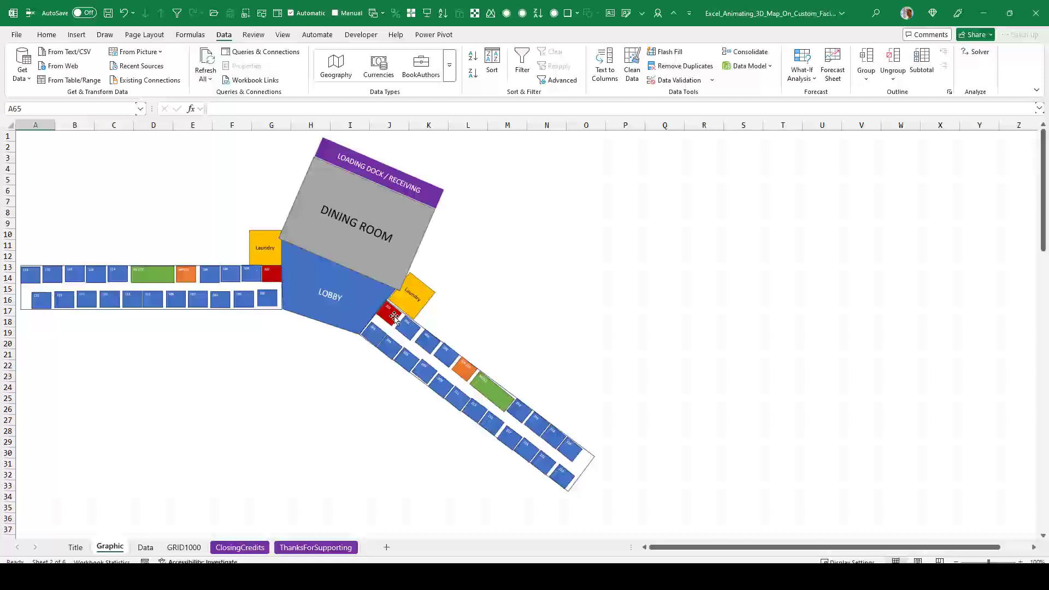
{"action": "scroll", "scroll_direction": "down", "scroll_amount": 3}
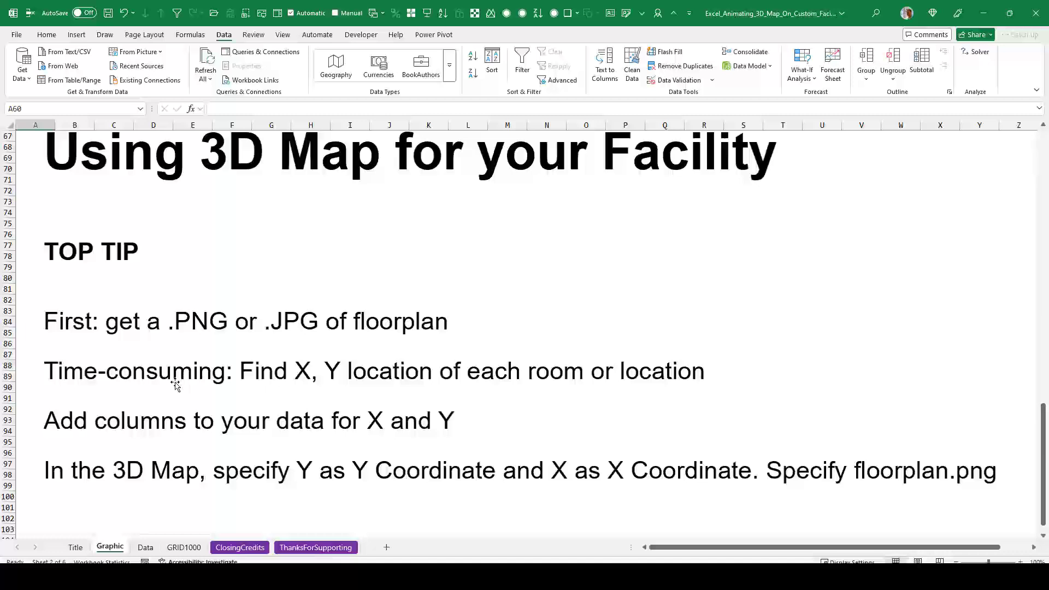
{"action": "mouse_move", "coordinate": [248, 390]}
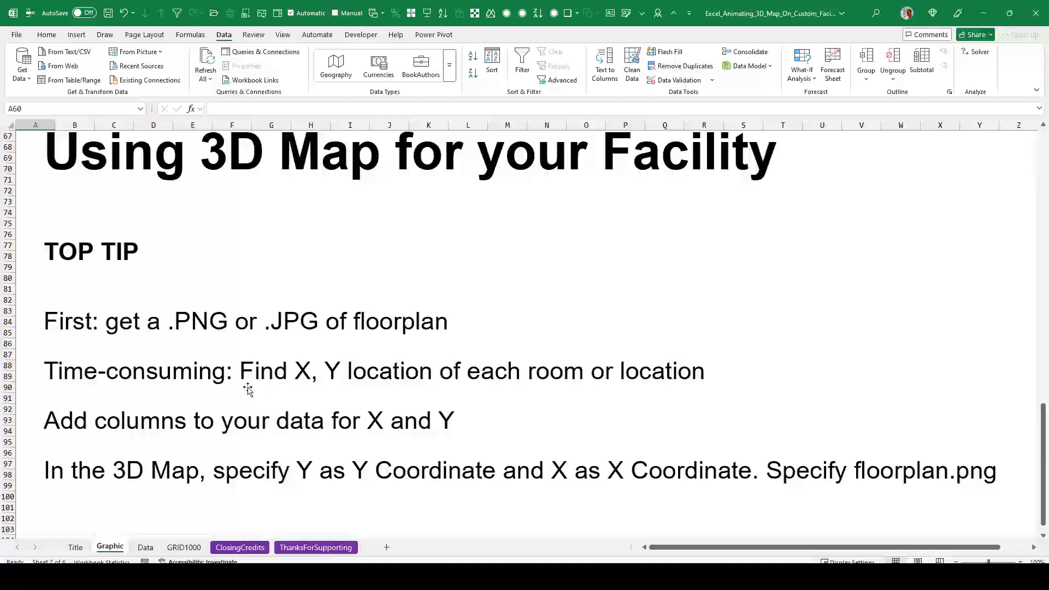
{"action": "mouse_move", "coordinate": [521, 389]}
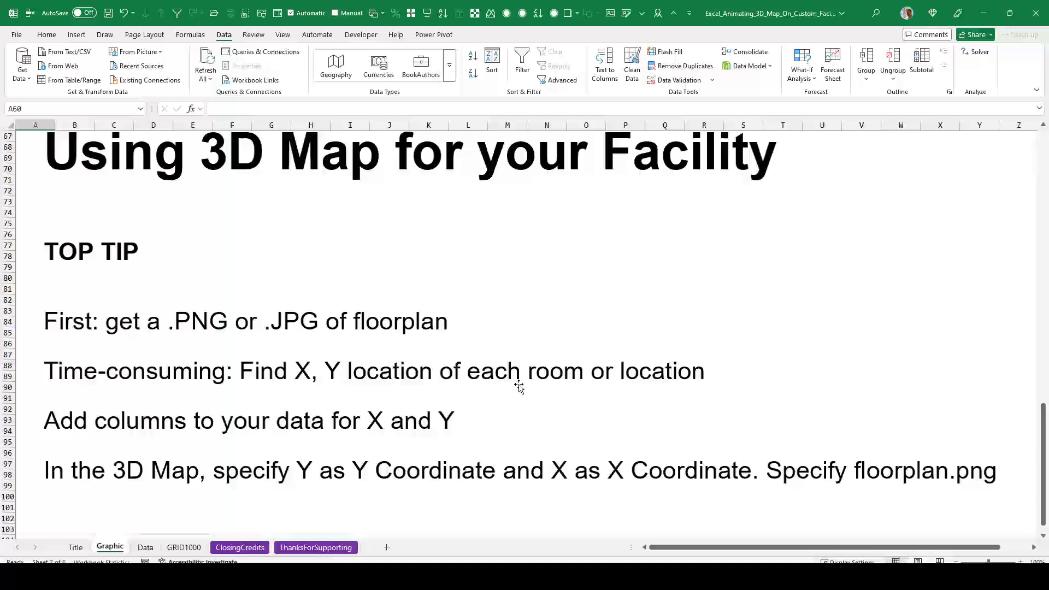
{"action": "mouse_move", "coordinate": [324, 380]}
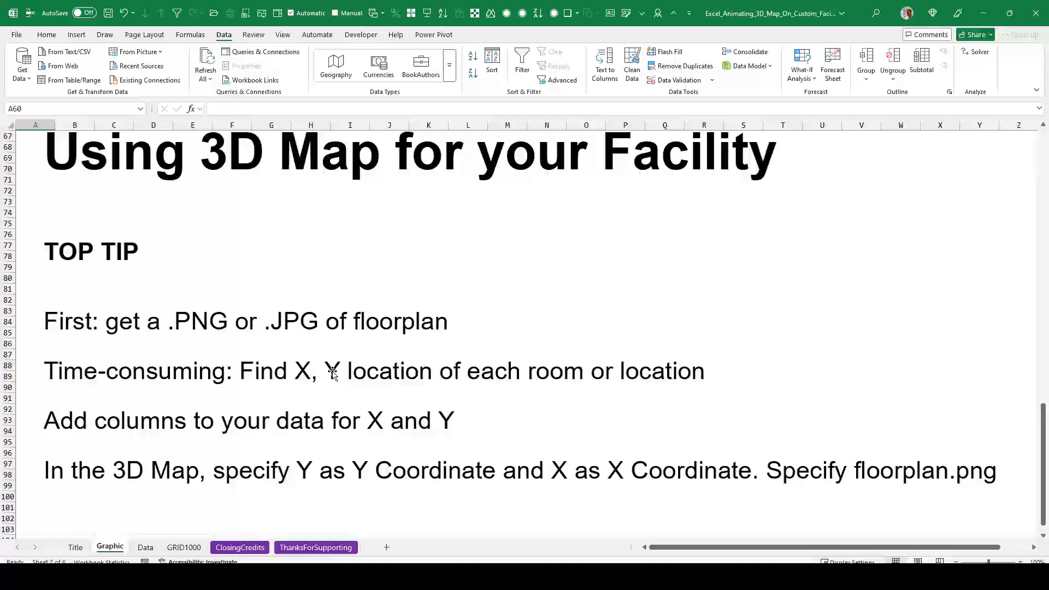
{"action": "mouse_move", "coordinate": [337, 426]}
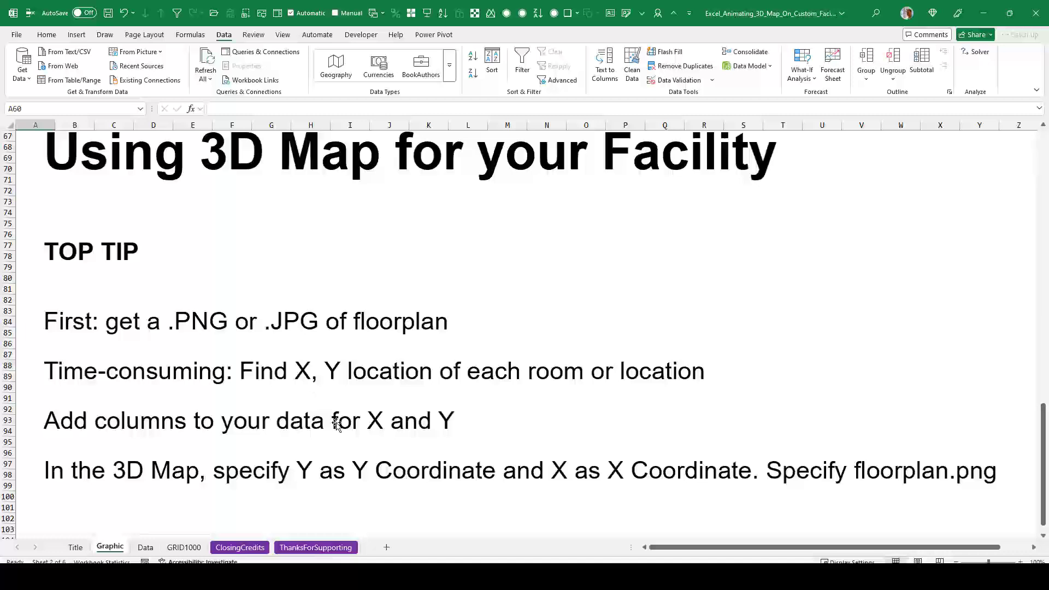
{"action": "mouse_move", "coordinate": [161, 486]}
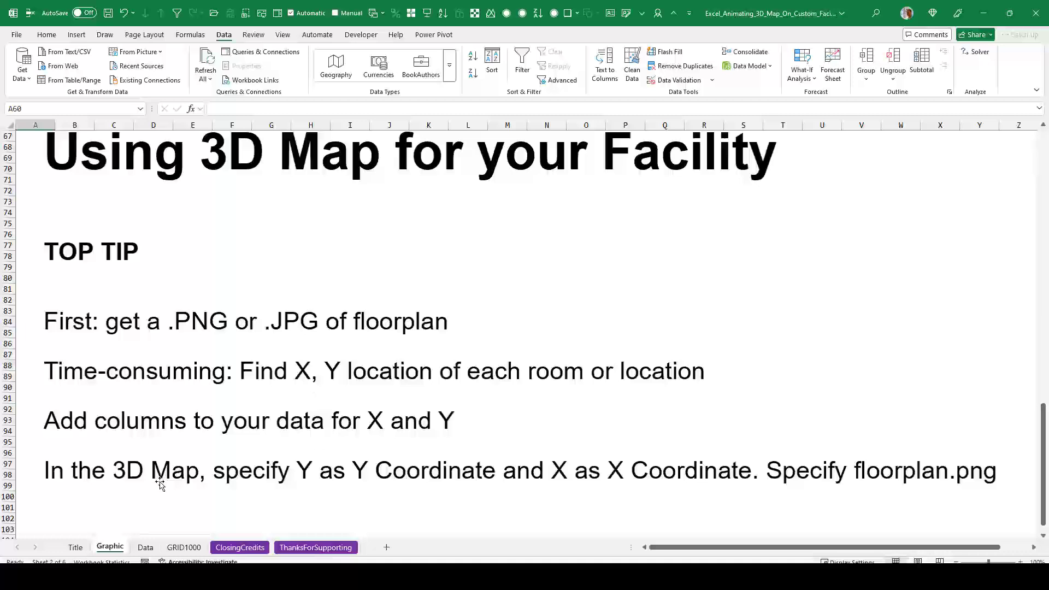
{"action": "mouse_move", "coordinate": [347, 497]}
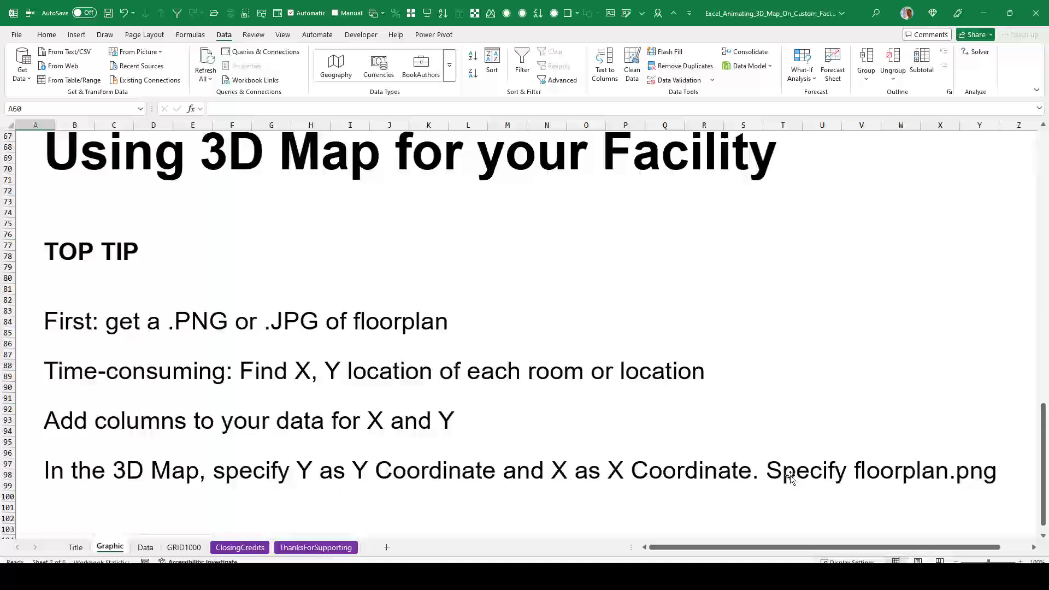
{"action": "mouse_move", "coordinate": [360, 479]}
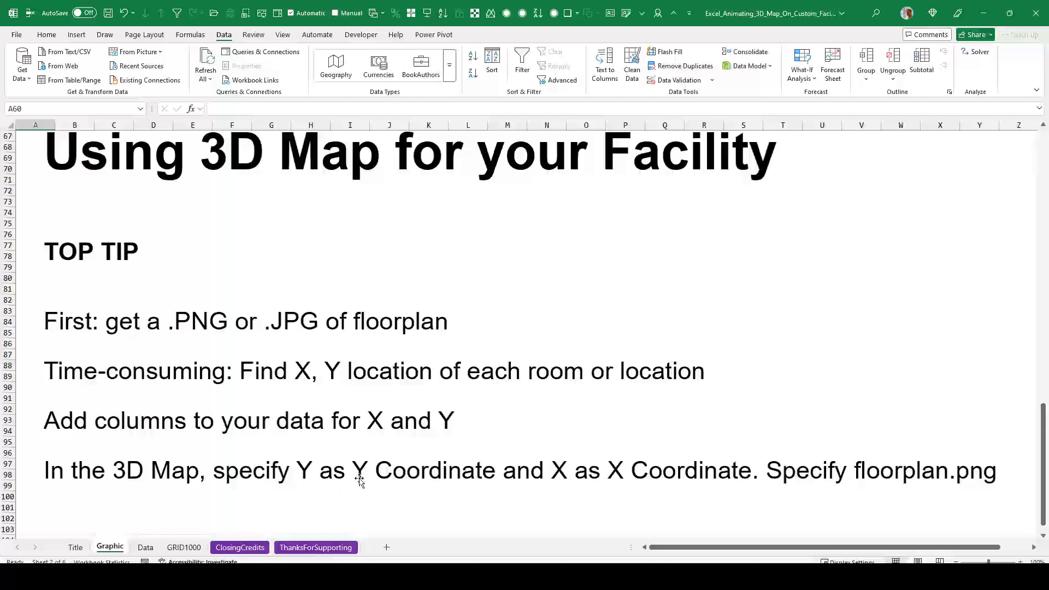
{"action": "left_click", "coordinate": [146, 548]}
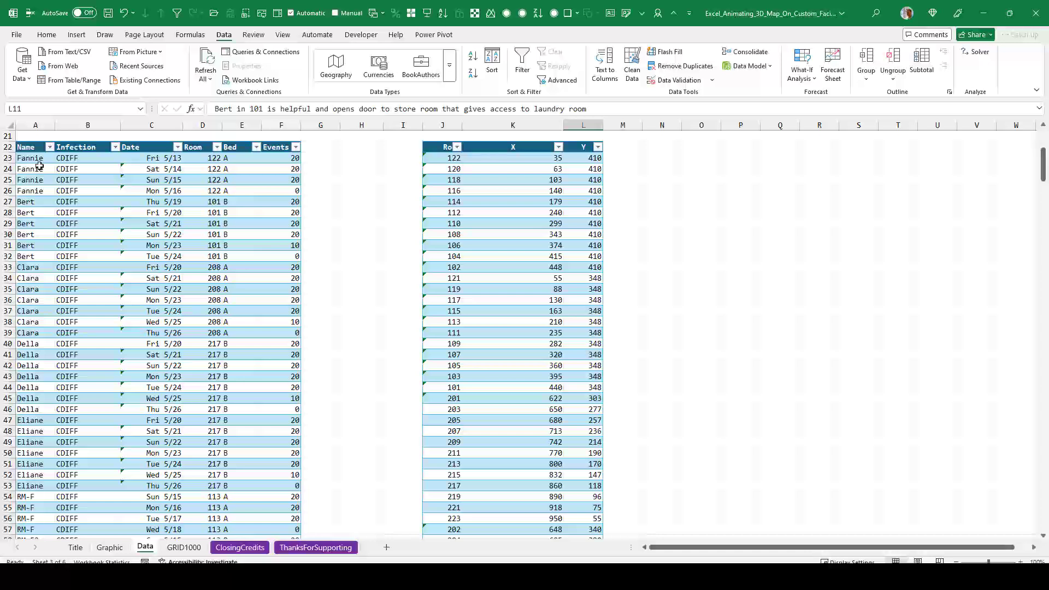
{"action": "mouse_move", "coordinate": [238, 168]}
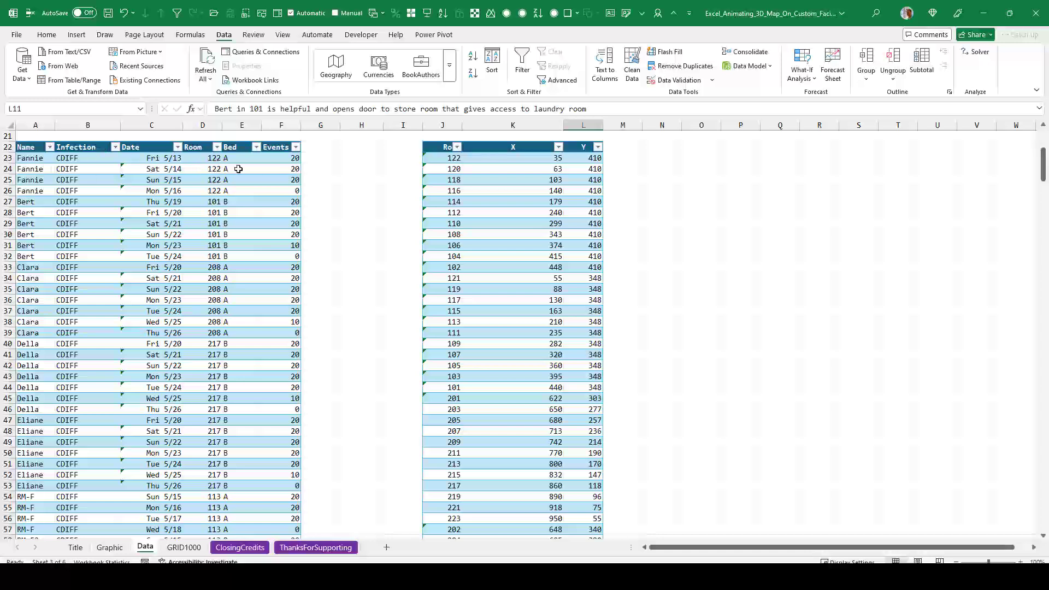
{"action": "mouse_move", "coordinate": [280, 399]}
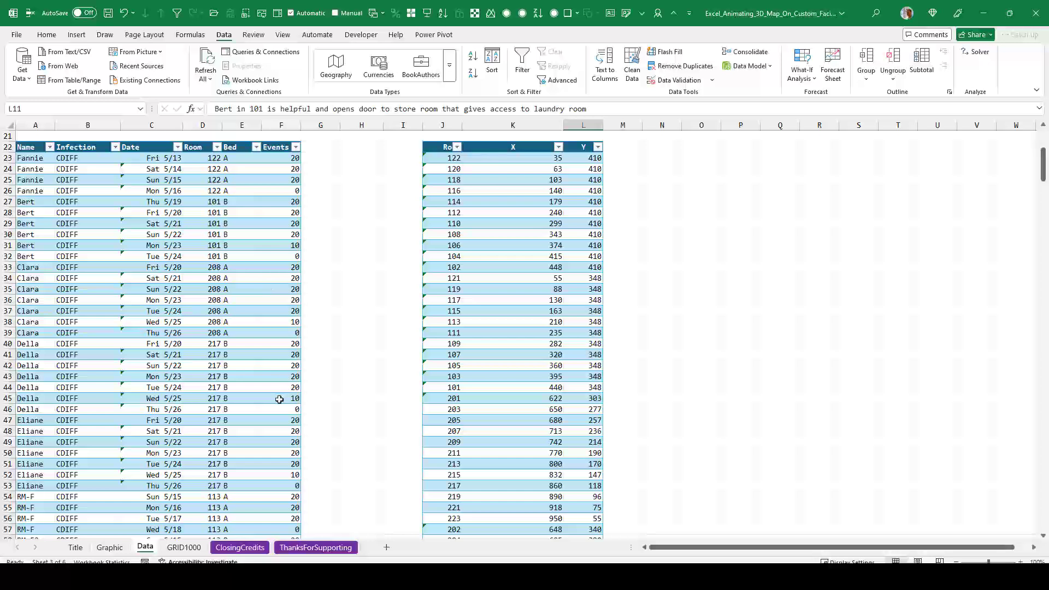
{"action": "mouse_move", "coordinate": [41, 169]}
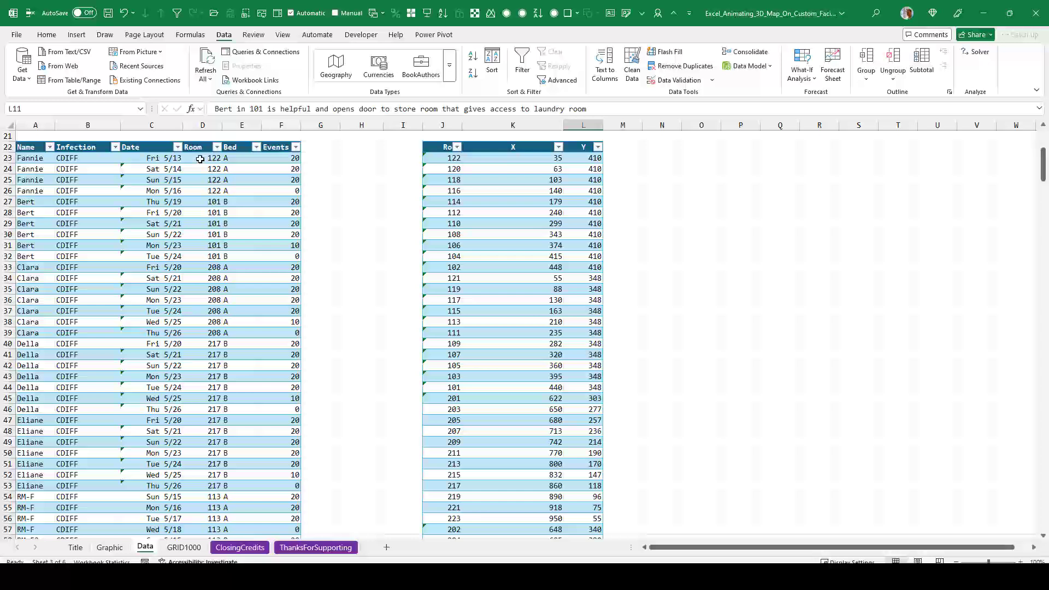
{"action": "mouse_move", "coordinate": [214, 190]}
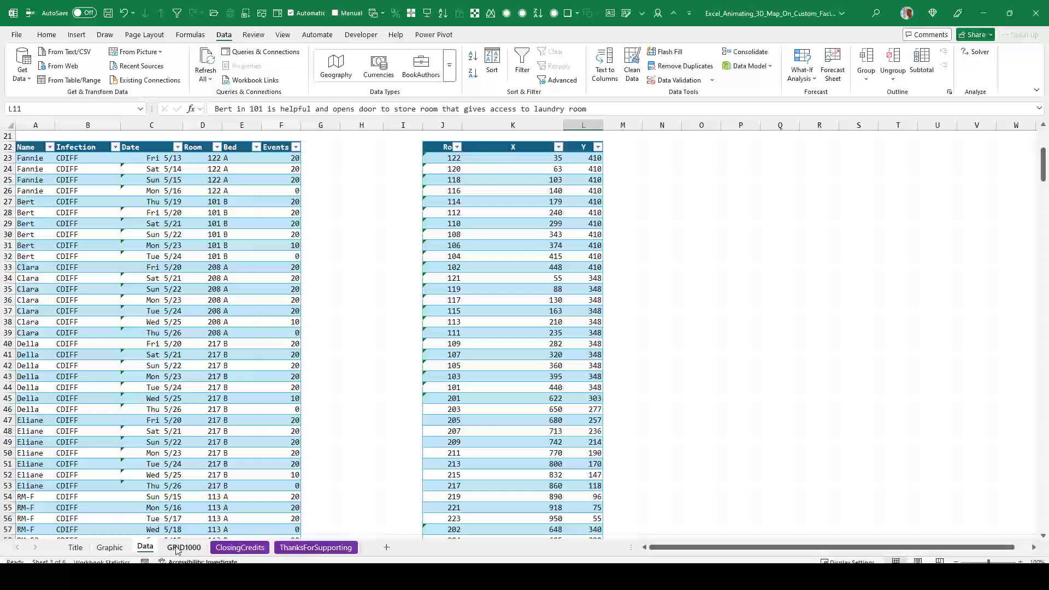
Switch to the GRID1000 sheet with the X/Y coordinate grid beside the room coordinates table
{"action": "left_click", "coordinate": [184, 547]}
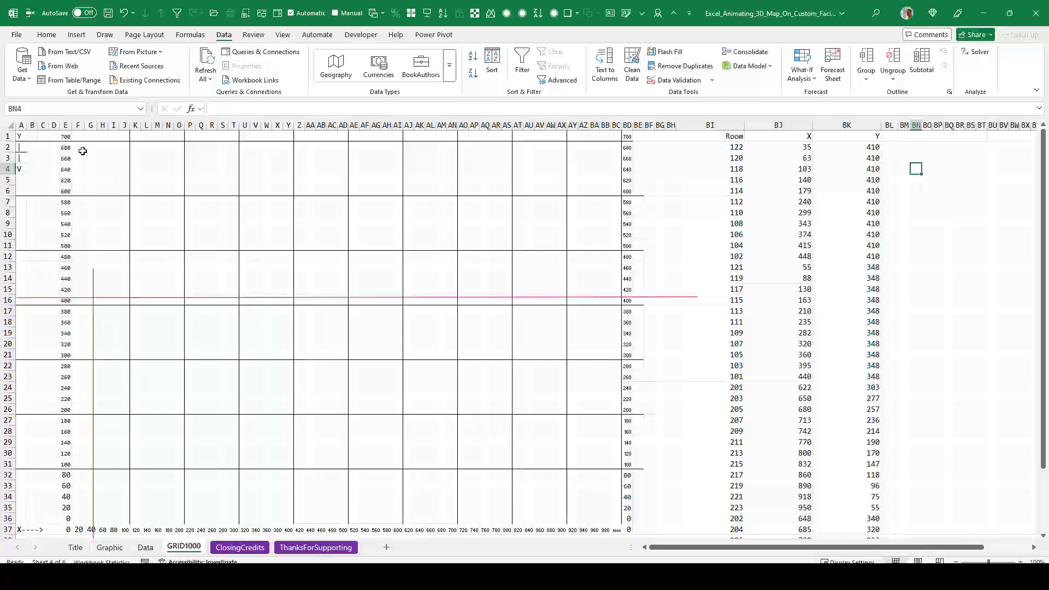
From cell G3, insert FacilityMap.png from the APIC folder as a picture placed over the grid cells
{"action": "left_click", "coordinate": [91, 158]}
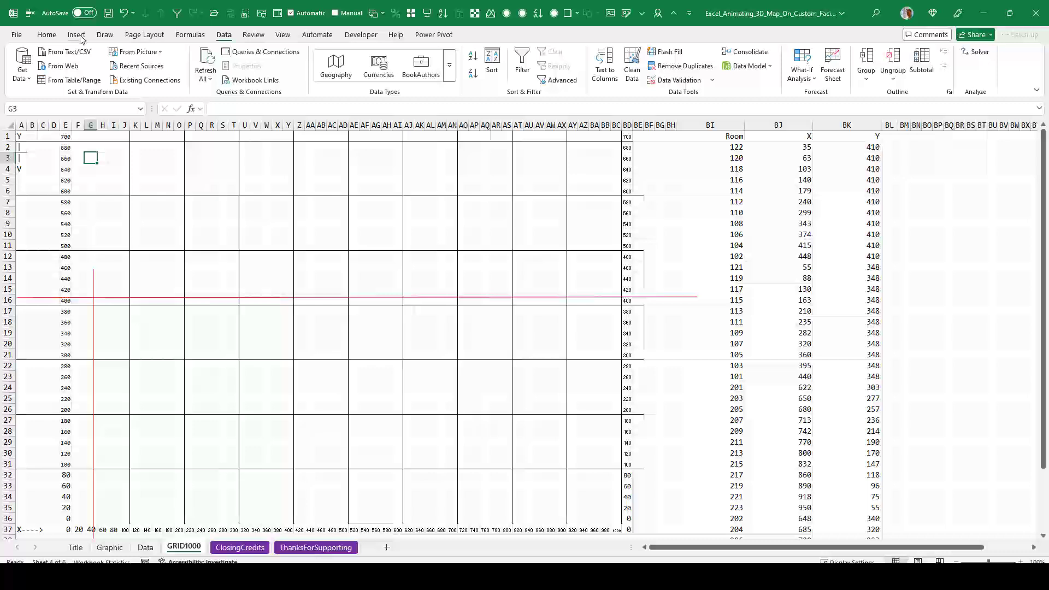
{"action": "left_click", "coordinate": [160, 65]}
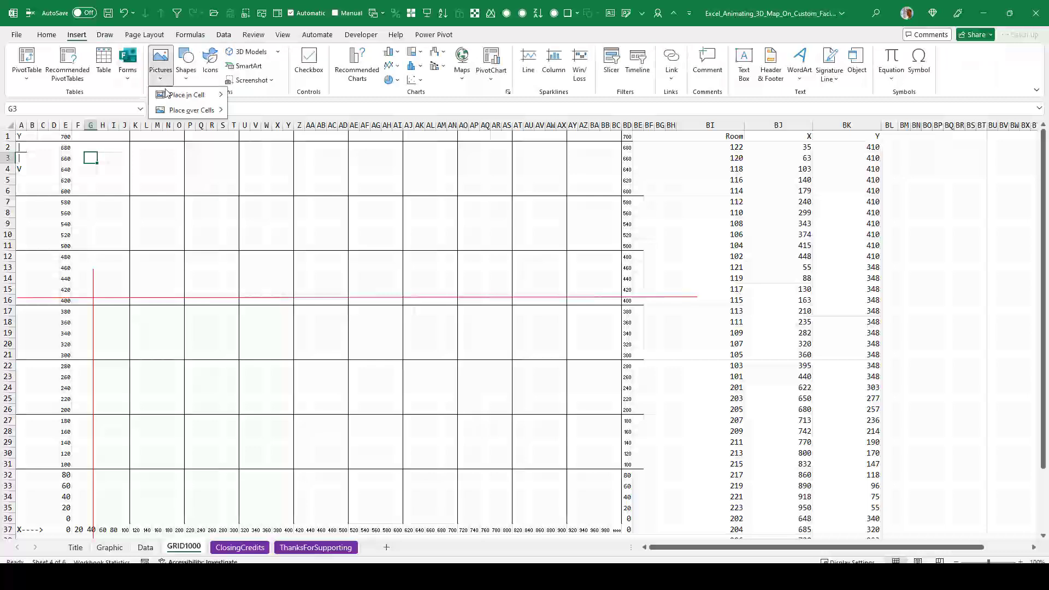
{"action": "left_click", "coordinate": [191, 109]}
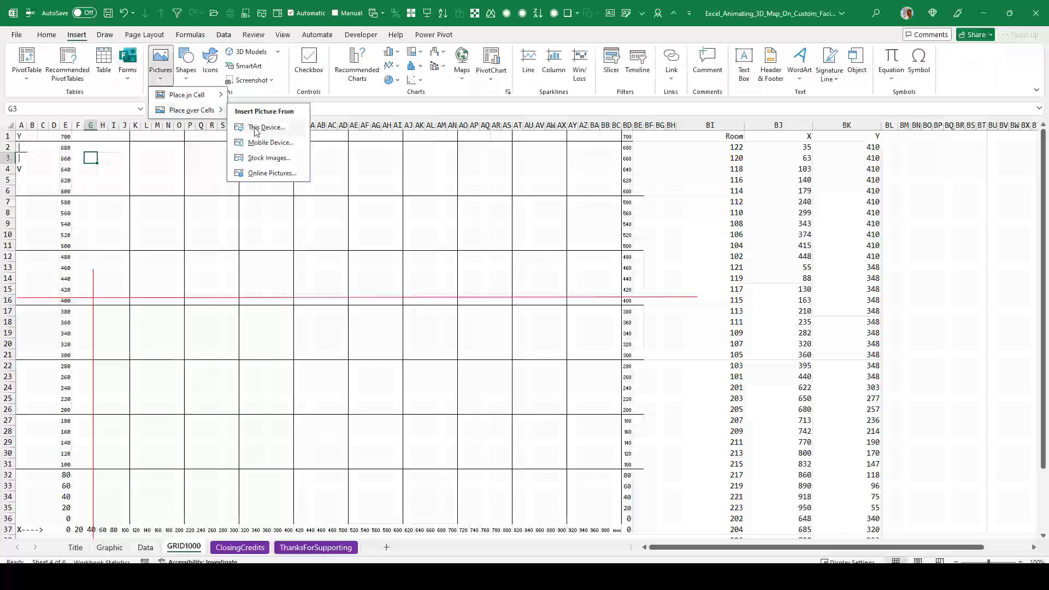
{"action": "left_click", "coordinate": [267, 128]}
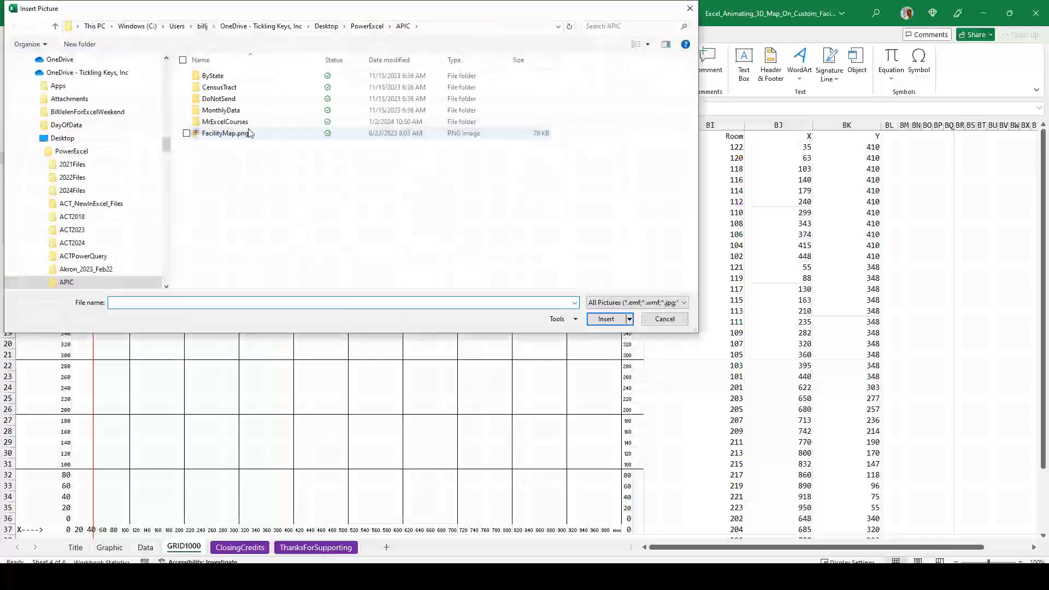
{"action": "left_click", "coordinate": [225, 134]}
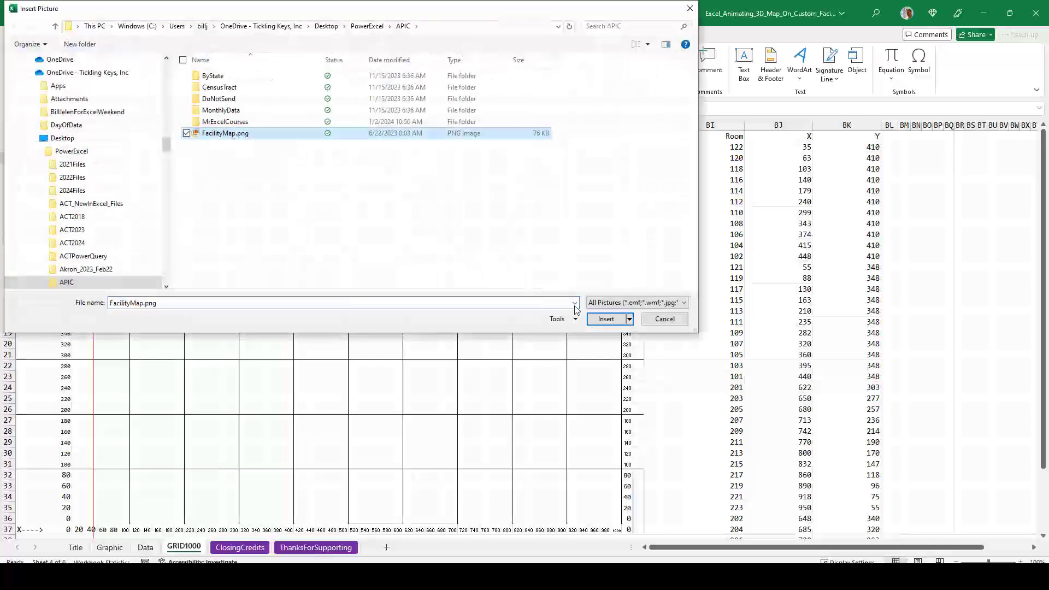
{"action": "left_click", "coordinate": [605, 319]}
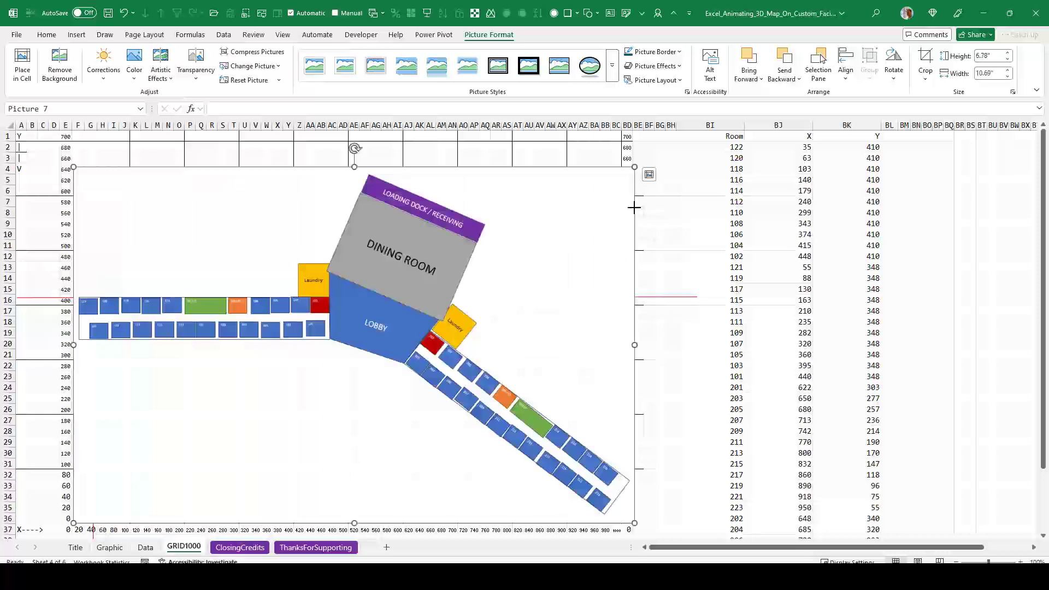
{"action": "mouse_move", "coordinate": [92, 182]}
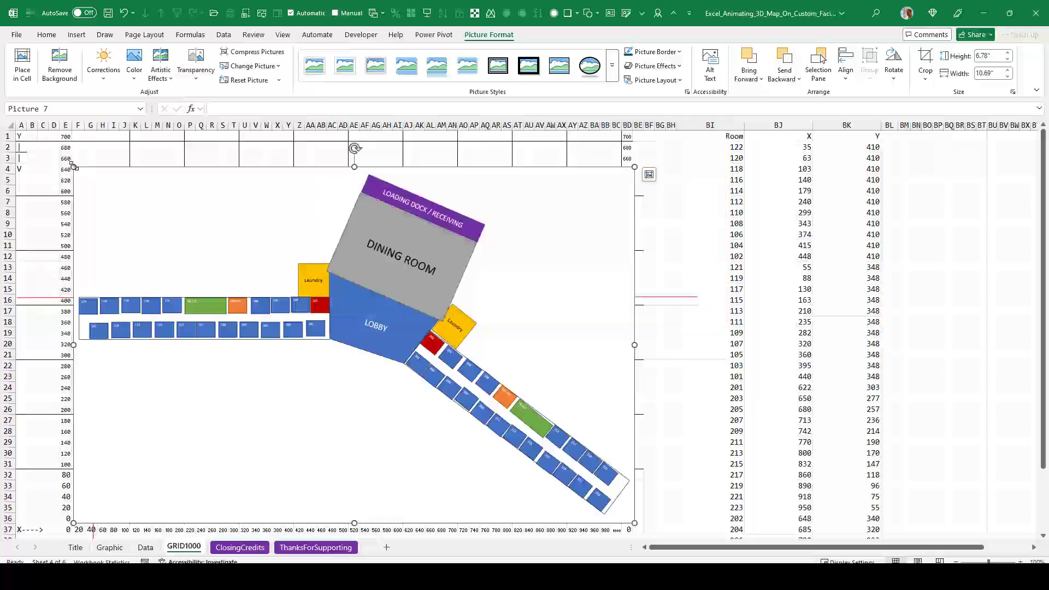
{"action": "mouse_move", "coordinate": [228, 207]}
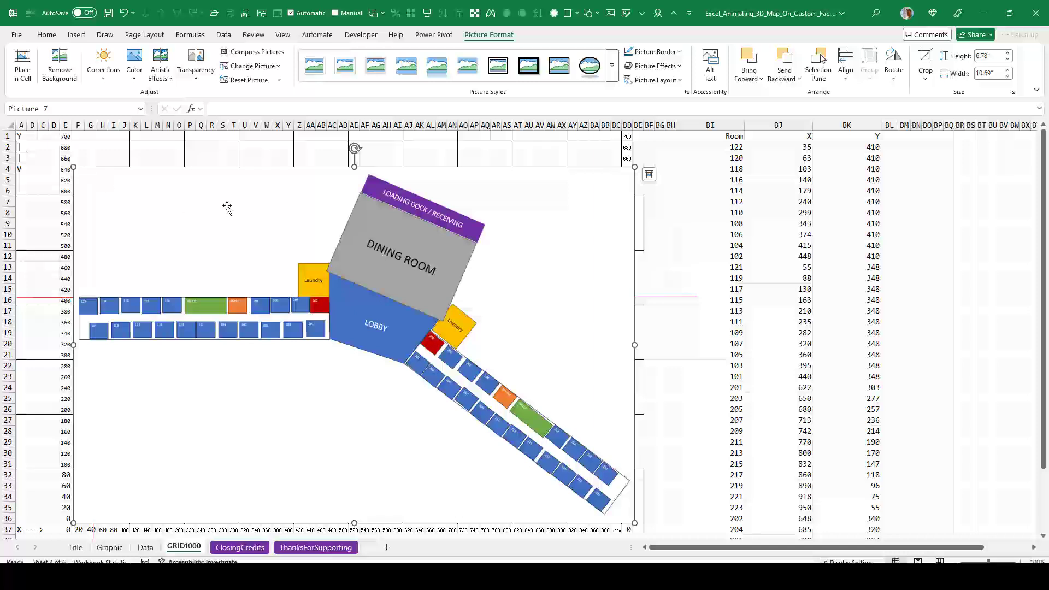
{"action": "mouse_move", "coordinate": [467, 66]}
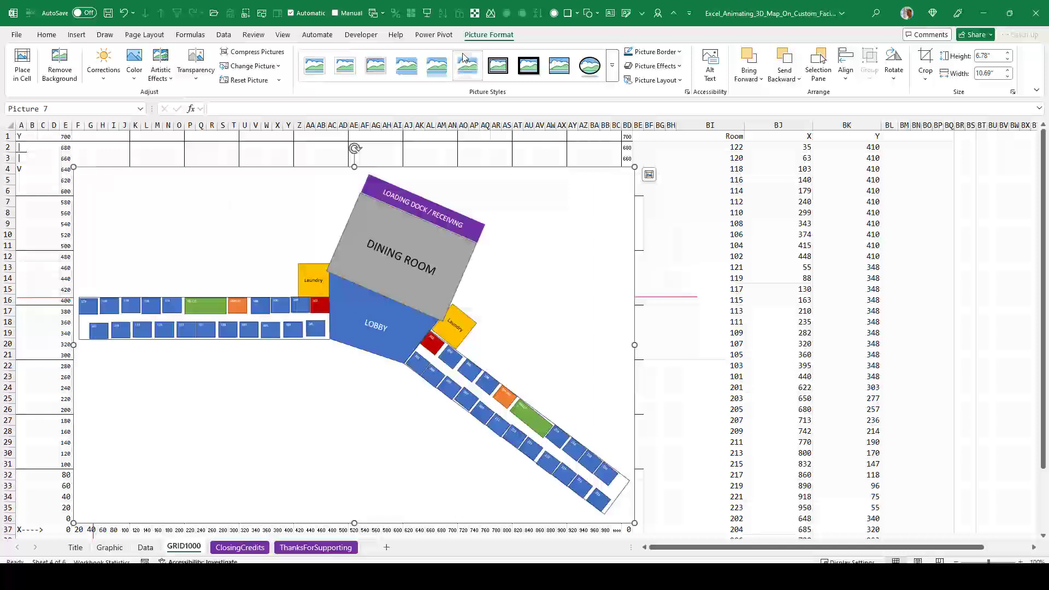
Apply a high-transparency preset to the floor plan picture so the grid lines show through
{"action": "left_click", "coordinate": [196, 64]}
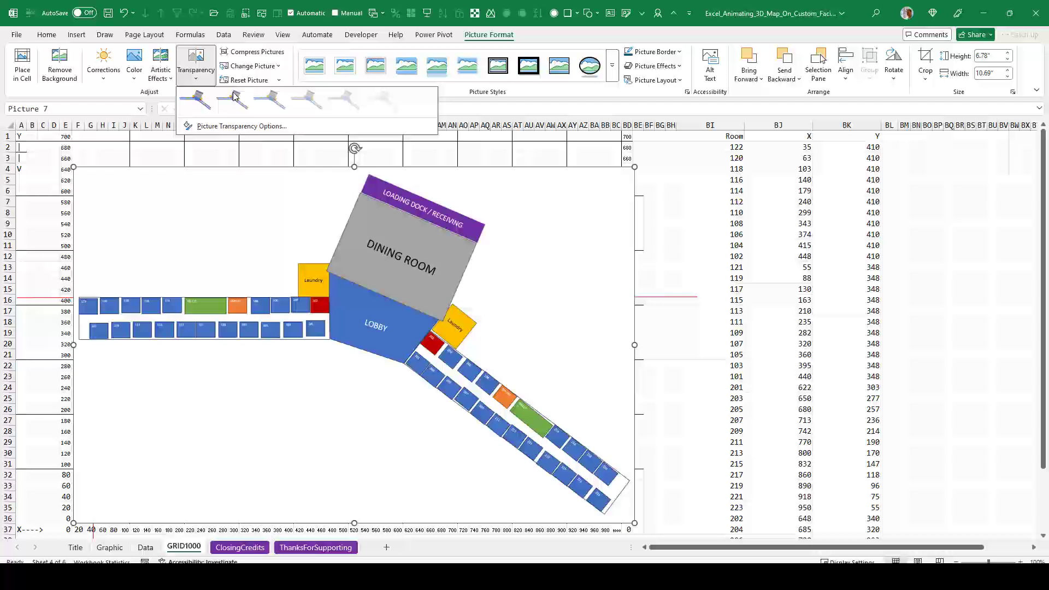
{"action": "left_click", "coordinate": [231, 98]}
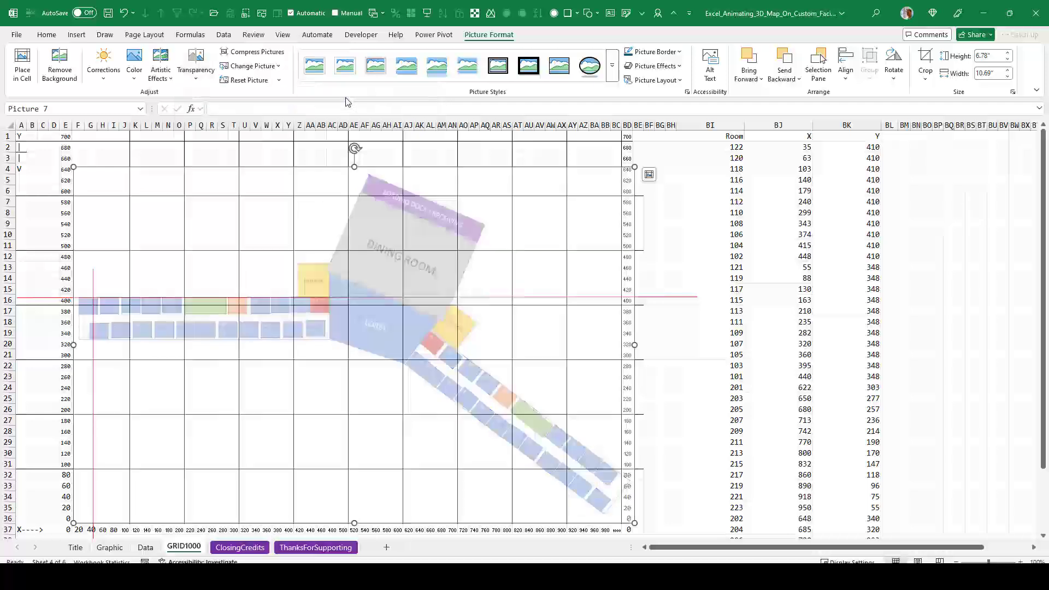
{"action": "mouse_move", "coordinate": [90, 281]}
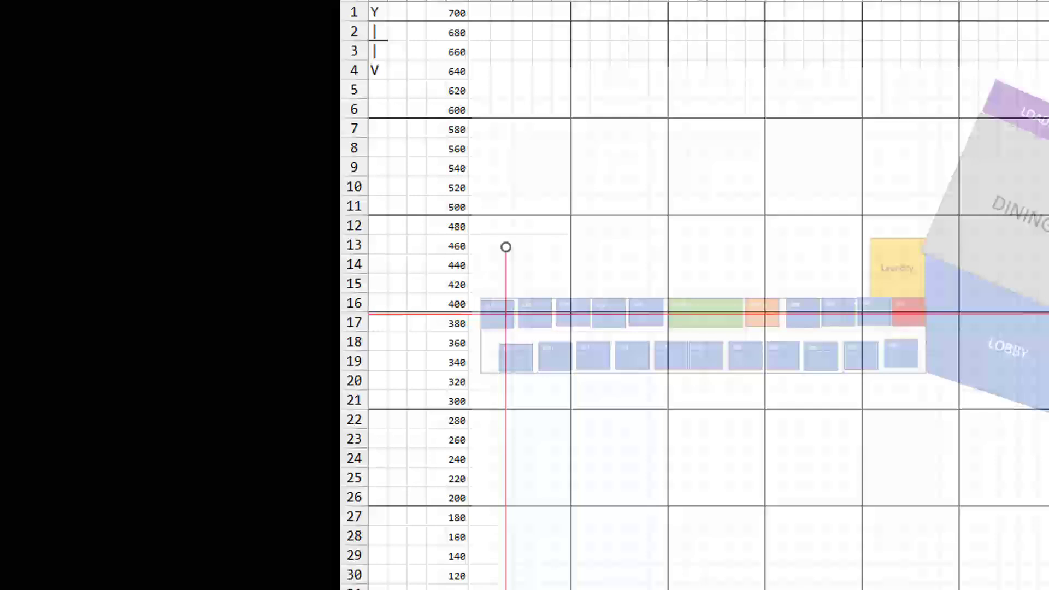
Zoom around the floor plan to verify the rooms line up with the coordinate grid lines
{"action": "scroll", "scroll_direction": "up", "scroll_amount": 3}
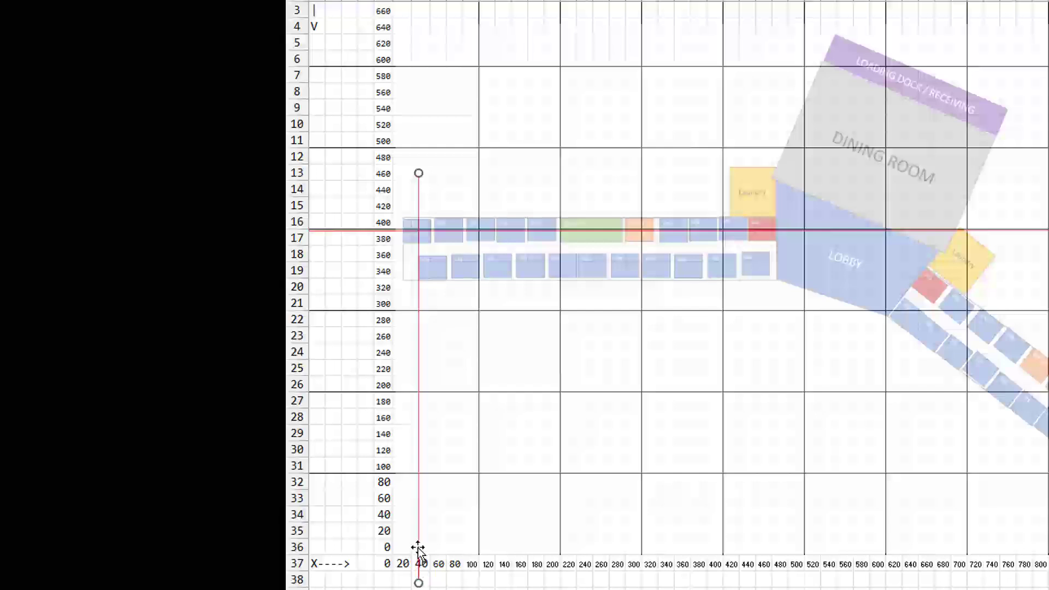
{"action": "mouse_move", "coordinate": [363, 237]}
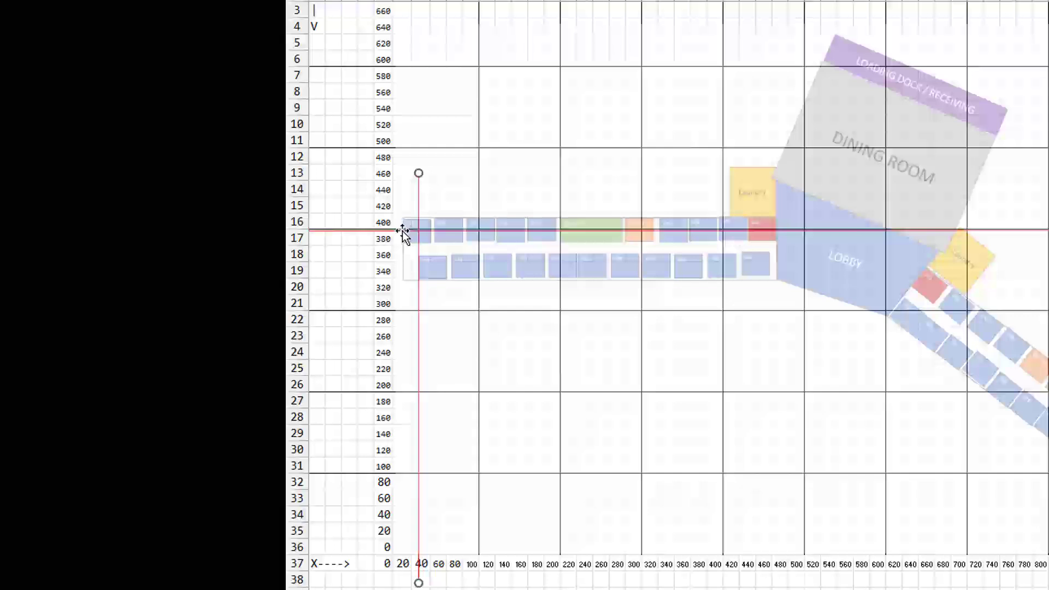
{"action": "mouse_move", "coordinate": [482, 574]}
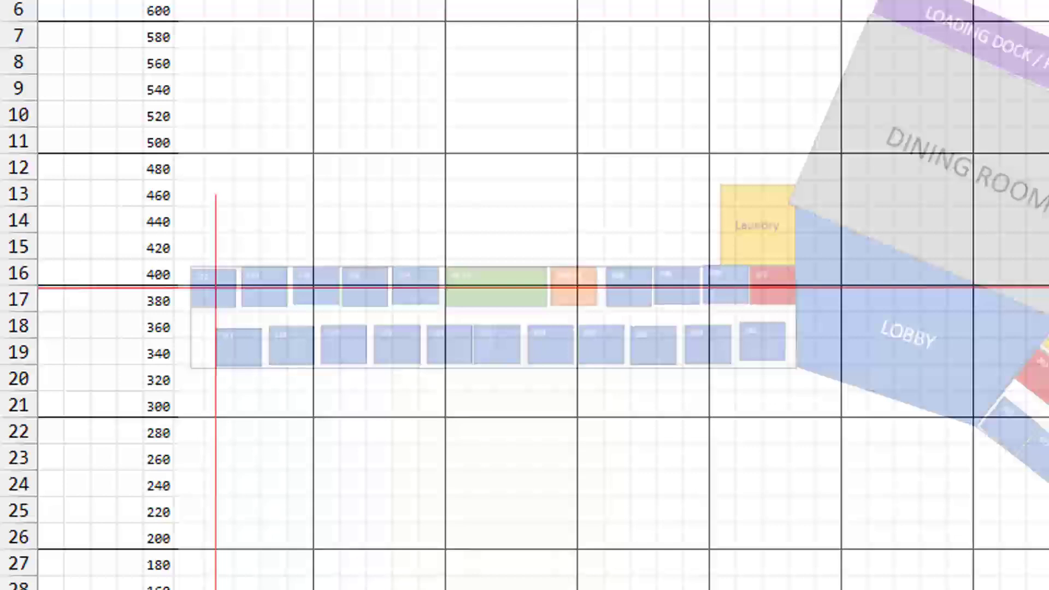
{"action": "scroll", "scroll_direction": "down", "scroll_amount": 3}
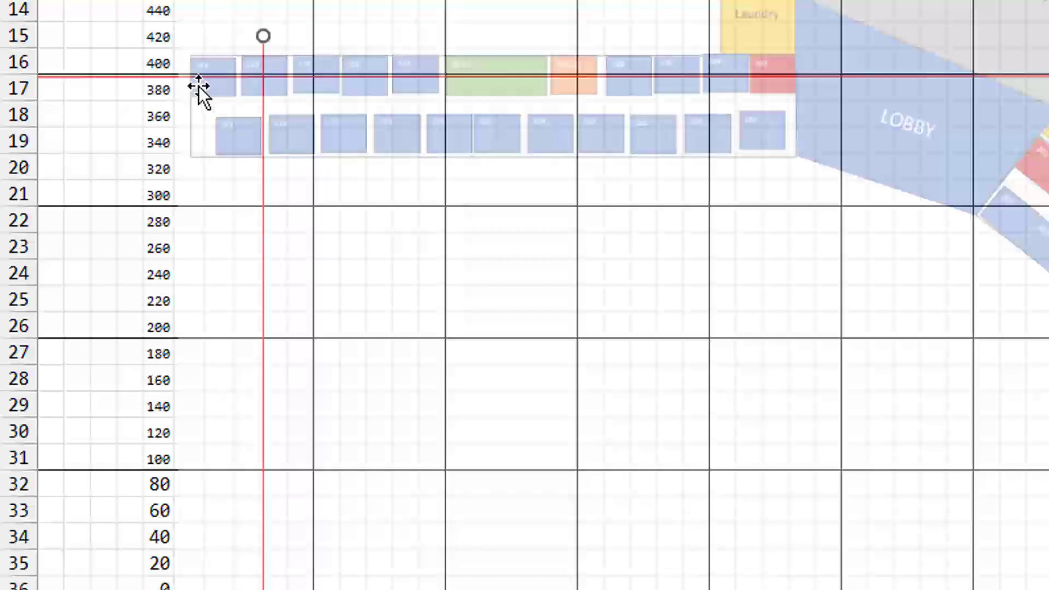
{"action": "scroll", "scroll_direction": "up", "scroll_amount": 3}
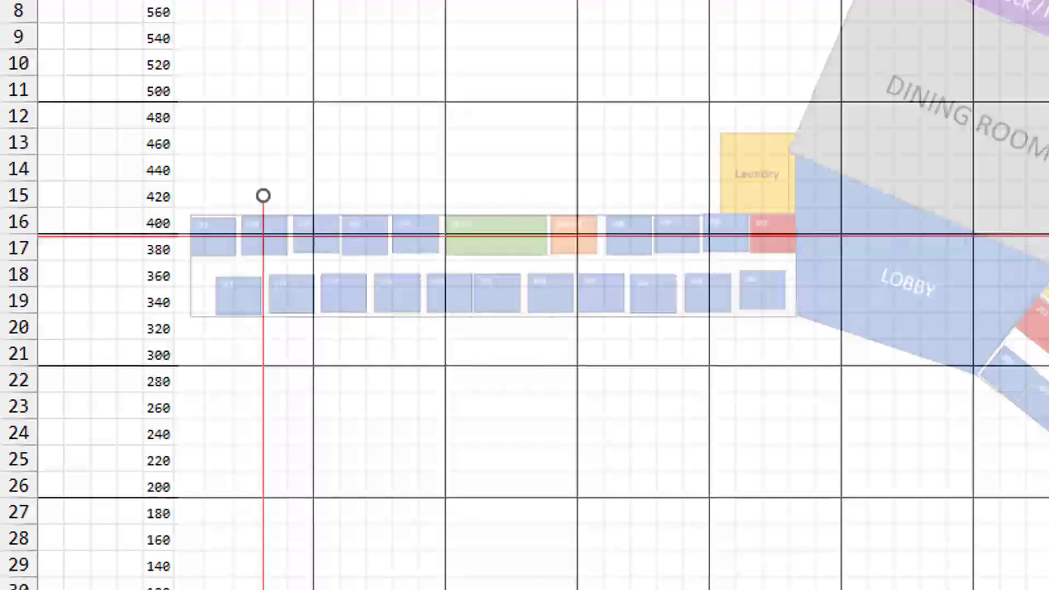
{"action": "scroll", "scroll_direction": "up", "scroll_amount": 3}
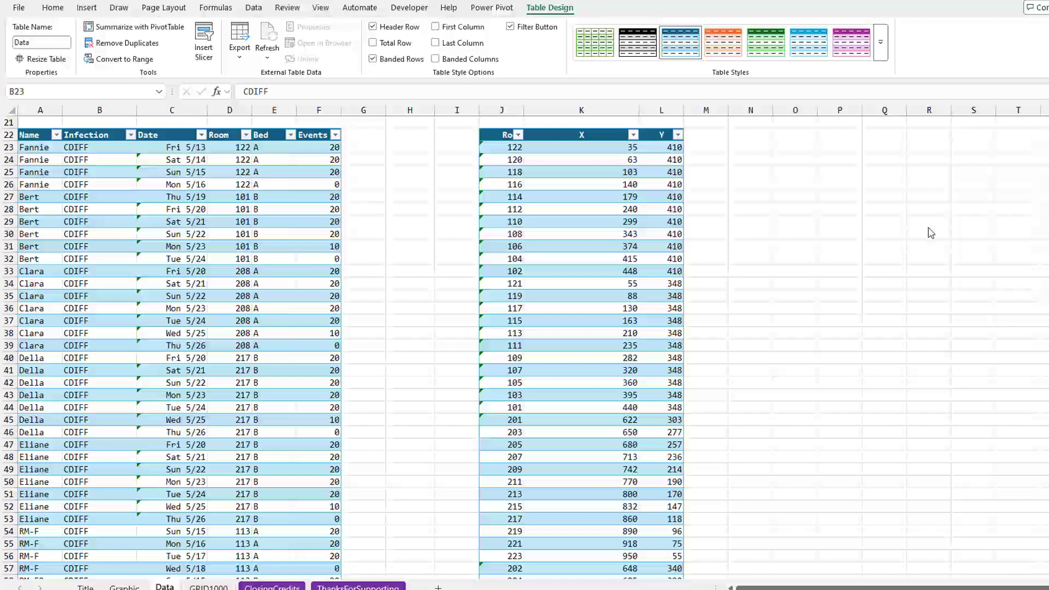
{"action": "left_click", "coordinate": [99, 148]}
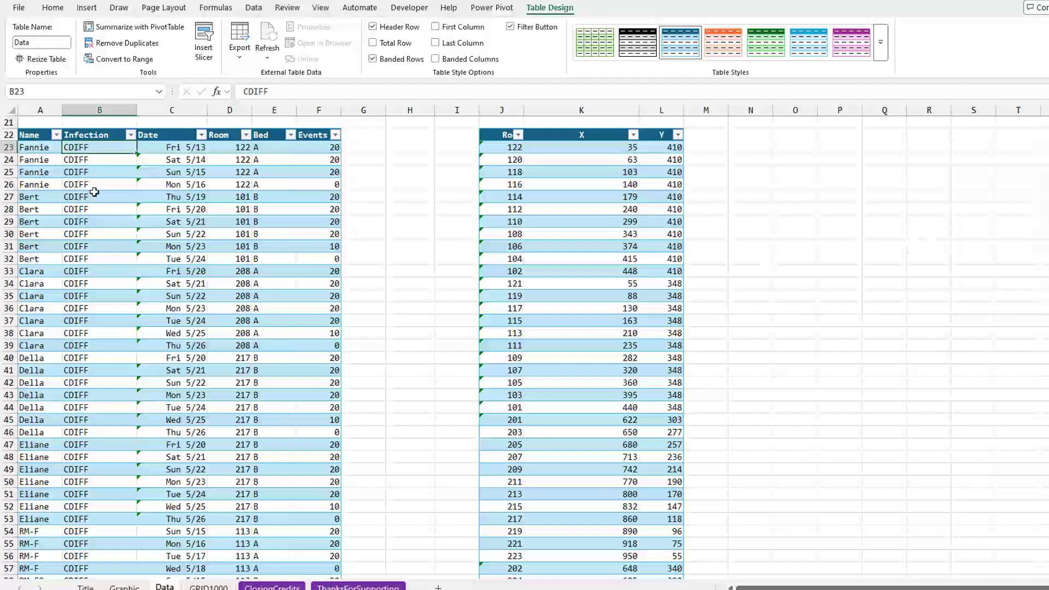
{"action": "left_click", "coordinate": [53, 7]}
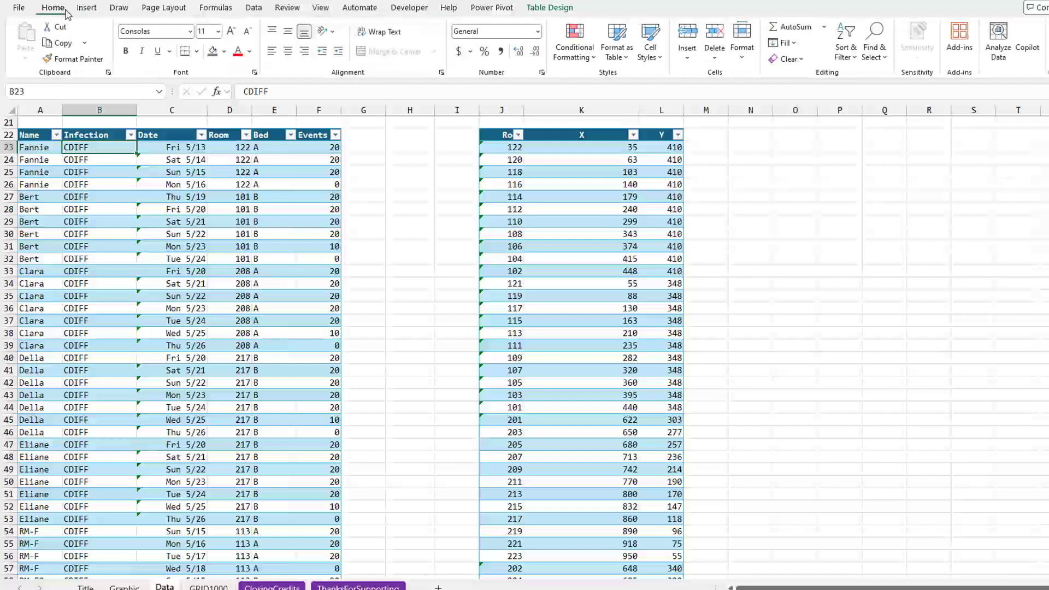
{"action": "mouse_move", "coordinate": [616, 42]}
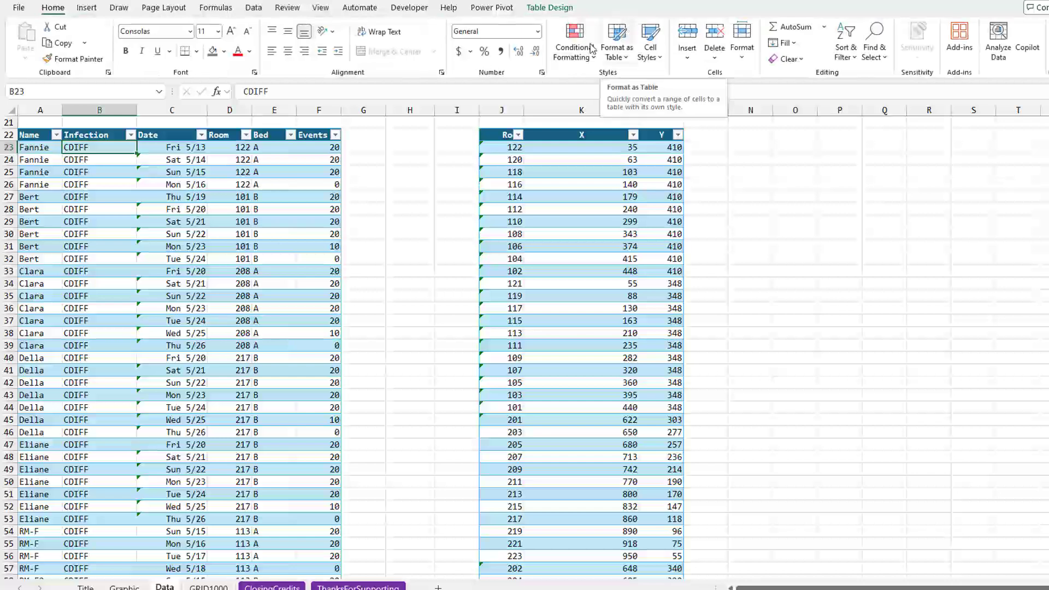
{"action": "mouse_move", "coordinate": [178, 149]}
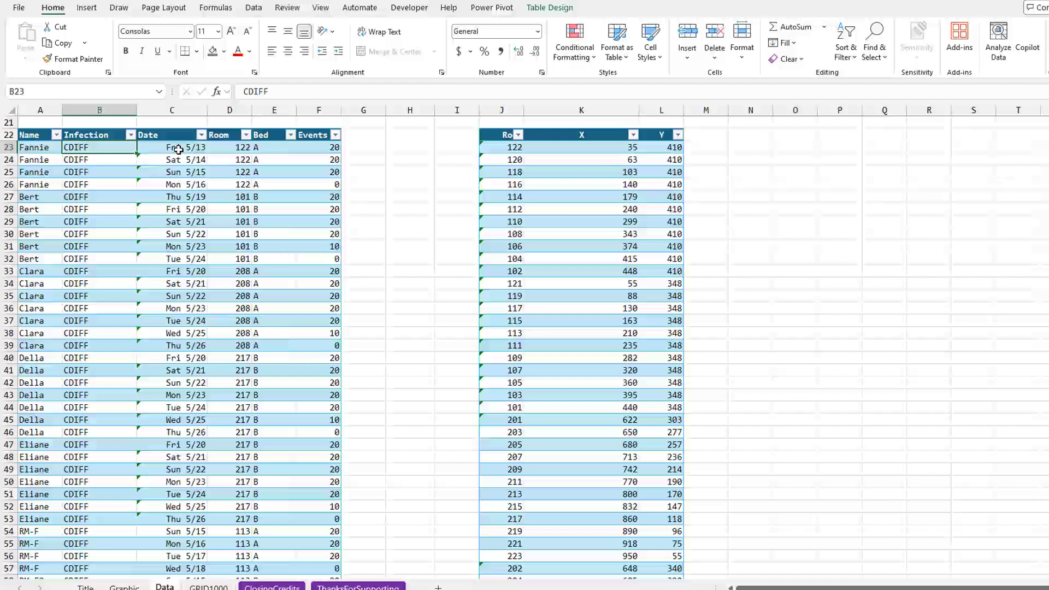
{"action": "left_click", "coordinate": [550, 8]}
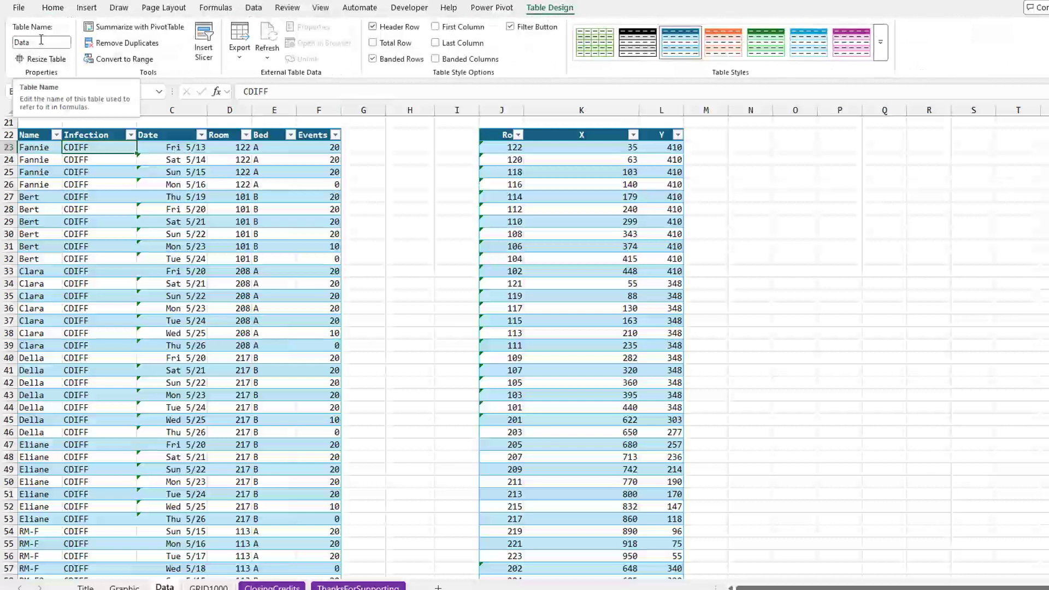
{"action": "left_click", "coordinate": [100, 146]}
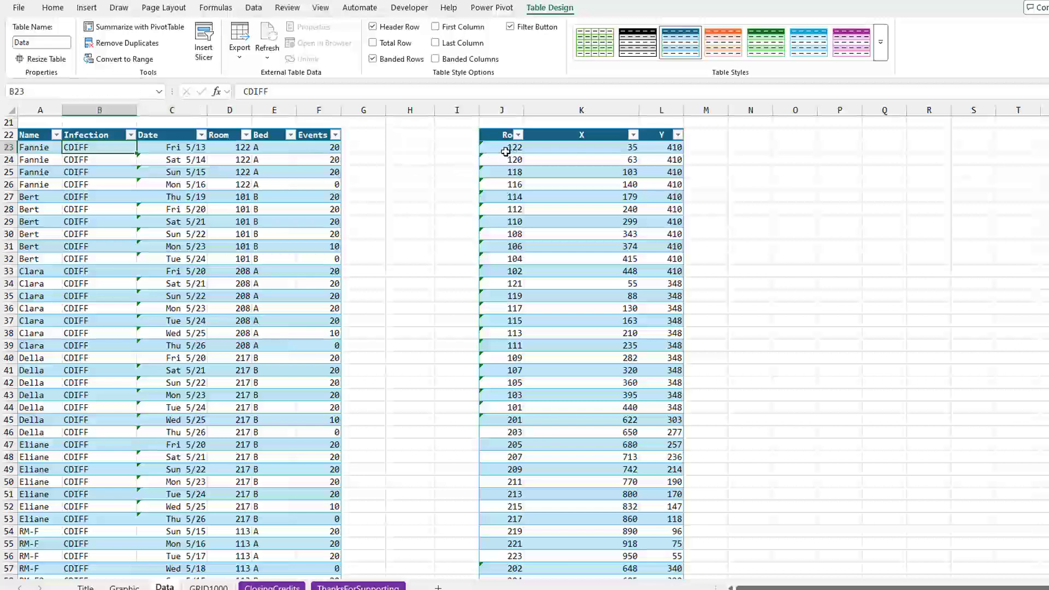
{"action": "mouse_move", "coordinate": [511, 148]}
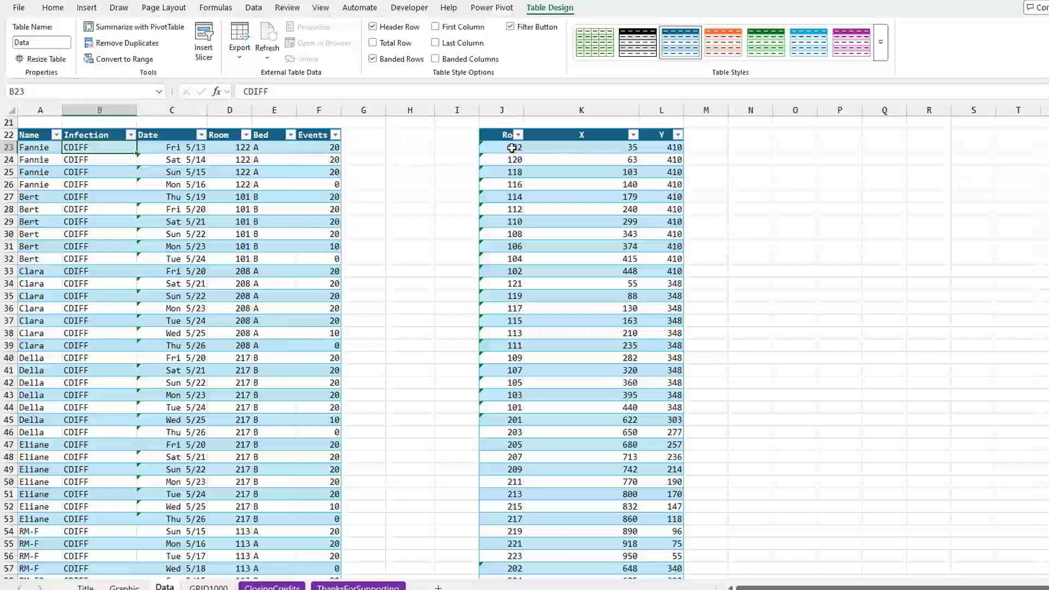
{"action": "left_click", "coordinate": [501, 147]}
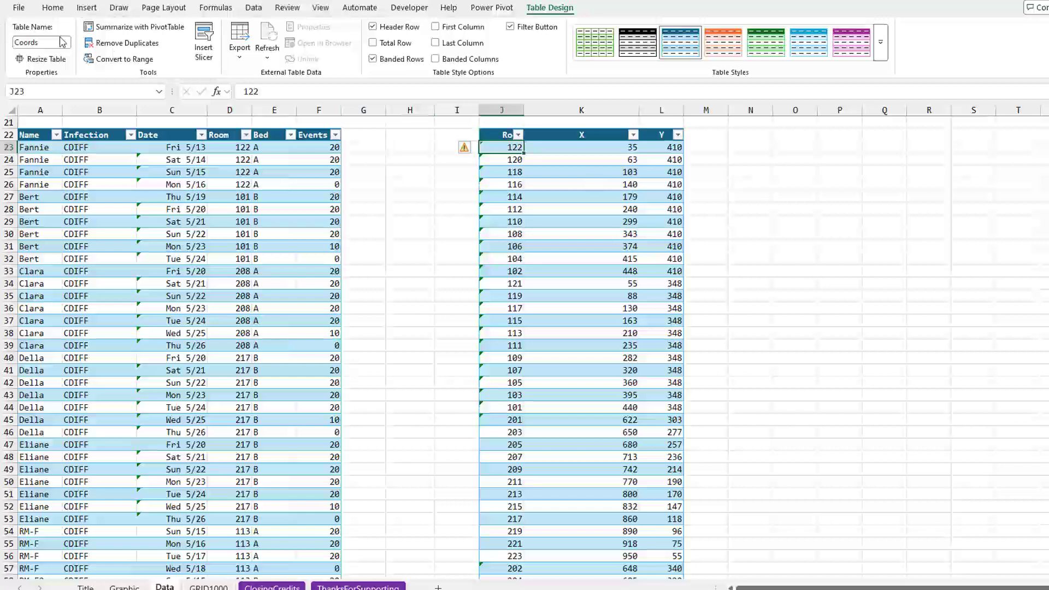
{"action": "mouse_move", "coordinate": [42, 42]}
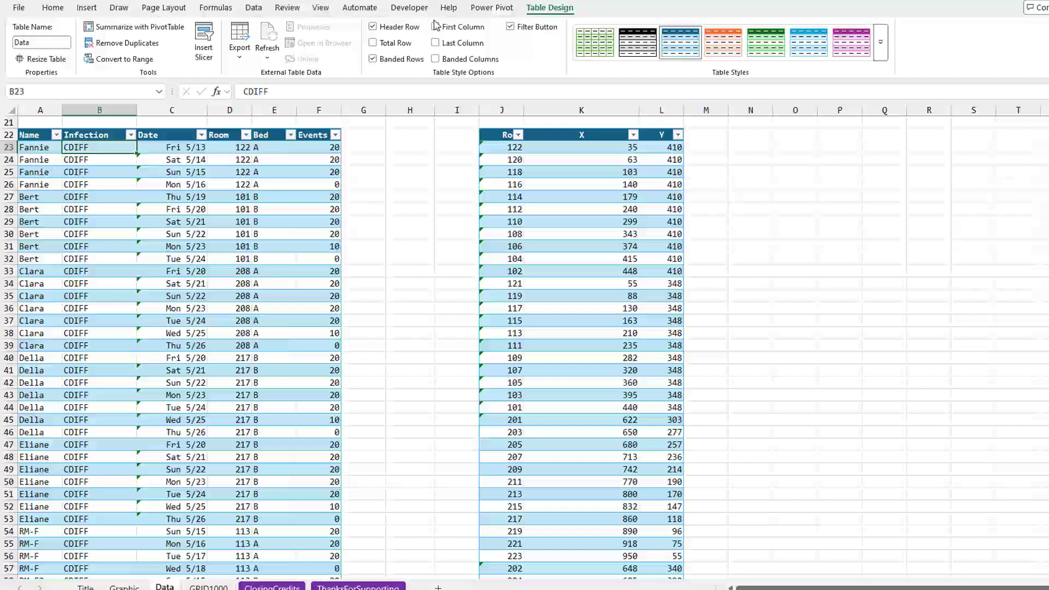
Add the patient Data table to the Power Pivot data model and close the Power Pivot window
{"action": "left_click", "coordinate": [491, 7]}
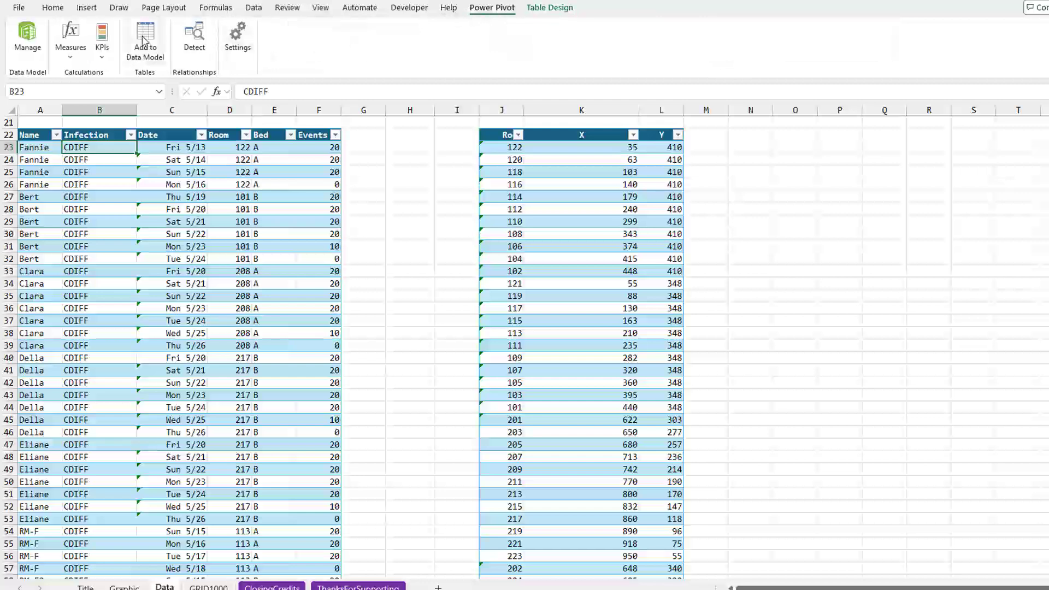
{"action": "left_click", "coordinate": [144, 38]}
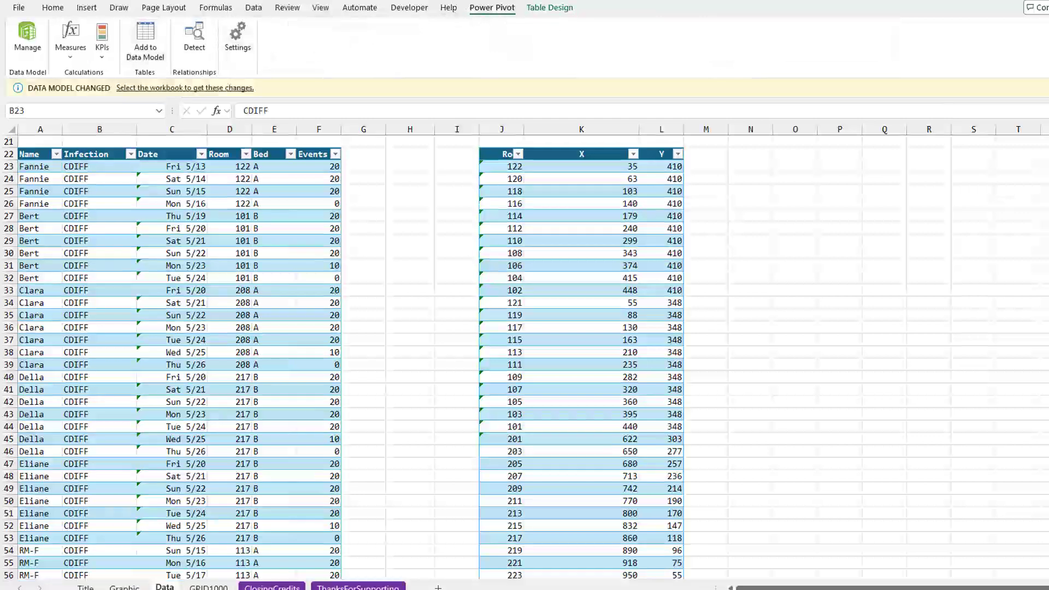
{"action": "left_click", "coordinate": [28, 37]}
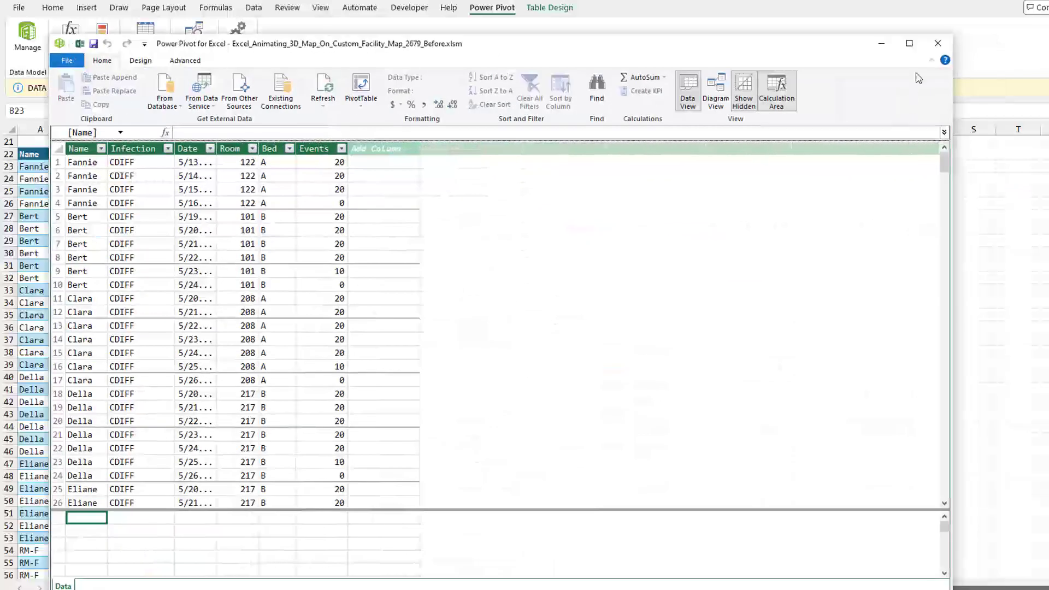
{"action": "left_click", "coordinate": [937, 43]}
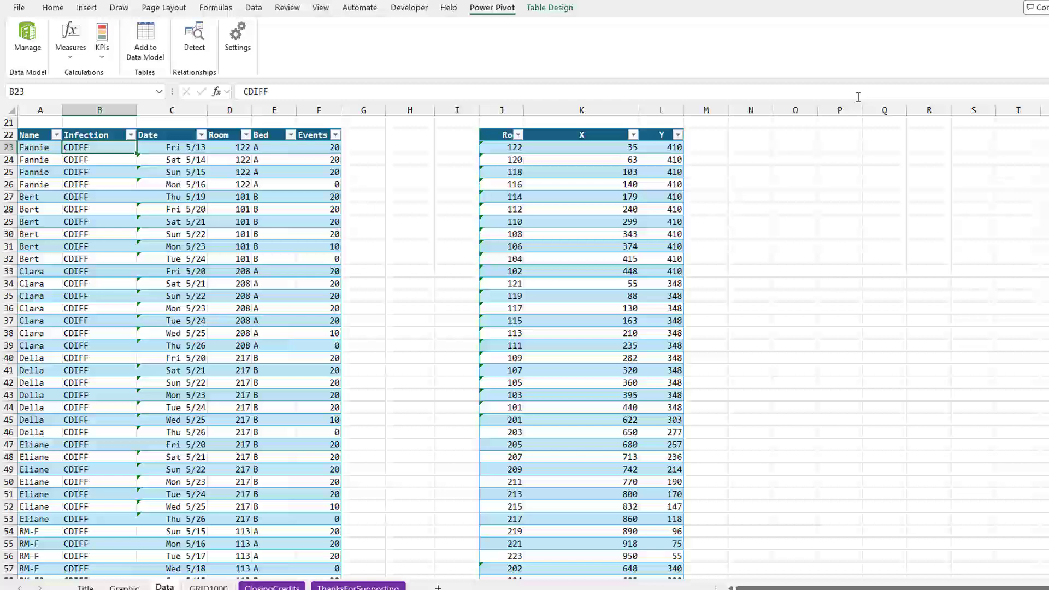
Add the room coordinates table (Room, X, Y) to the data model as Coords and close Power Pivot
{"action": "left_click", "coordinate": [502, 147]}
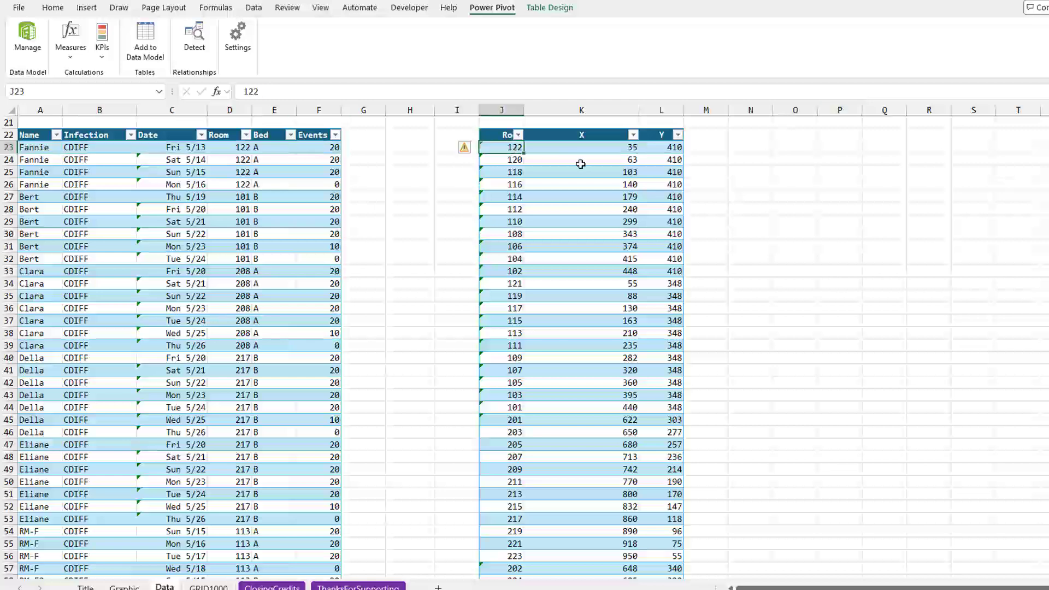
{"action": "mouse_move", "coordinate": [145, 40]}
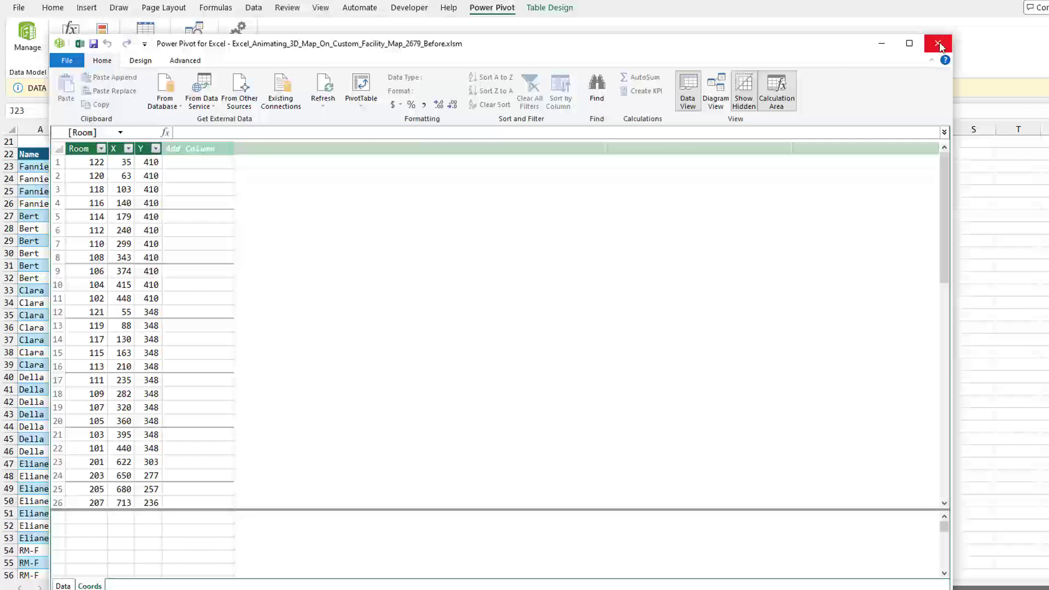
{"action": "mouse_move", "coordinate": [939, 44]}
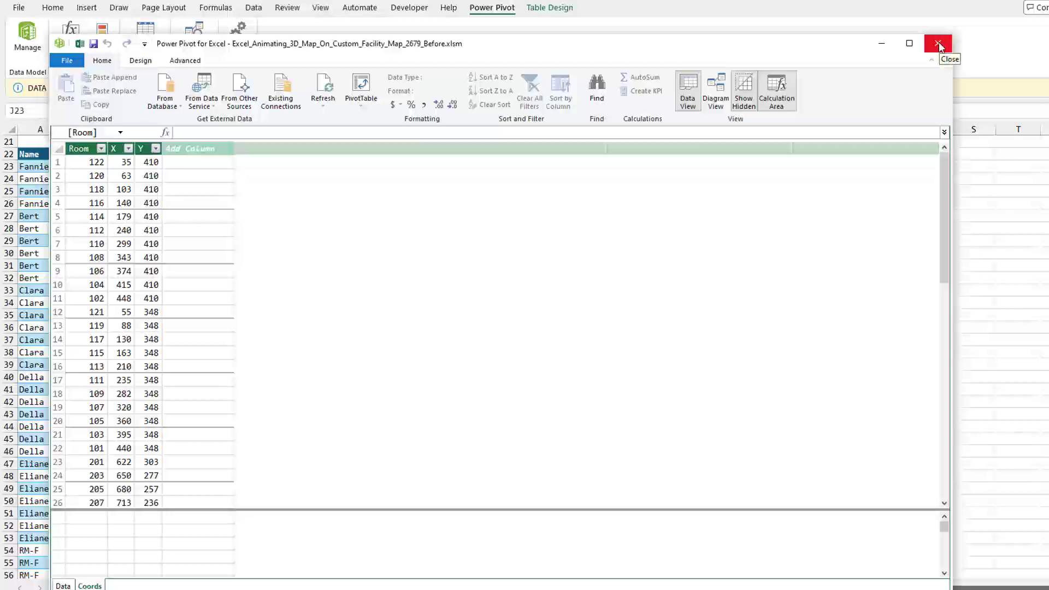
{"action": "left_click", "coordinate": [938, 44]}
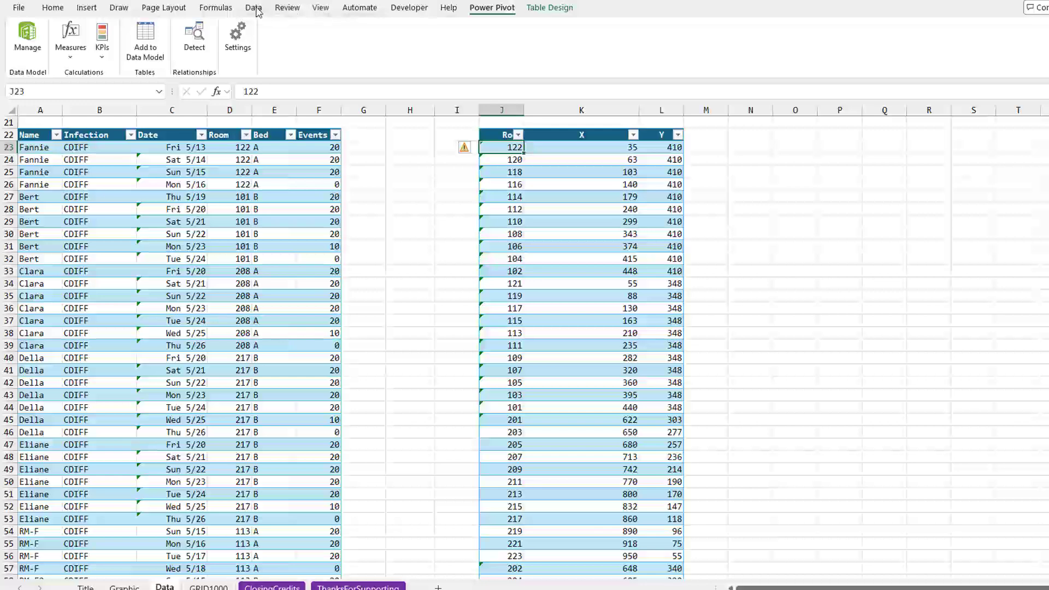
Start a new relationship in the data model's Manage Relationships dialog
{"action": "left_click", "coordinate": [253, 8]}
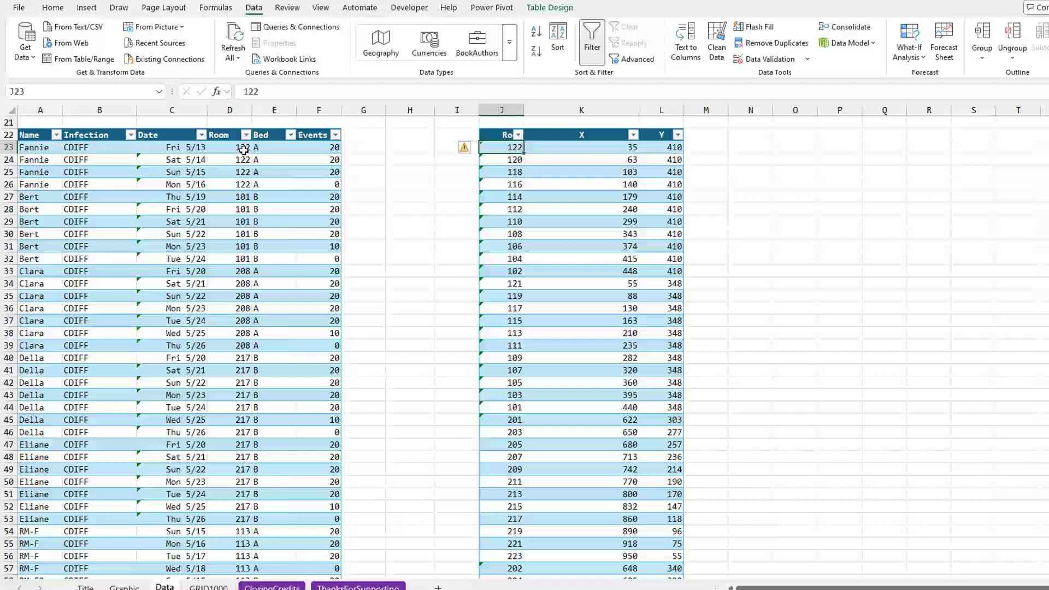
{"action": "mouse_move", "coordinate": [874, 46]}
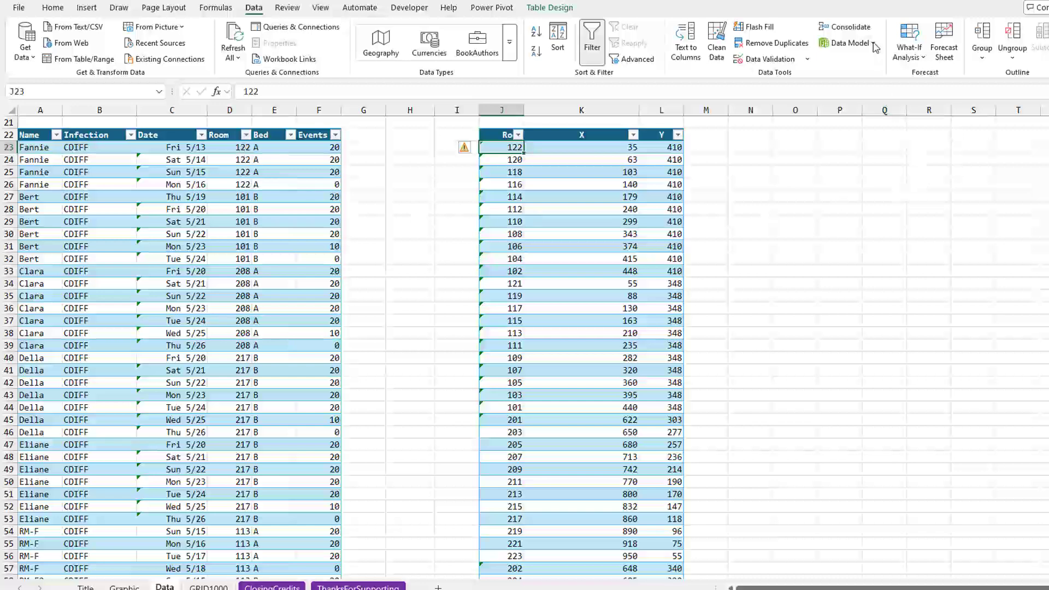
{"action": "left_click", "coordinate": [848, 42]}
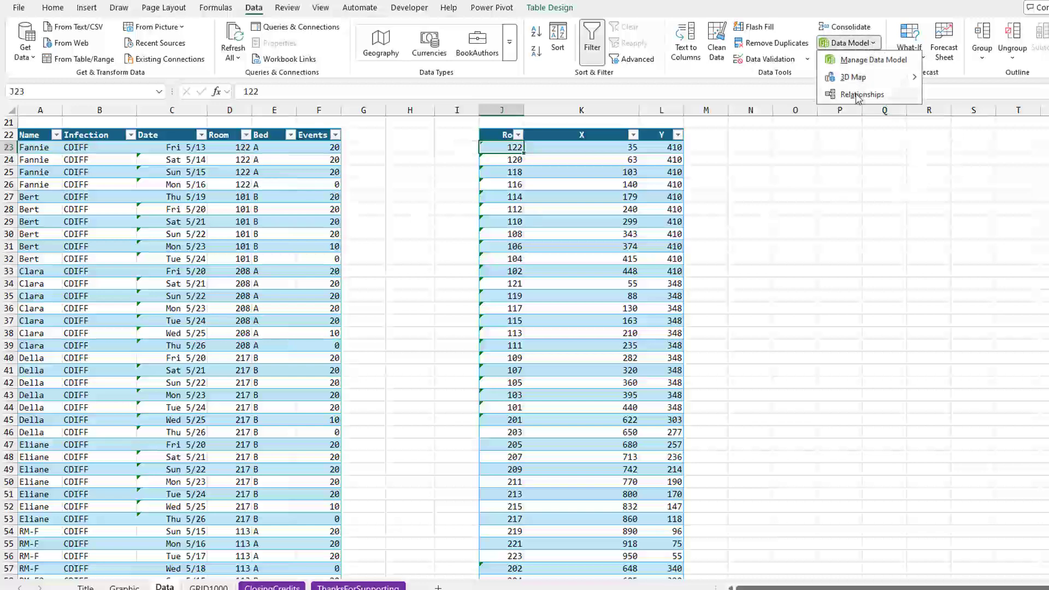
{"action": "left_click", "coordinate": [863, 94]}
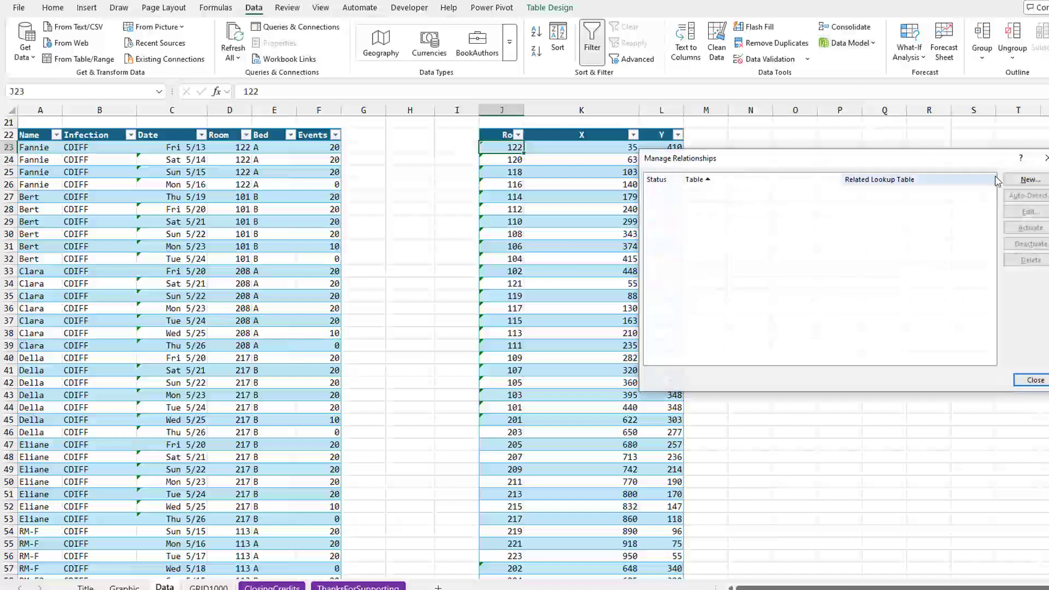
{"action": "left_click", "coordinate": [1030, 180]}
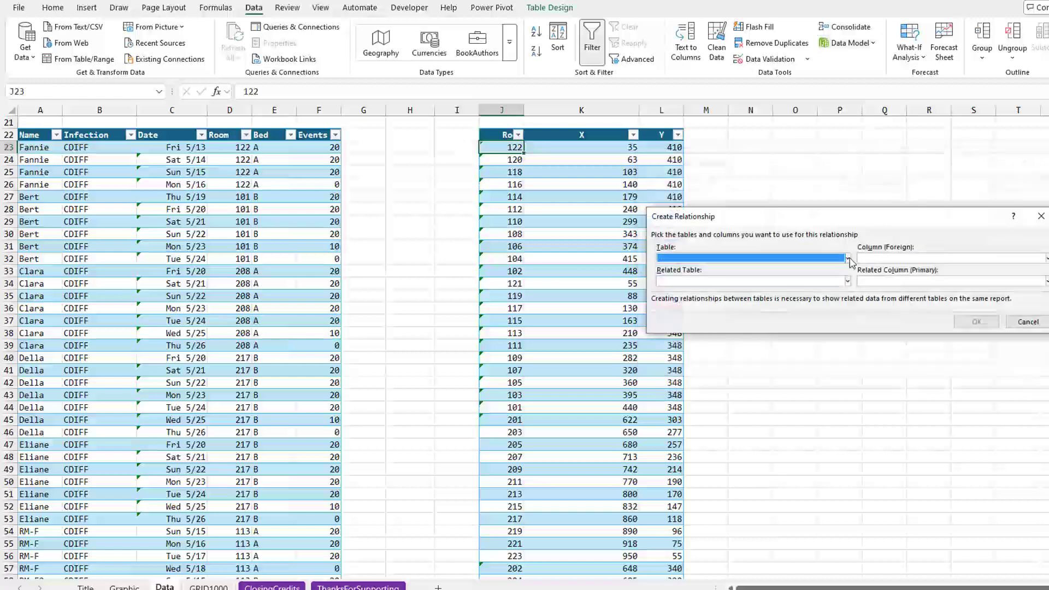
Relate Data's Room column to Coords' Room column and close the relationships manager
{"action": "left_click", "coordinate": [847, 258]}
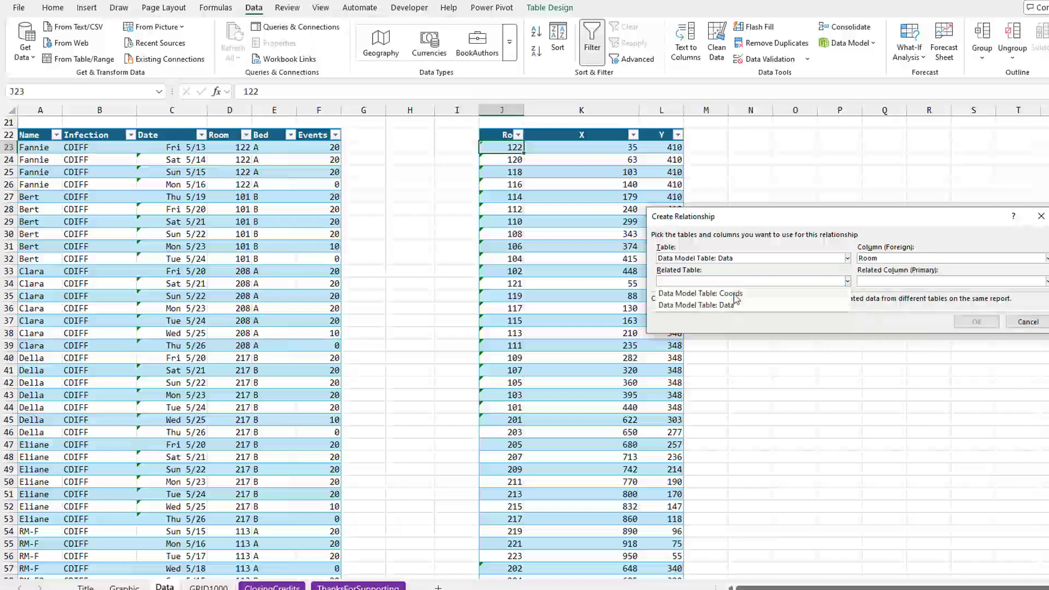
{"action": "left_click", "coordinate": [699, 293]}
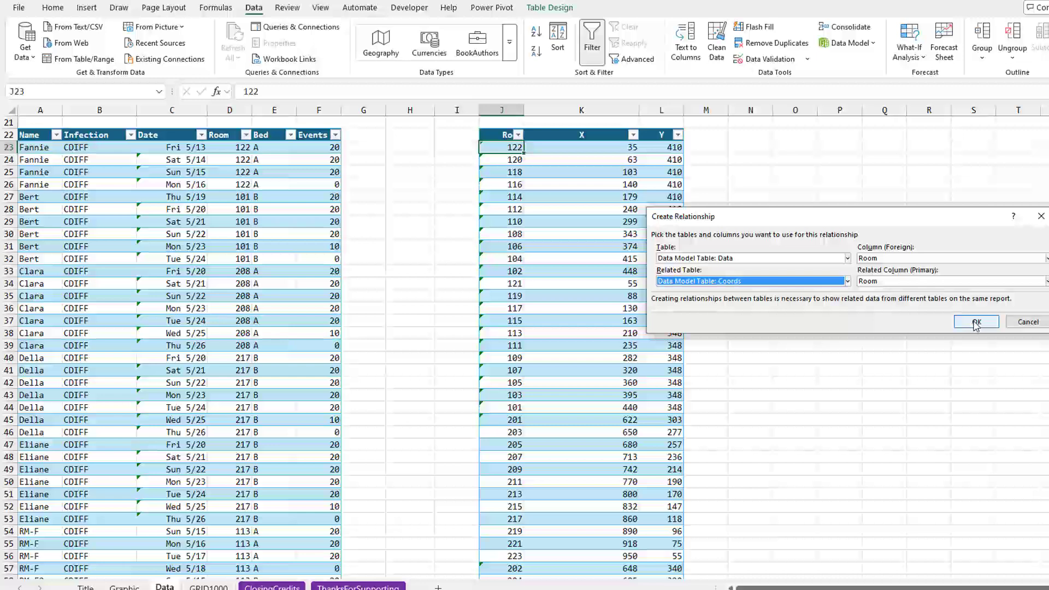
{"action": "left_click", "coordinate": [975, 321]}
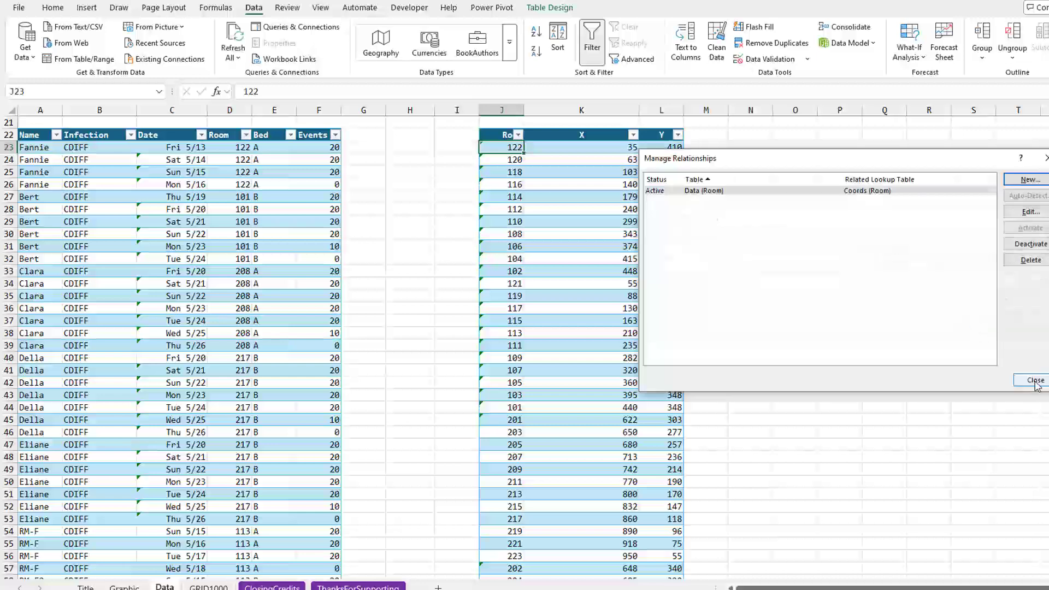
{"action": "left_click", "coordinate": [1033, 381]}
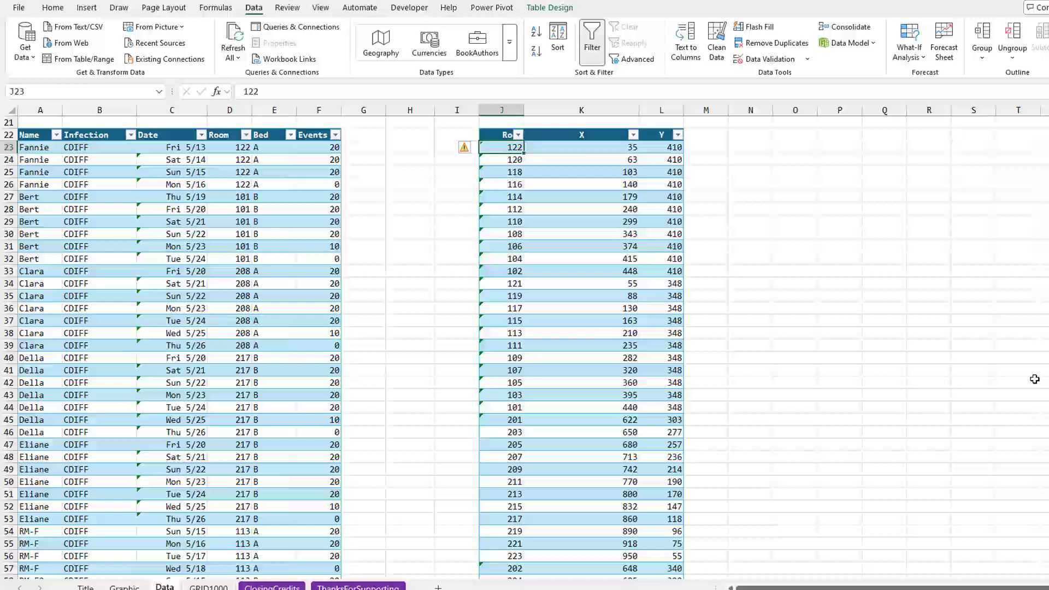
{"action": "left_click", "coordinate": [751, 140]}
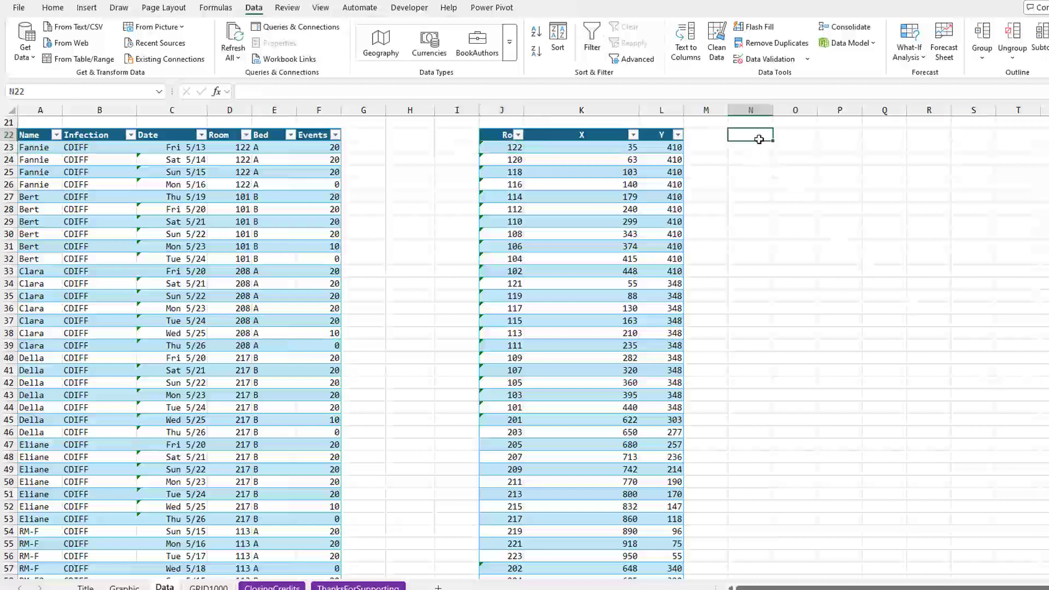
{"action": "mouse_move", "coordinate": [739, 148]}
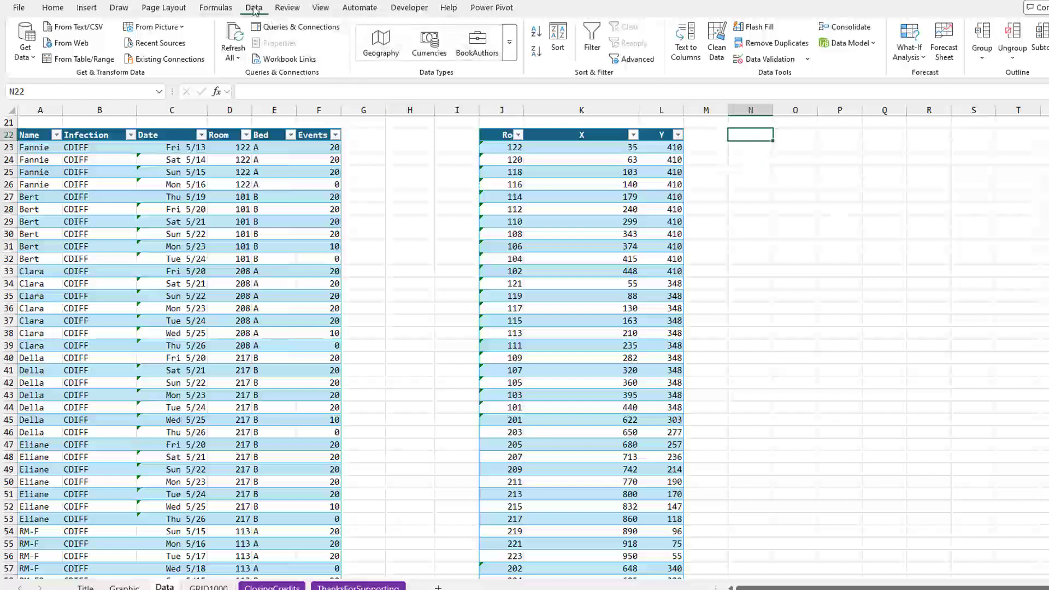
Launch 3D Maps from the Data Model with a new layer listing Coords and Data fields
{"action": "left_click", "coordinate": [848, 43]}
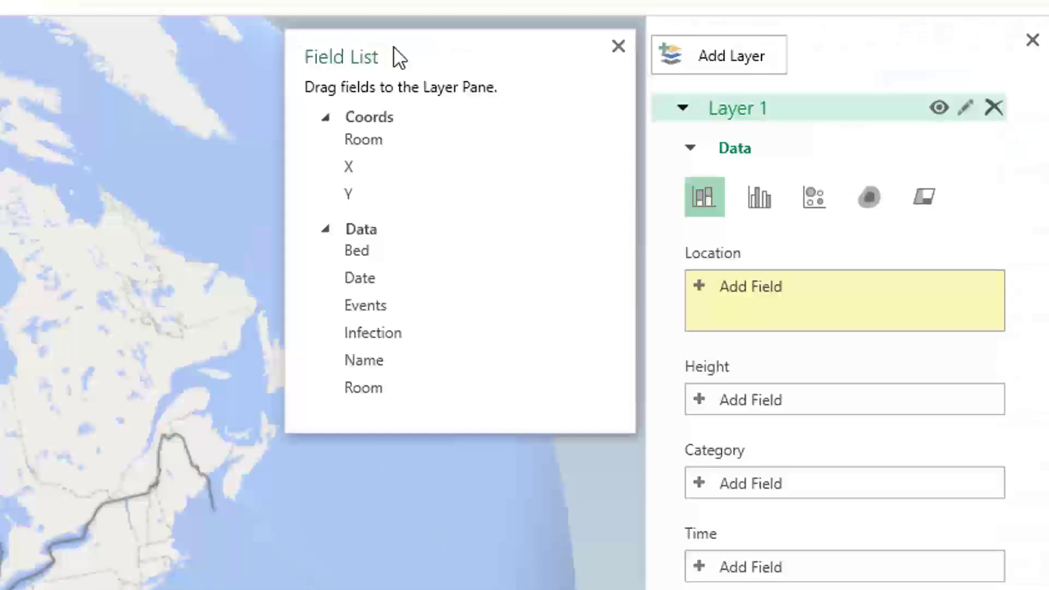
Add X to Layer 1's location and interpret it as X Coordinate
{"action": "left_click", "coordinate": [369, 117]}
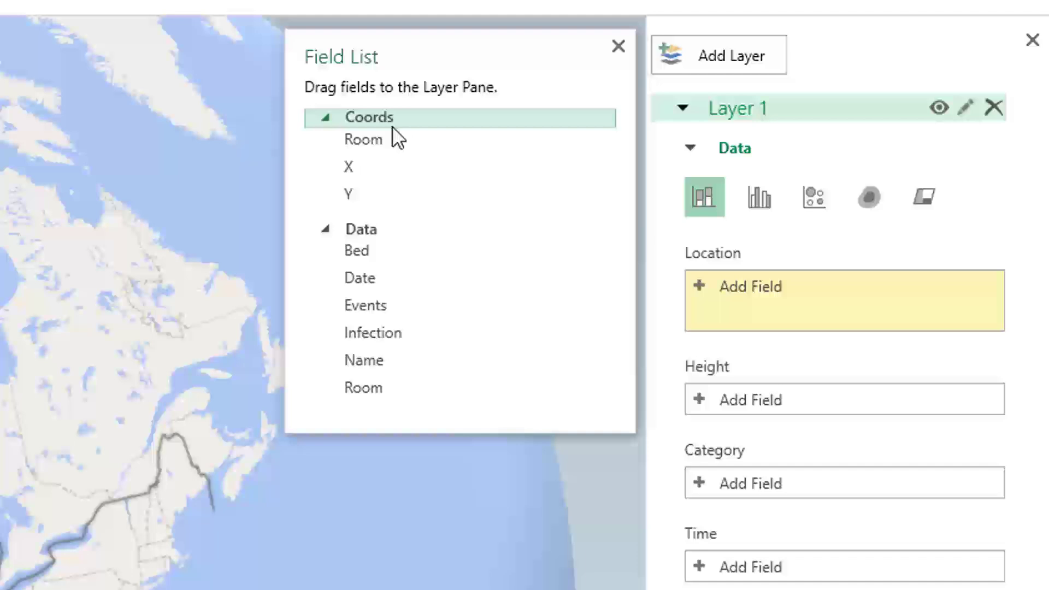
{"action": "left_click", "coordinate": [361, 229]}
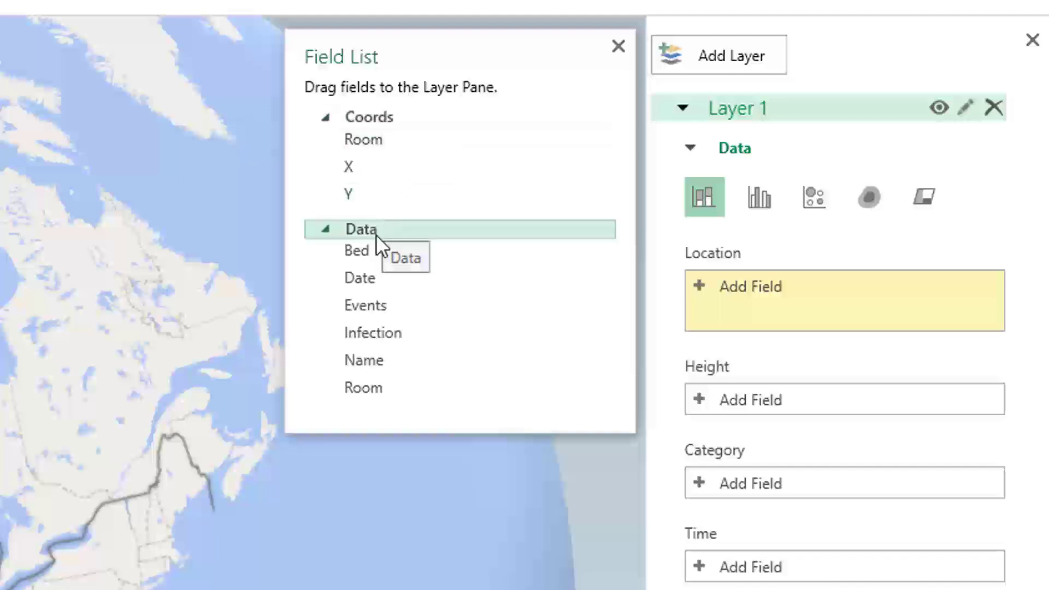
{"action": "mouse_move", "coordinate": [378, 248]}
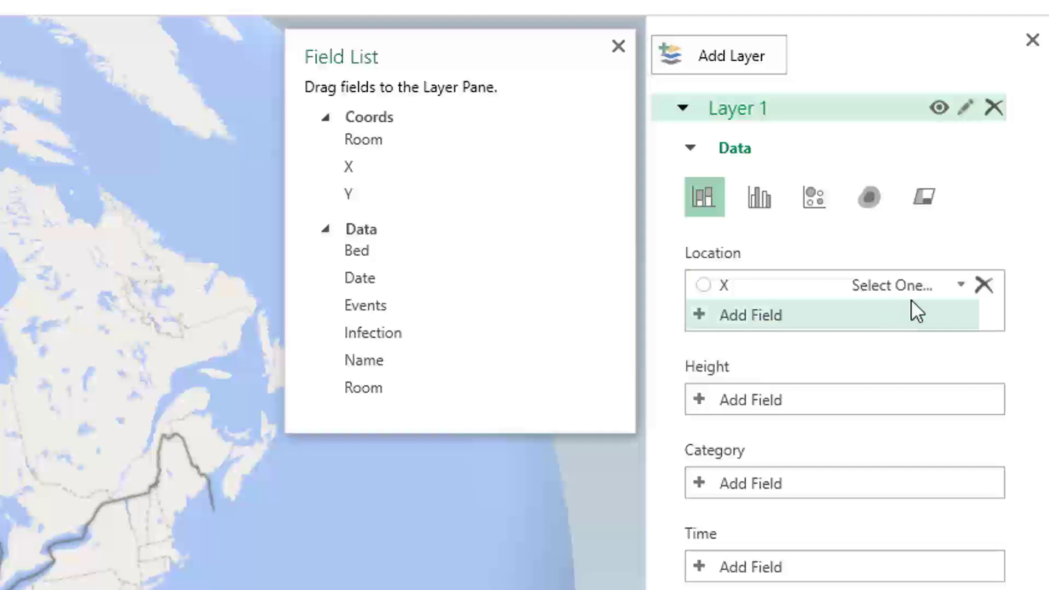
{"action": "left_click", "coordinate": [960, 285]}
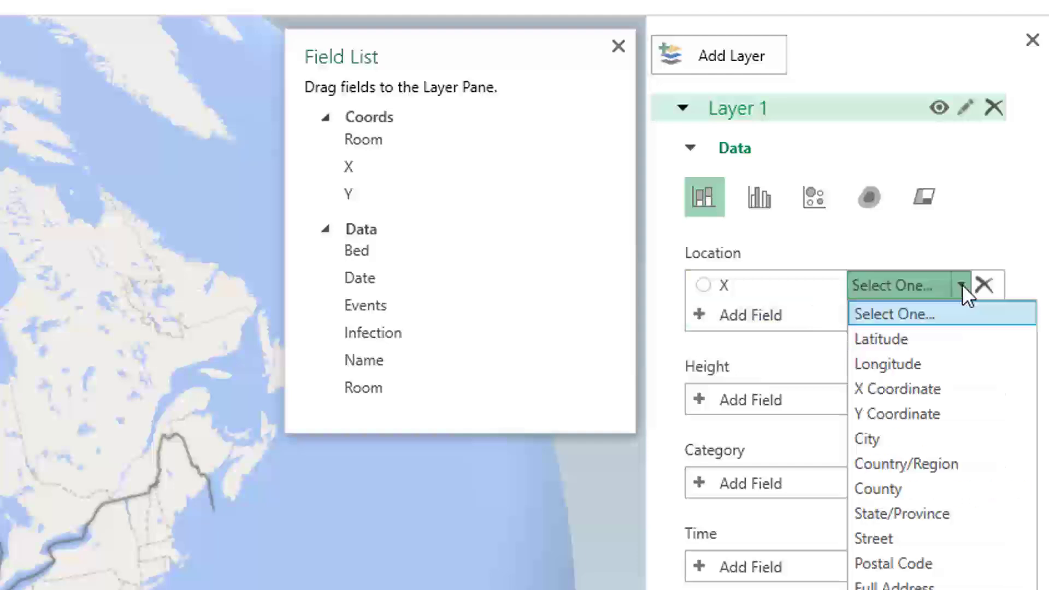
{"action": "left_click", "coordinate": [896, 389]}
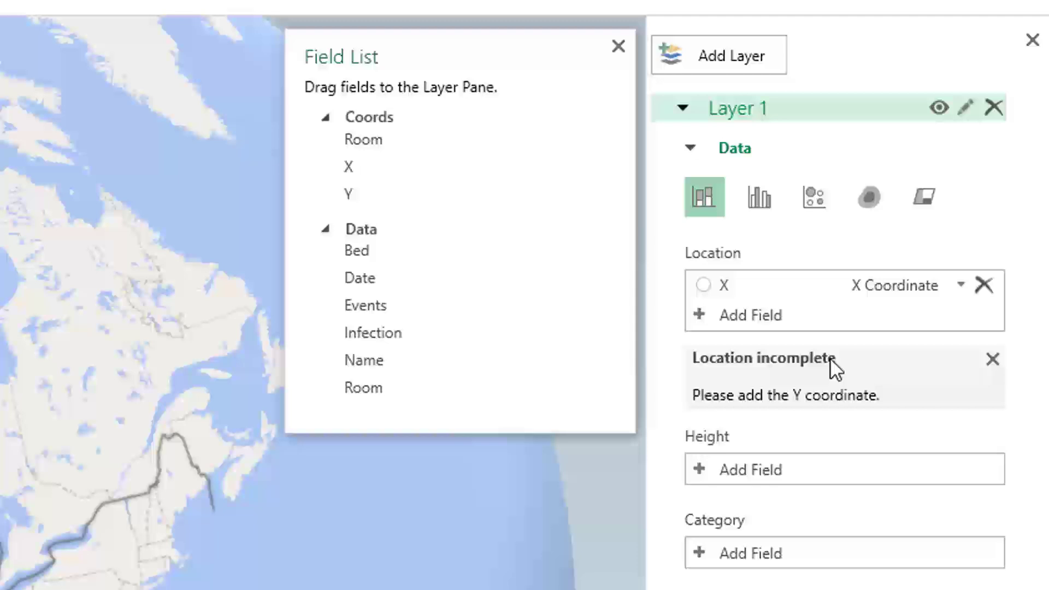
{"action": "mouse_move", "coordinate": [884, 401]}
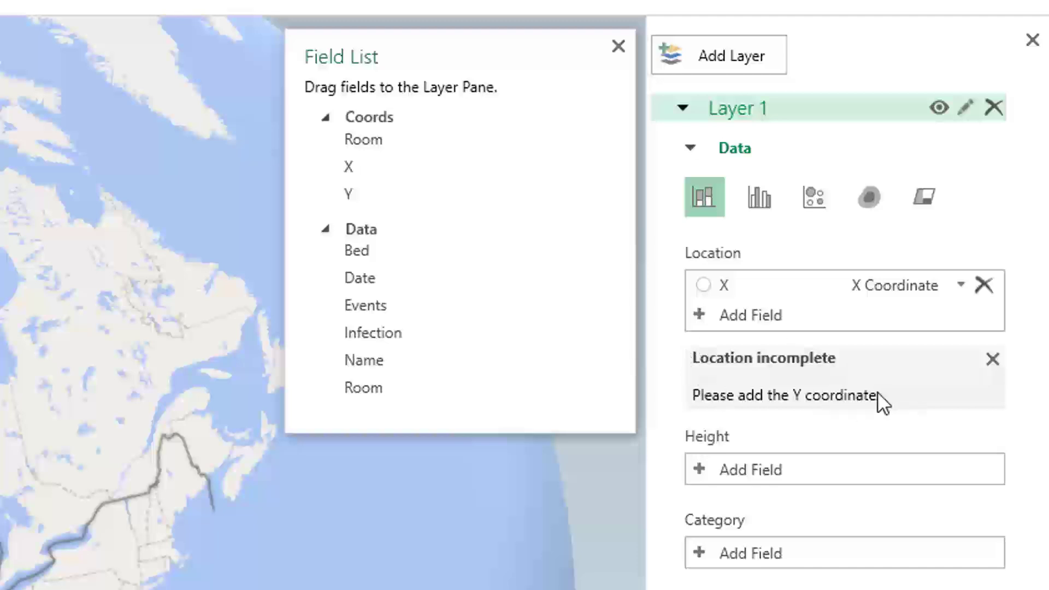
{"action": "mouse_move", "coordinate": [804, 372]}
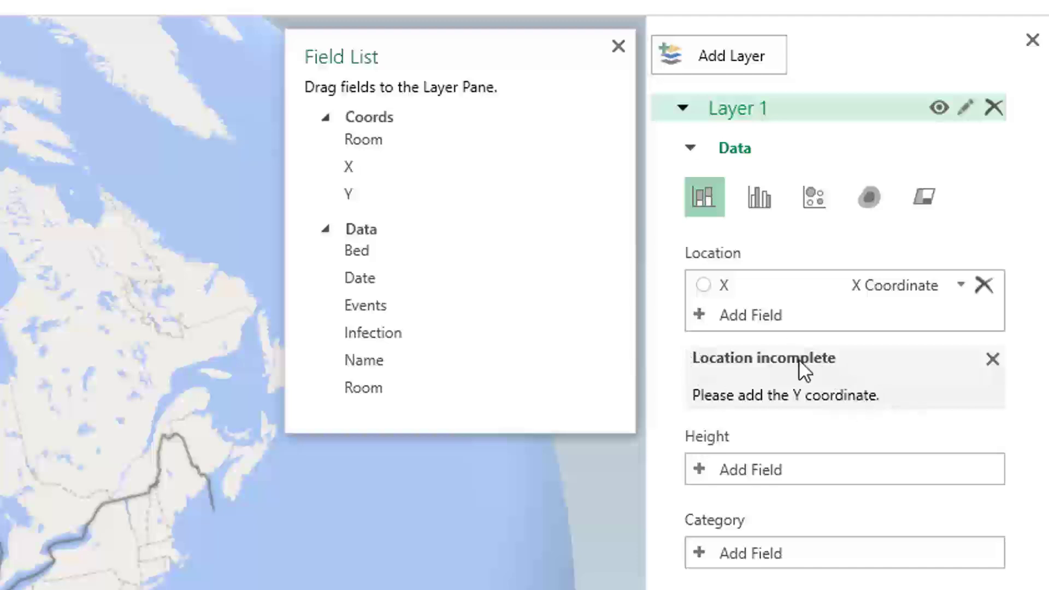
Add Y to the location and interpret it as Y Coordinate, prompting a custom map
{"action": "left_click", "coordinate": [750, 315]}
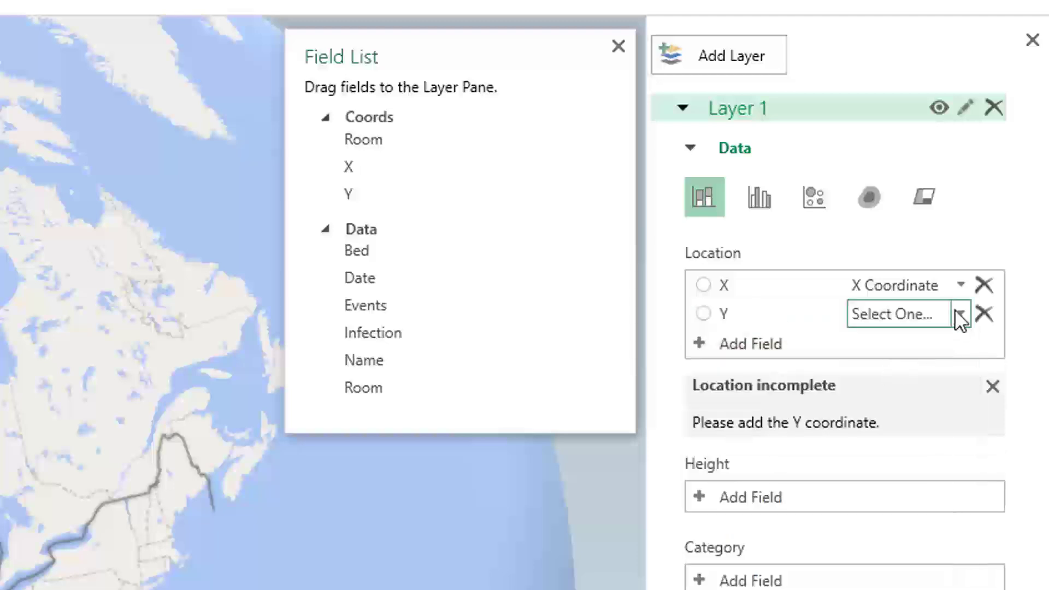
{"action": "left_click", "coordinate": [960, 314]}
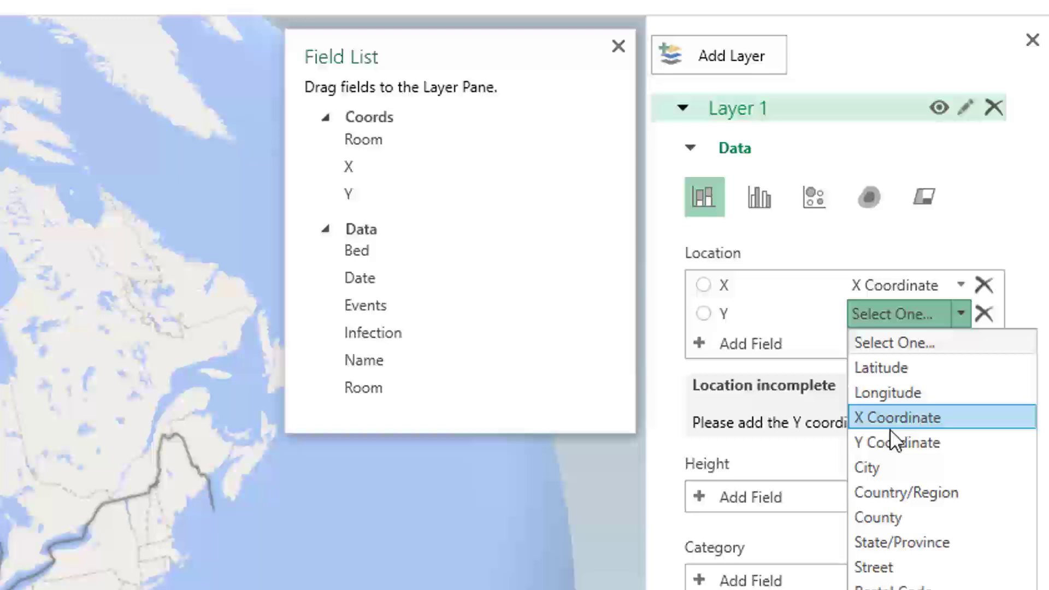
{"action": "left_click", "coordinate": [897, 441]}
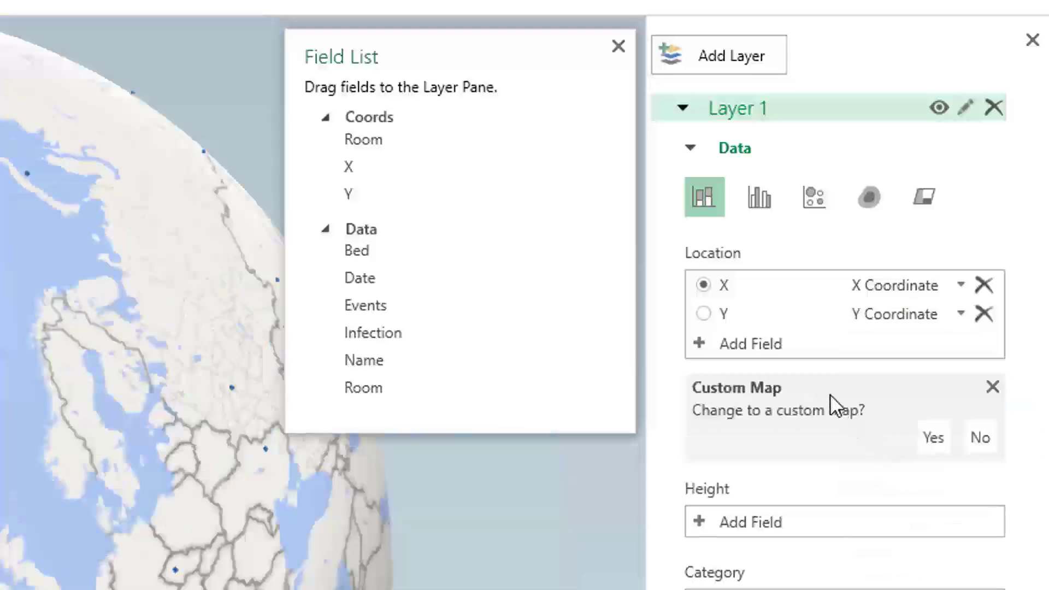
{"action": "mouse_move", "coordinate": [789, 416]}
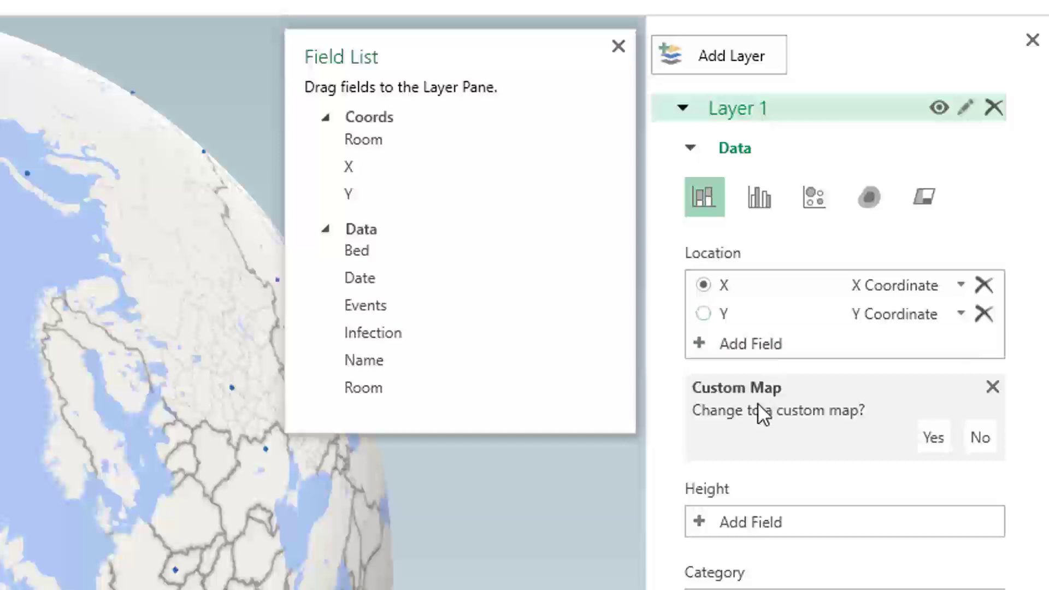
{"action": "mouse_move", "coordinate": [759, 419]}
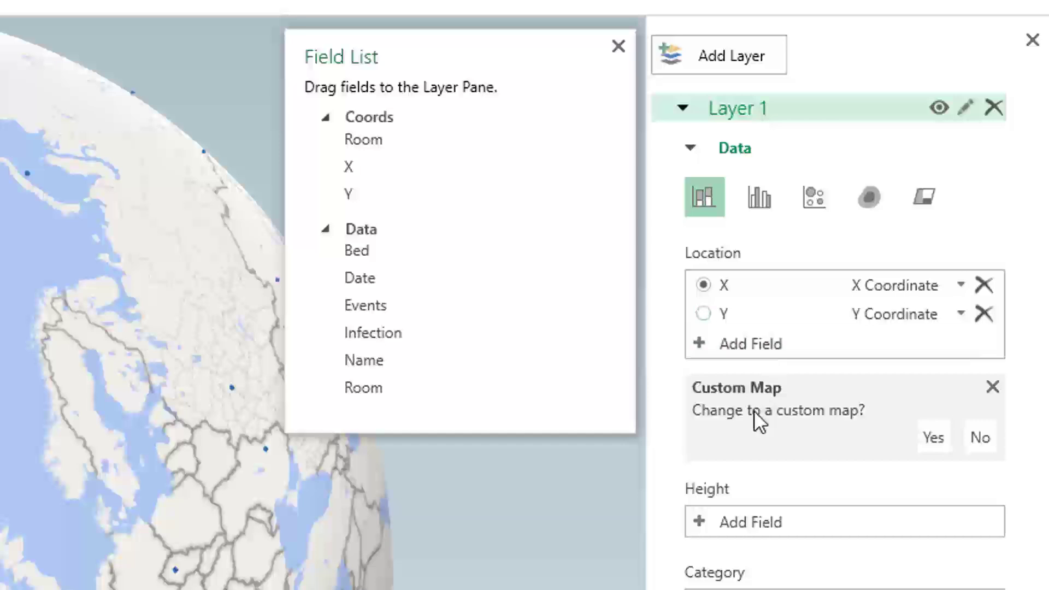
{"action": "mouse_move", "coordinate": [794, 435]}
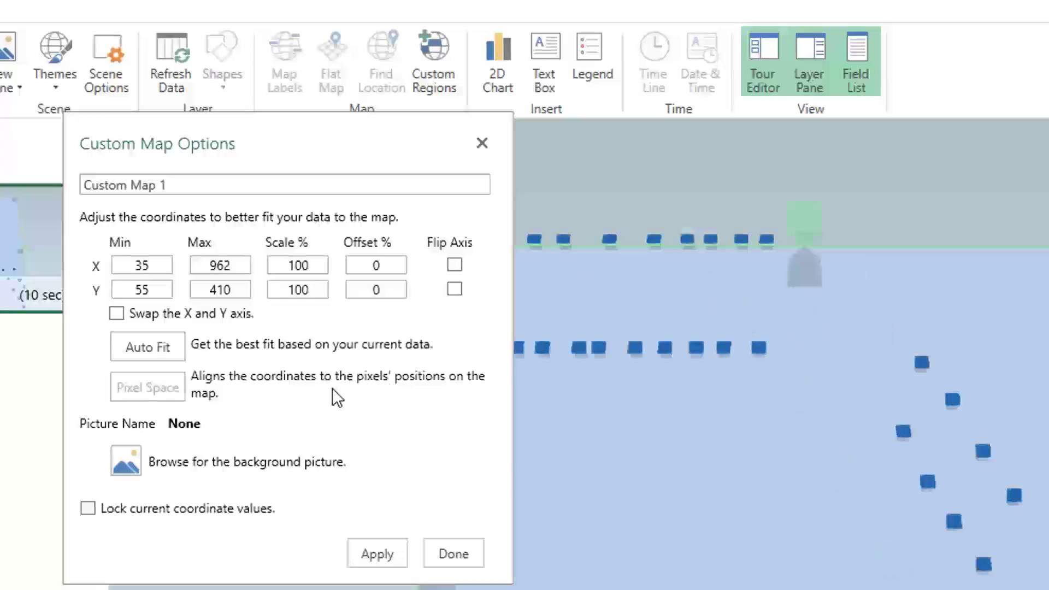
Use FacilityMap.png as the custom map background with X 0–1000 and Y 0–650 applied
{"action": "left_click", "coordinate": [125, 460]}
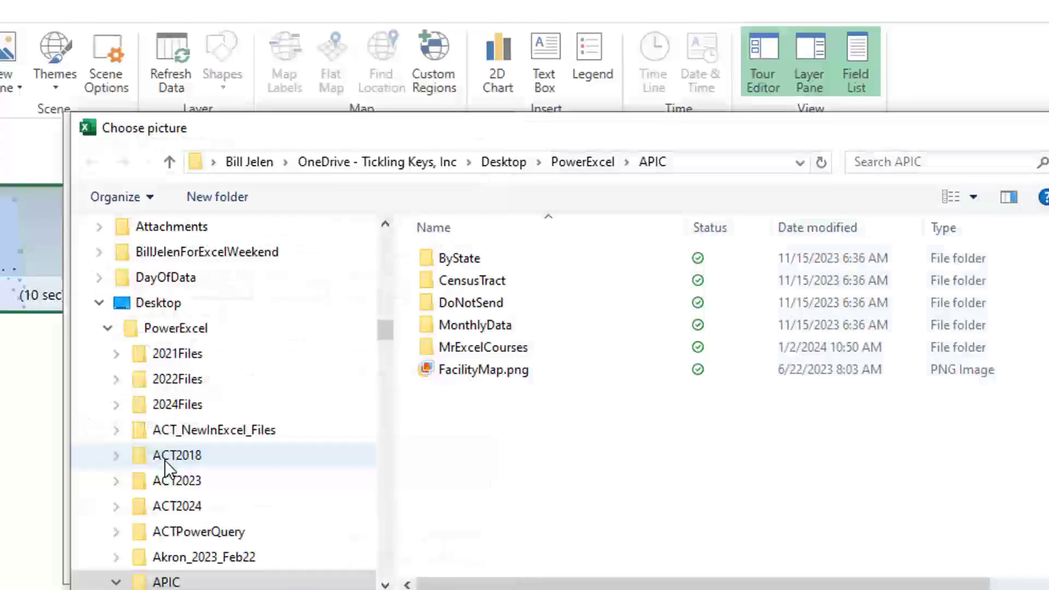
{"action": "left_click", "coordinate": [482, 369]}
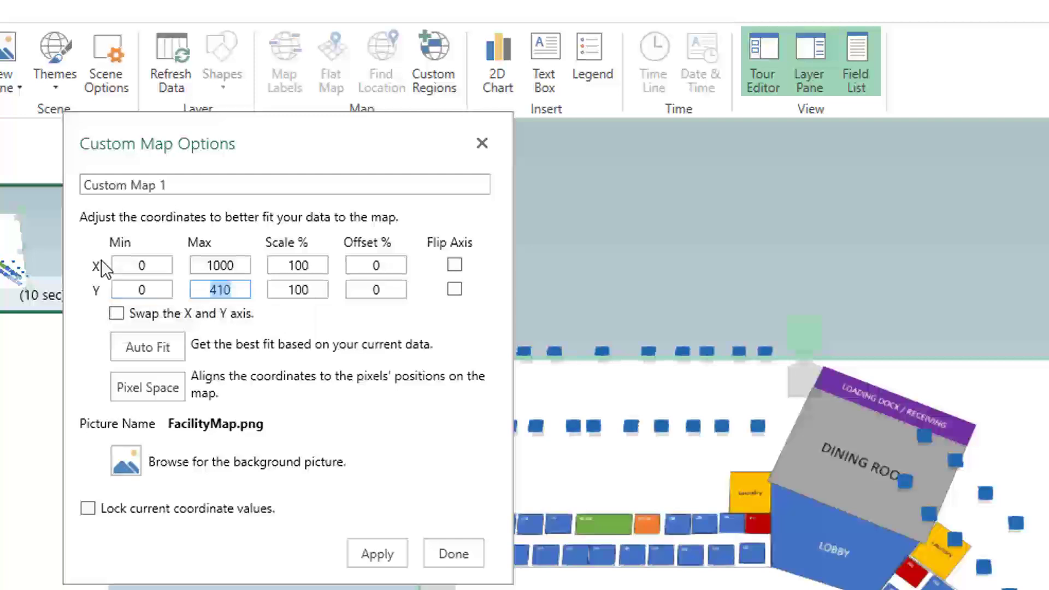
{"action": "type", "text": "650"}
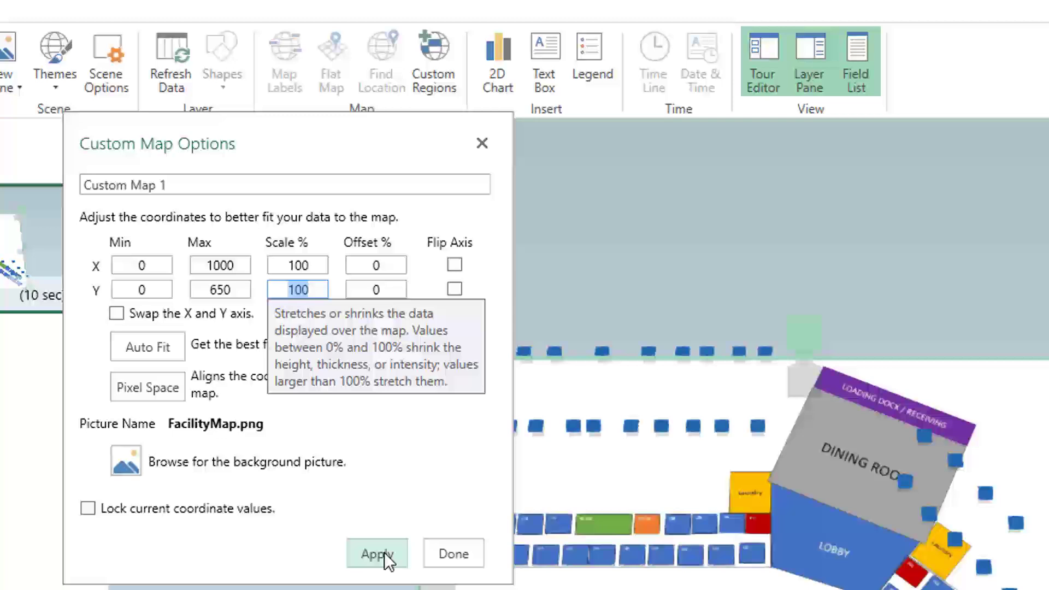
{"action": "left_click", "coordinate": [376, 554]}
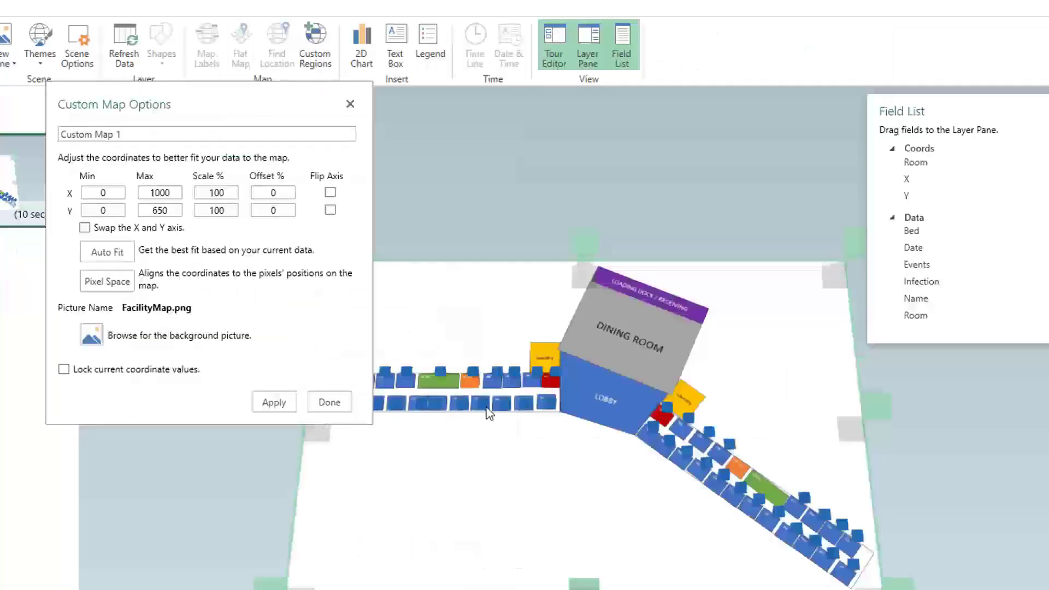
{"action": "mouse_move", "coordinate": [748, 538]}
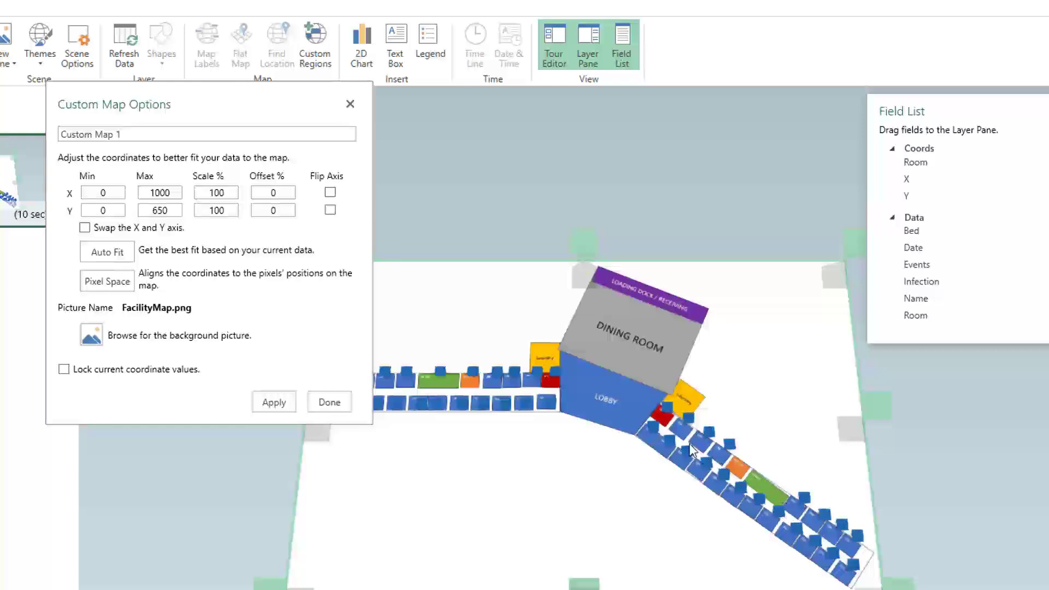
{"action": "mouse_move", "coordinate": [757, 470]}
{"action": "type", "text": "670"}
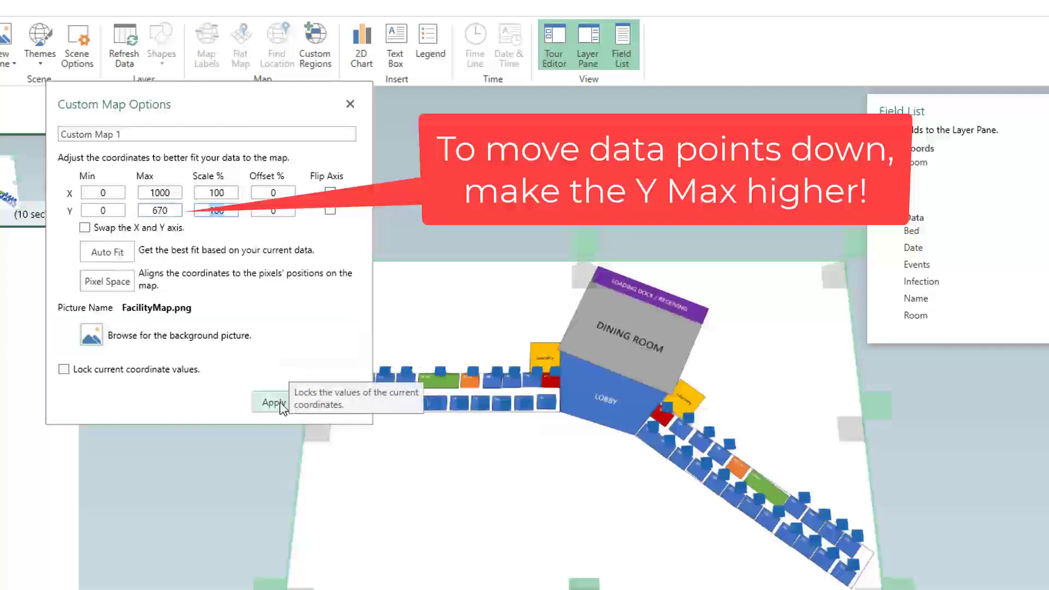
Adjust the range to X 0–1010 and Y 0–680, check a bed point, and rename the map FacilityMap
{"action": "left_click", "coordinate": [274, 403]}
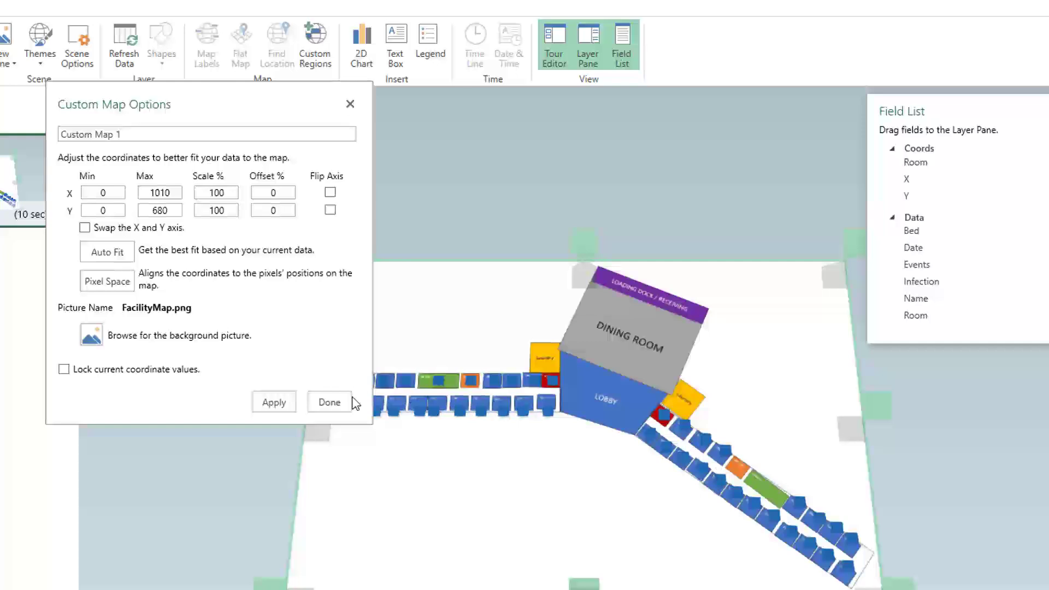
{"action": "mouse_move", "coordinate": [478, 419]}
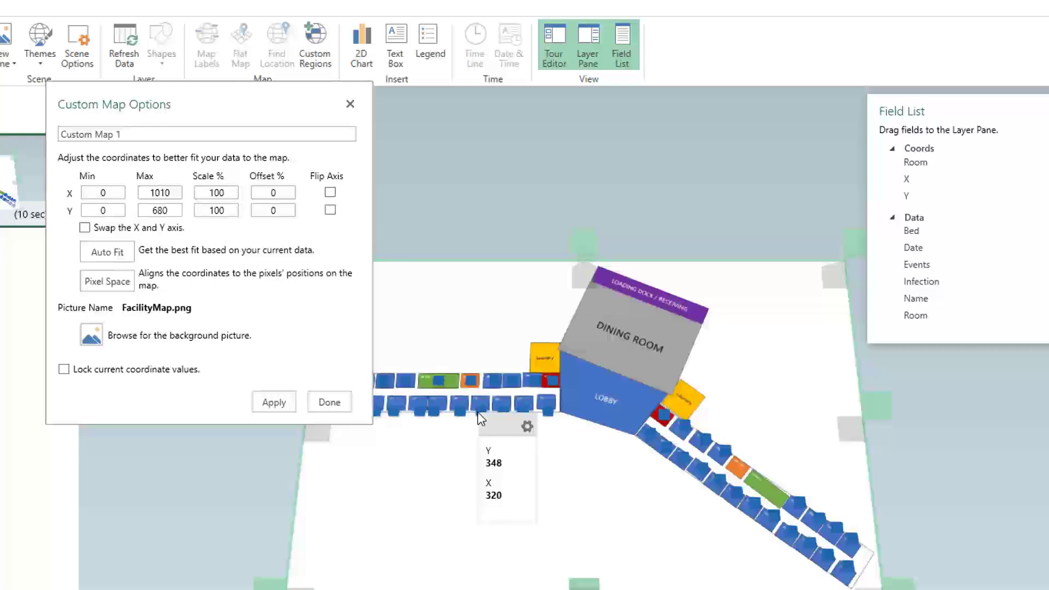
{"action": "left_click", "coordinate": [139, 134]}
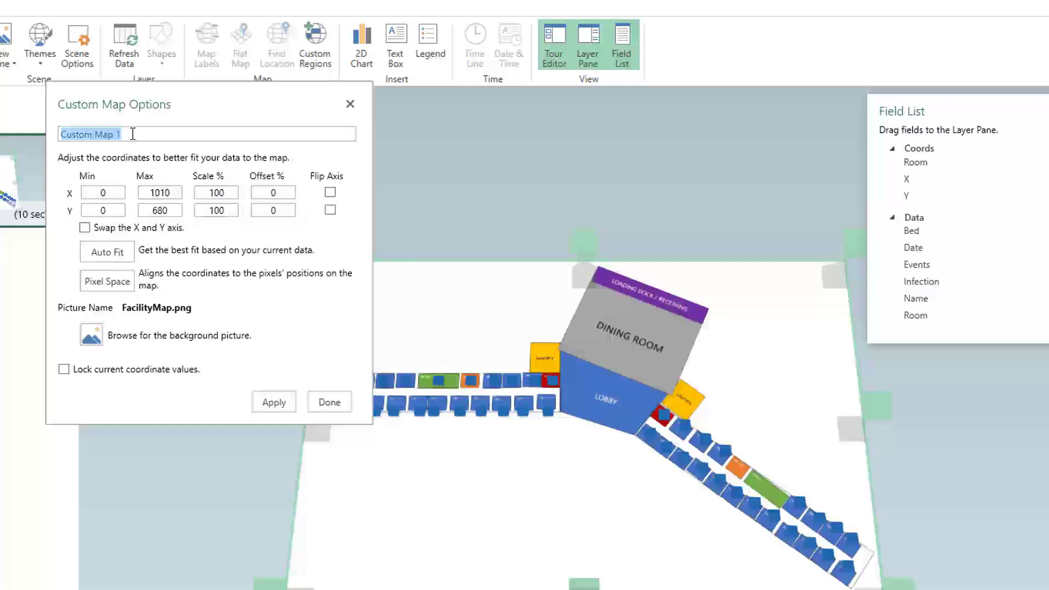
{"action": "type", "text": "Facili"}
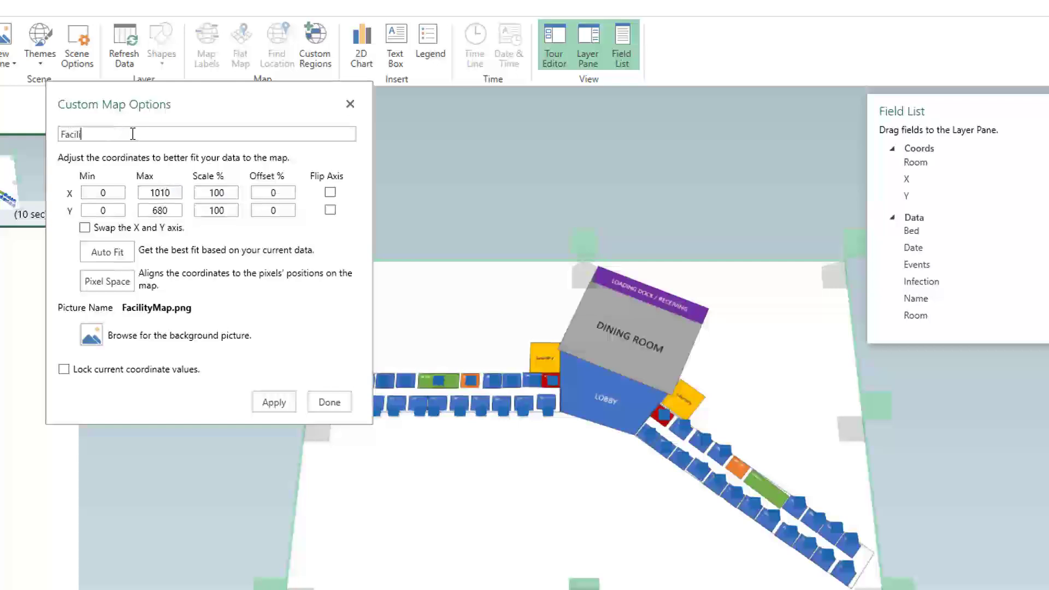
{"action": "type", "text": "tyMap"}
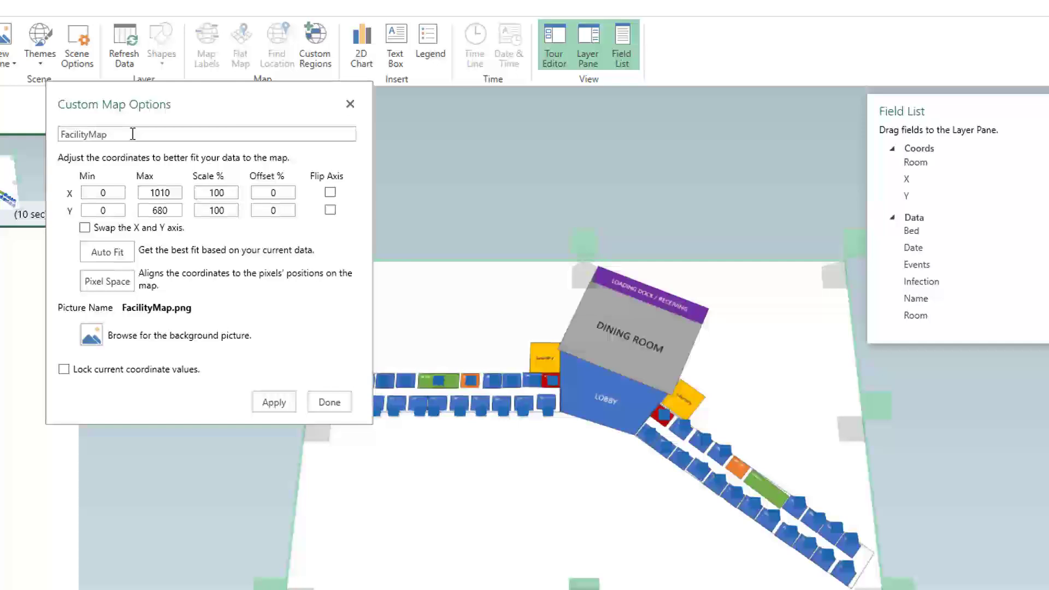
{"action": "mouse_move", "coordinate": [330, 402]}
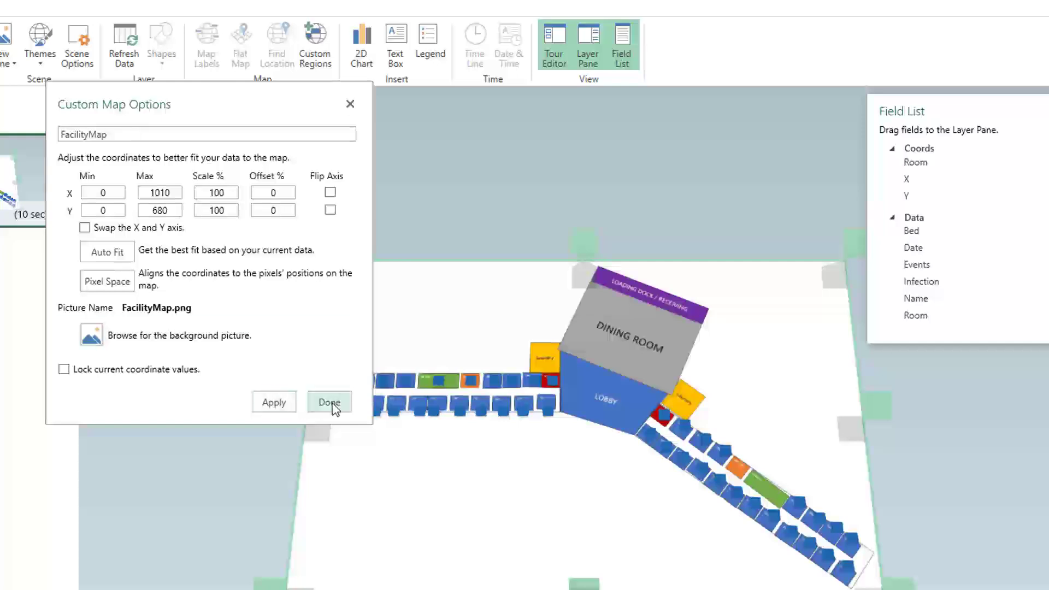
{"action": "left_click", "coordinate": [329, 402]}
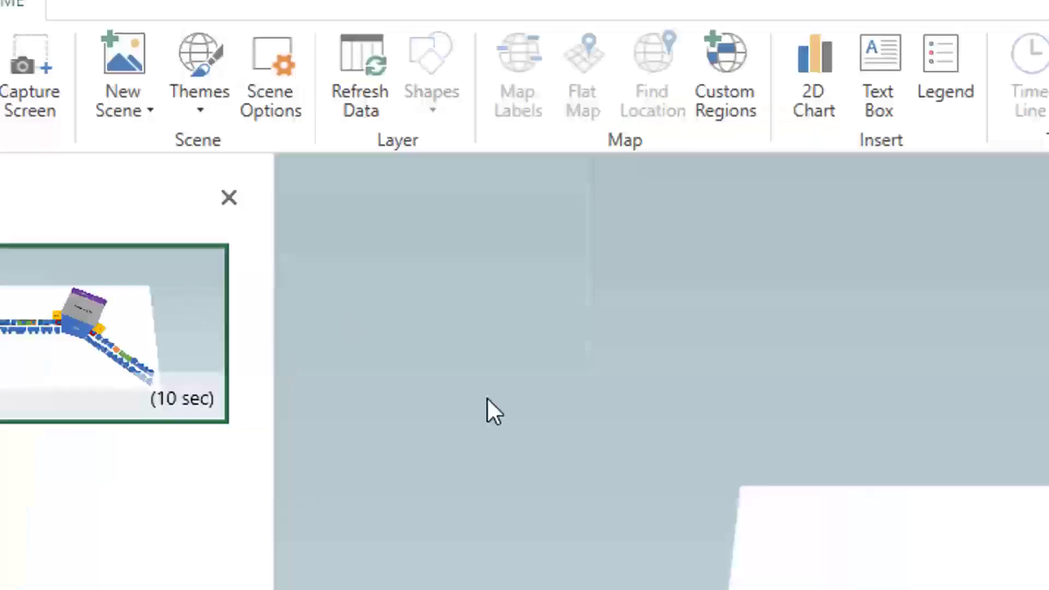
{"action": "left_click", "coordinate": [270, 73]}
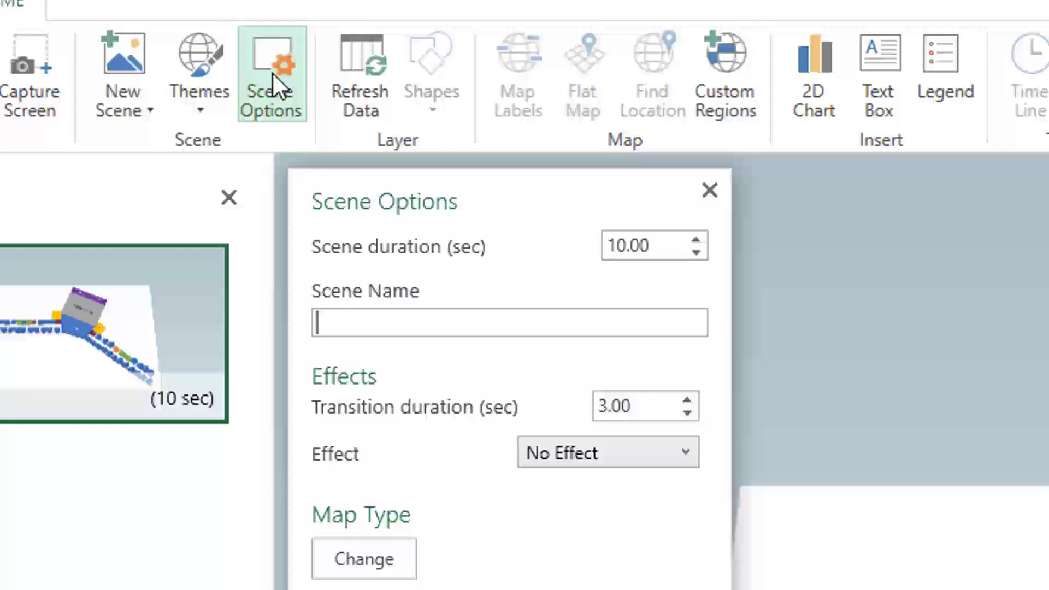
{"action": "mouse_move", "coordinate": [364, 558]}
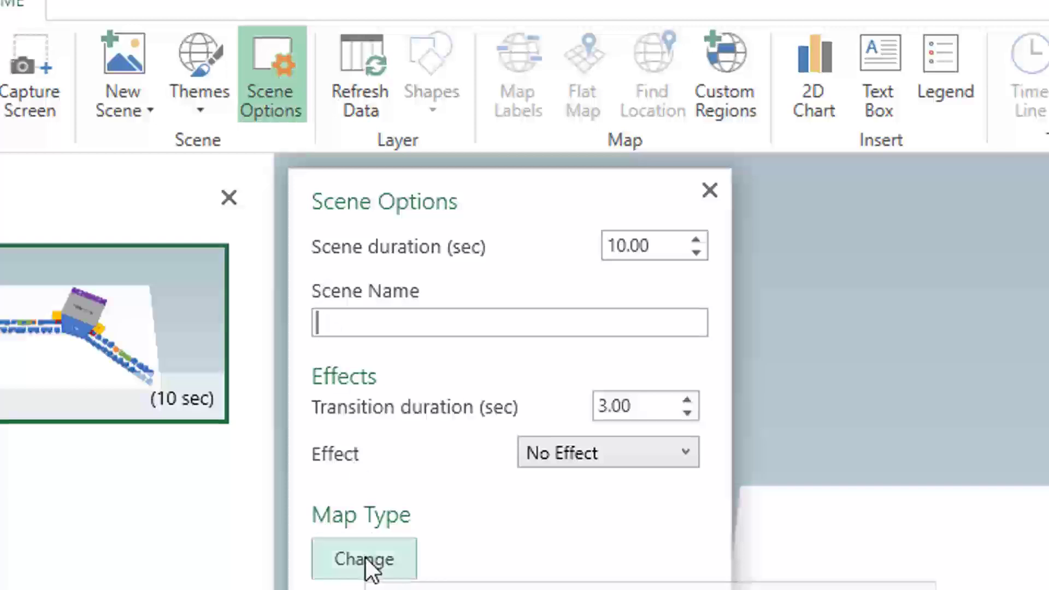
{"action": "left_click", "coordinate": [363, 558]}
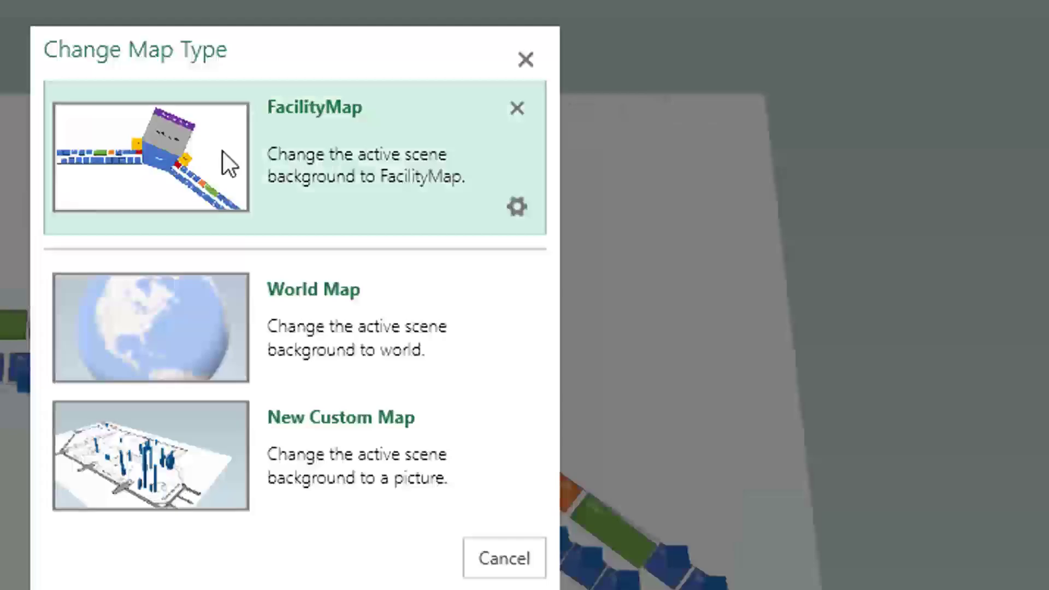
{"action": "mouse_move", "coordinate": [366, 195]}
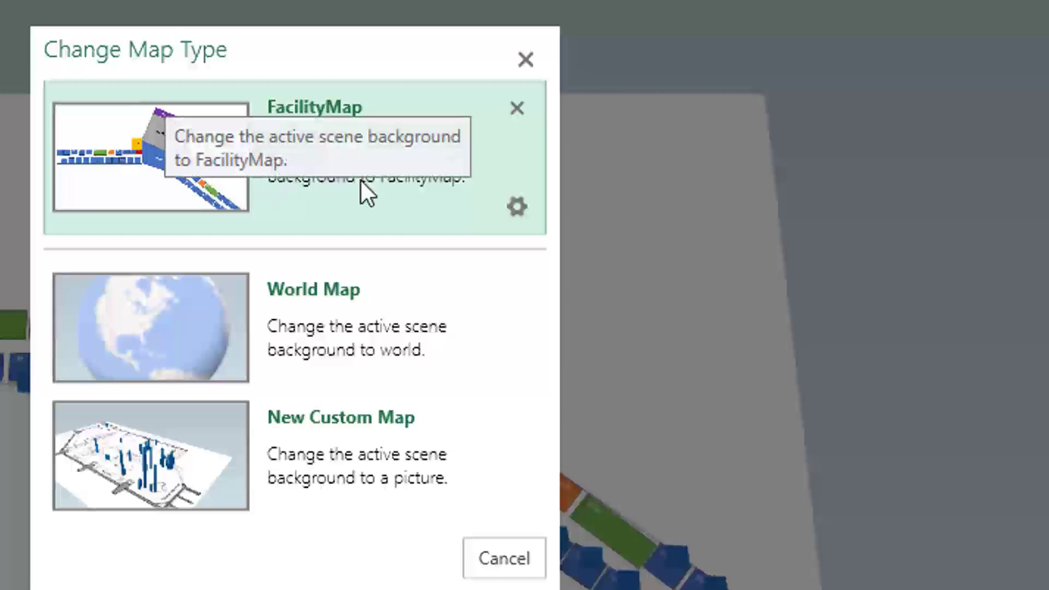
{"action": "mouse_move", "coordinate": [518, 207]}
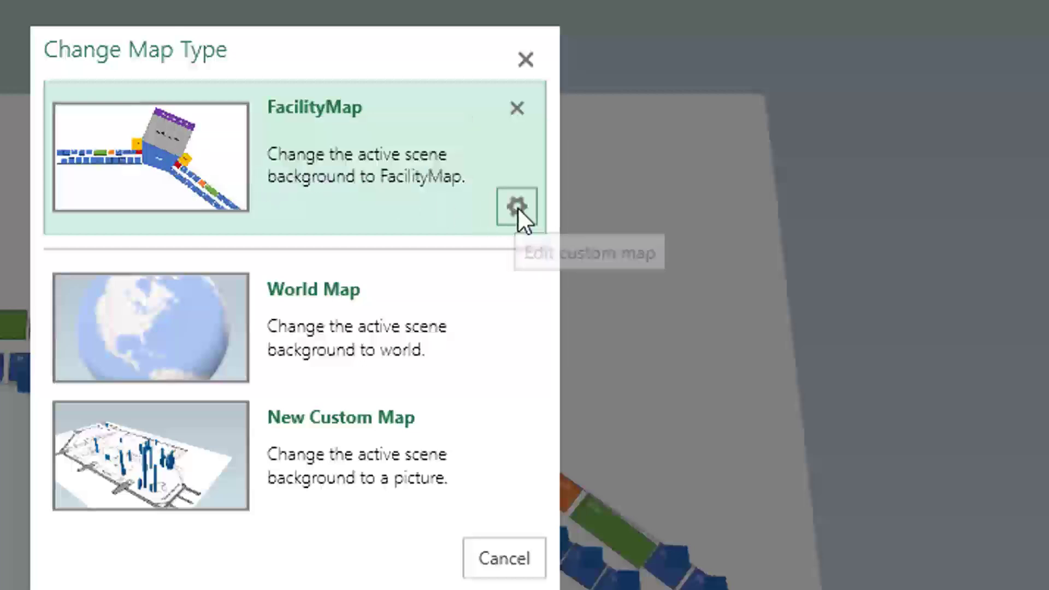
{"action": "left_click", "coordinate": [516, 206]}
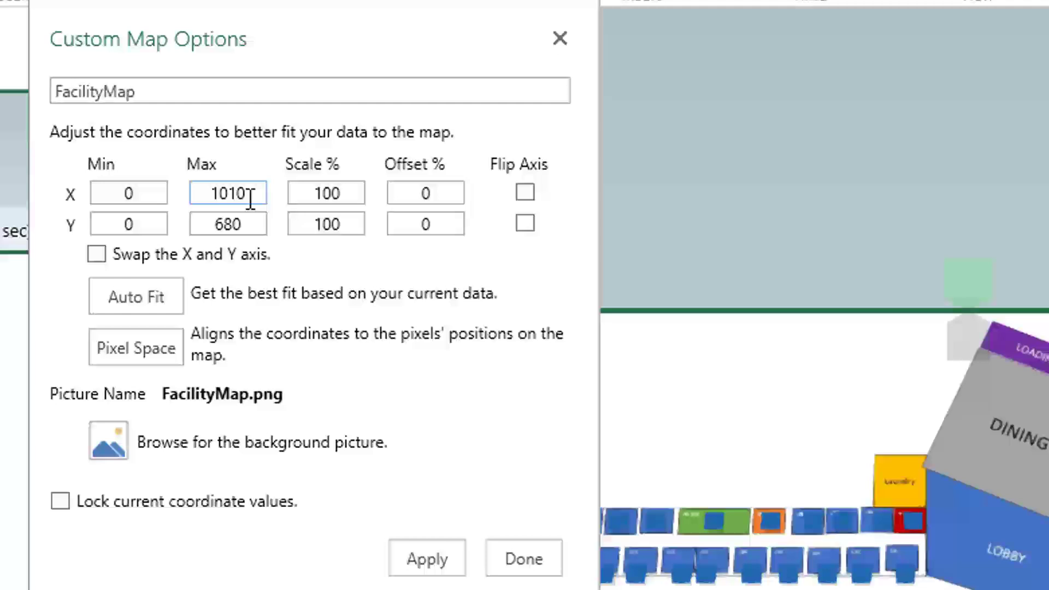
{"action": "mouse_move", "coordinate": [228, 193]}
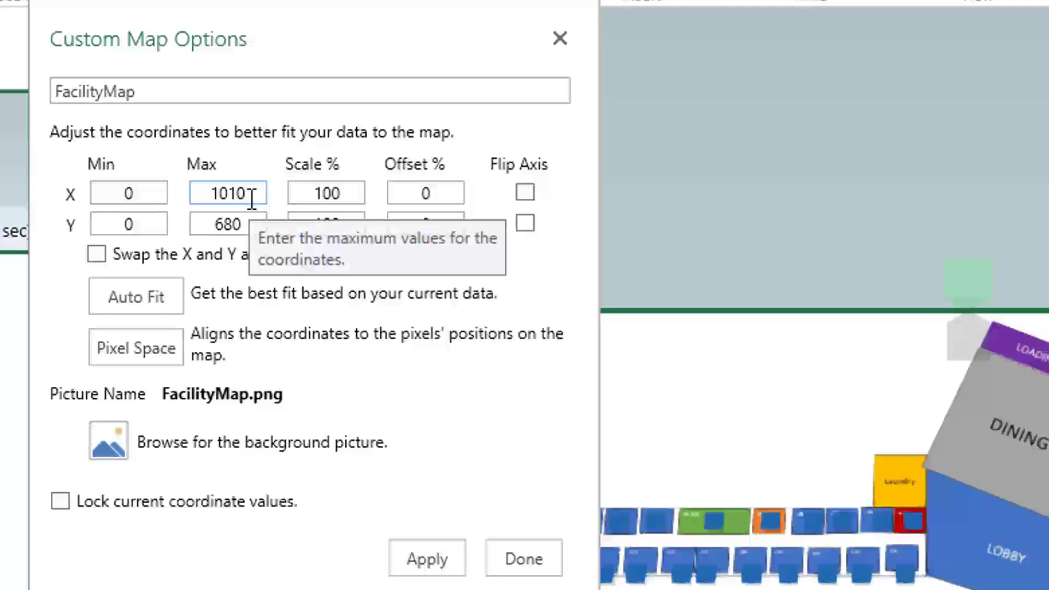
{"action": "left_click", "coordinate": [217, 193]}
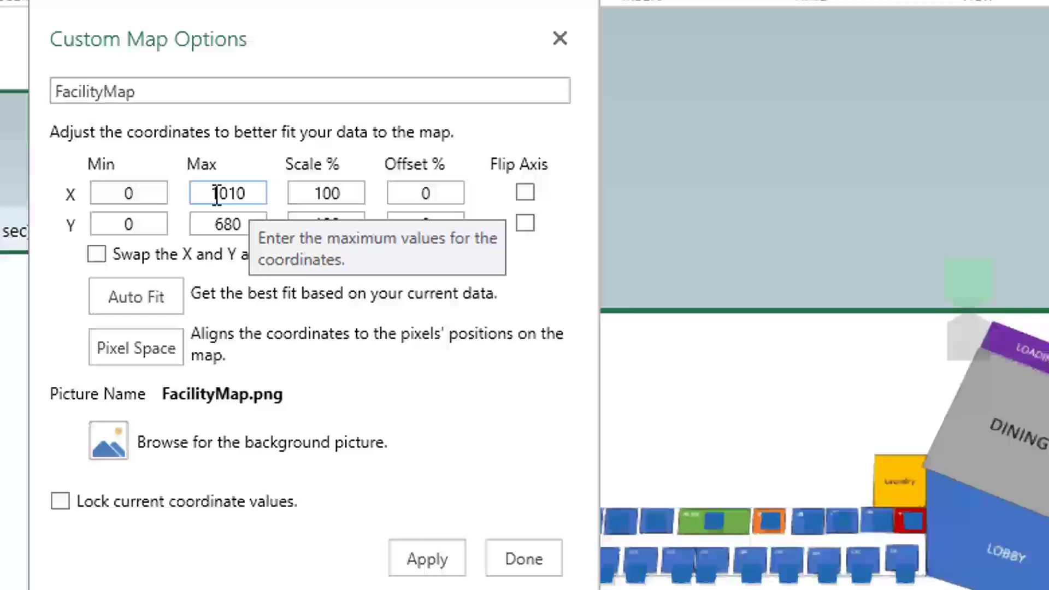
{"action": "mouse_move", "coordinate": [290, 351]}
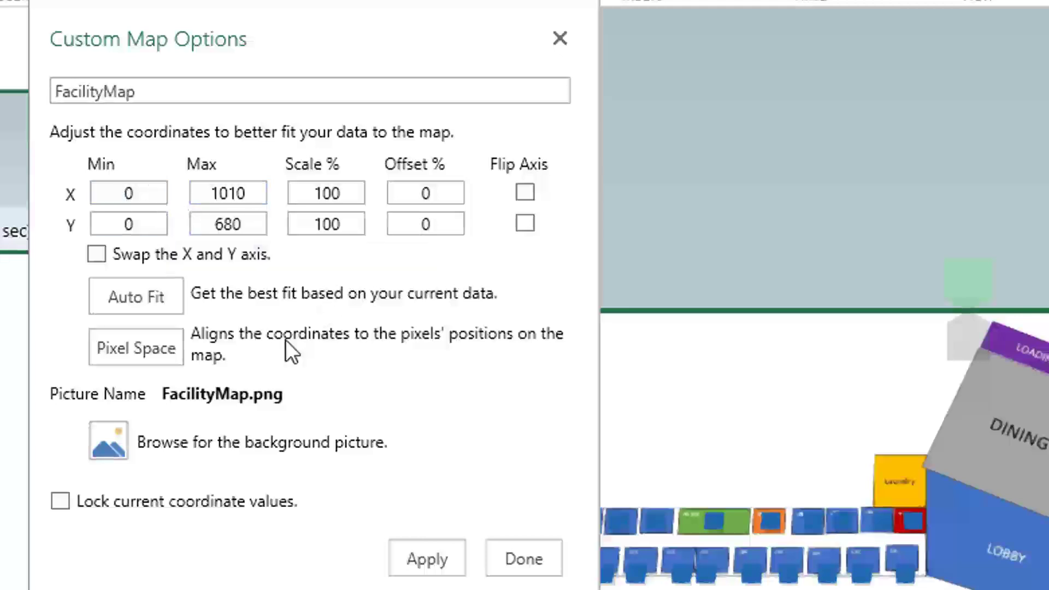
{"action": "mouse_move", "coordinate": [308, 378]}
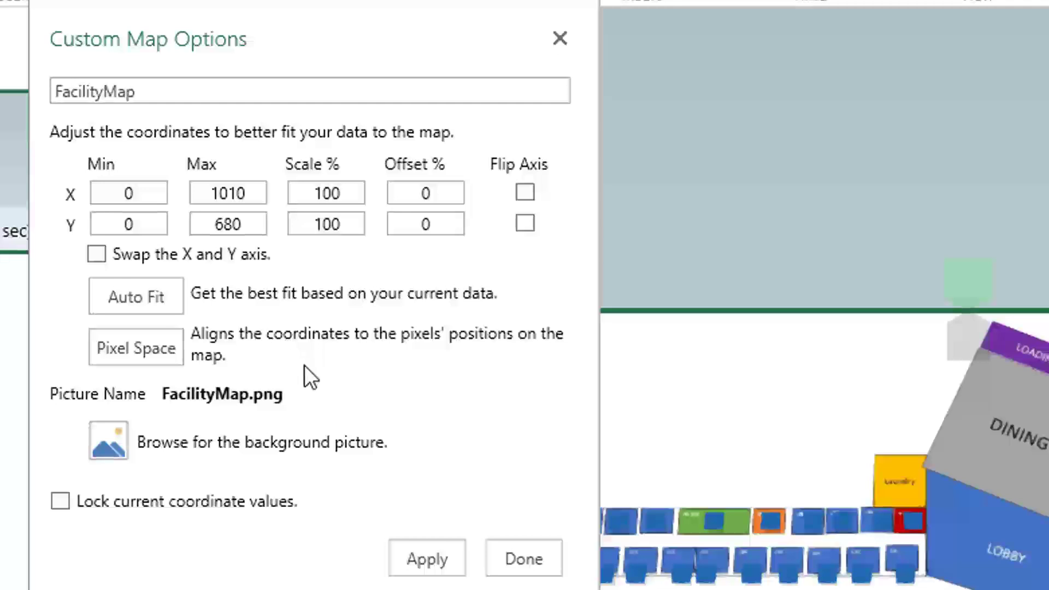
Verify FacilityMap keeps X 0–1010 and Y 0–680 in Scene Options and close with Done
{"action": "left_click", "coordinate": [128, 223]}
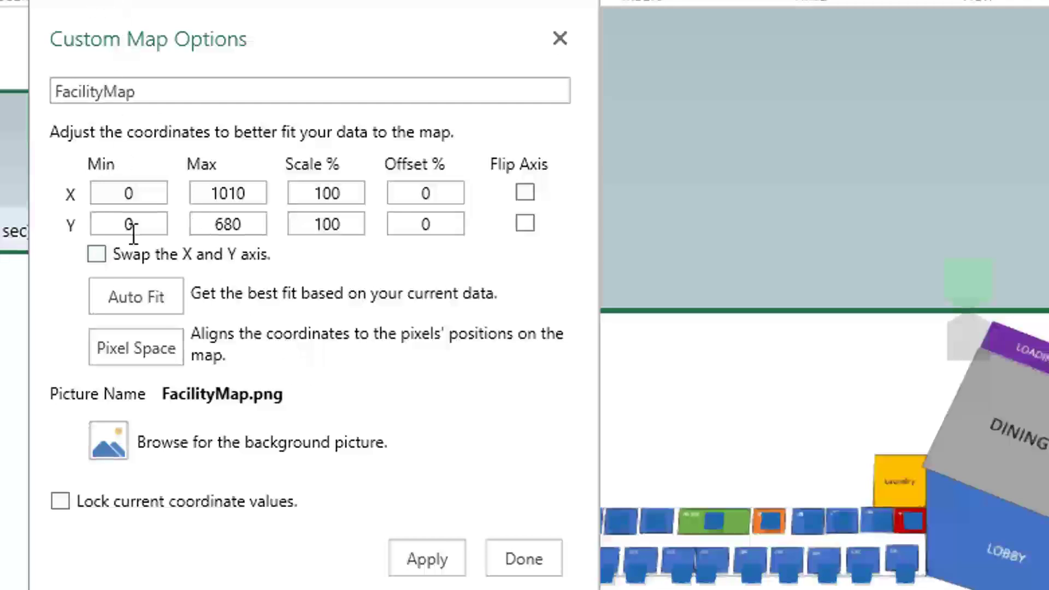
{"action": "left_click", "coordinate": [524, 557]}
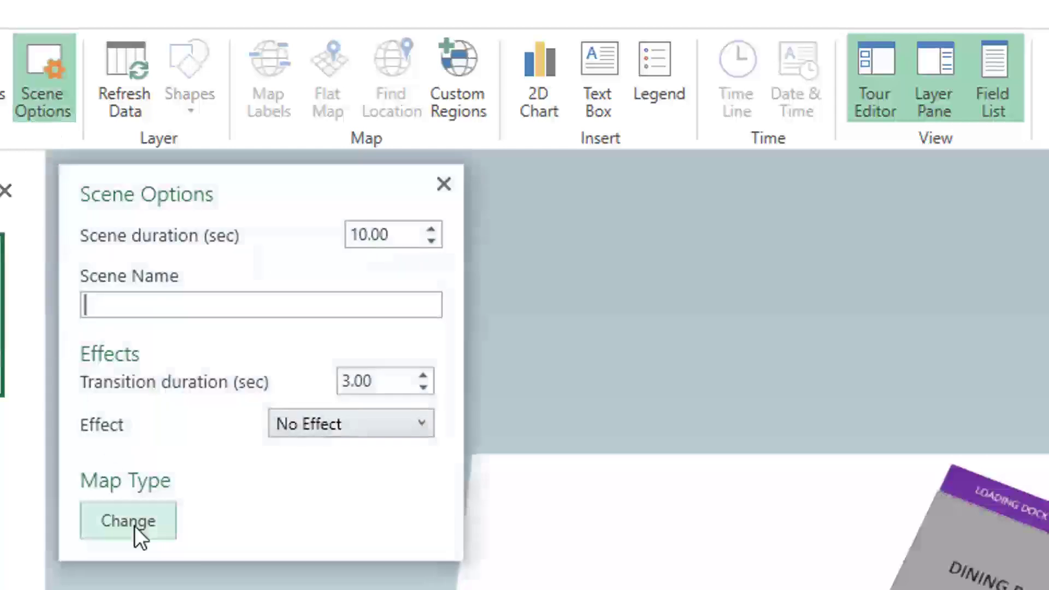
{"action": "left_click", "coordinate": [126, 521]}
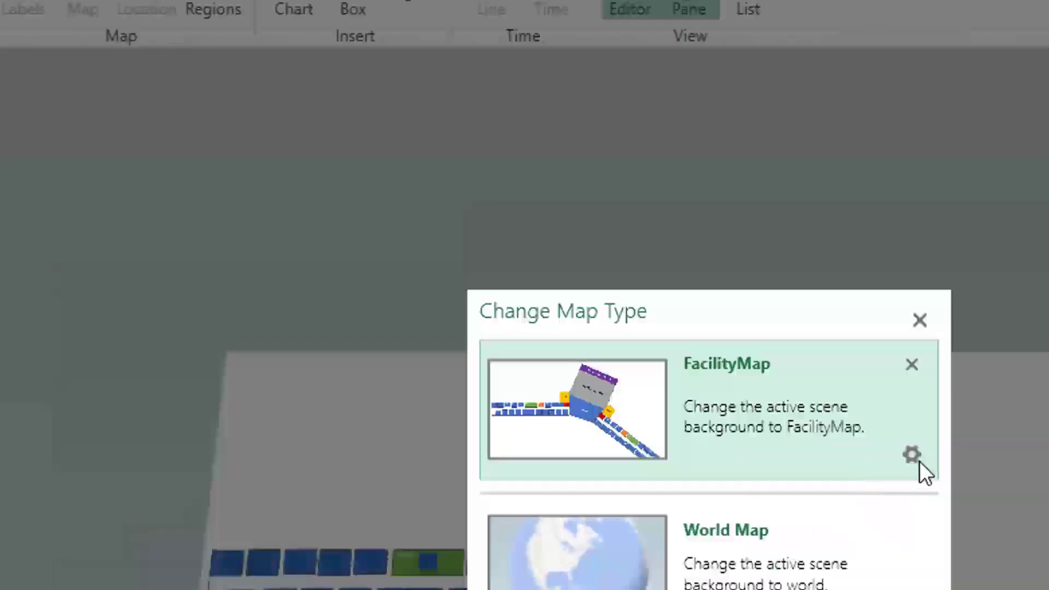
{"action": "left_click", "coordinate": [912, 455]}
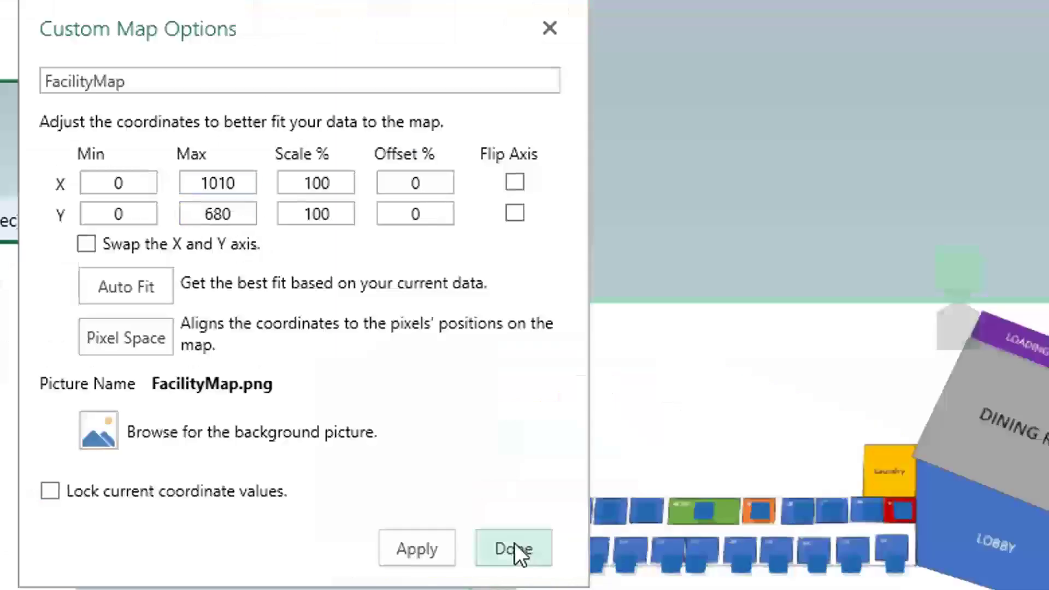
{"action": "mouse_move", "coordinate": [514, 547]}
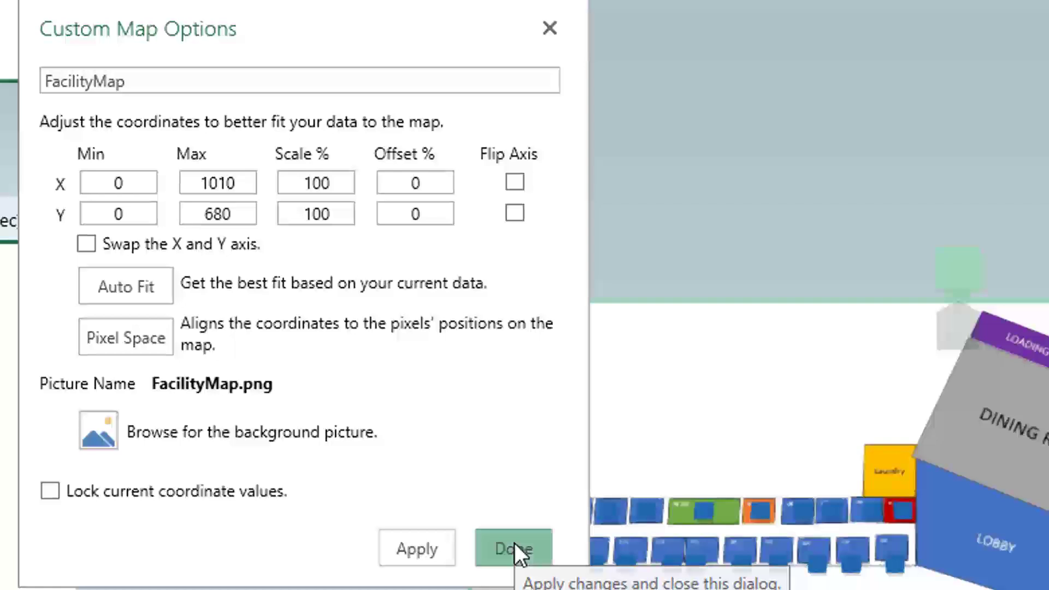
{"action": "left_click", "coordinate": [513, 547]}
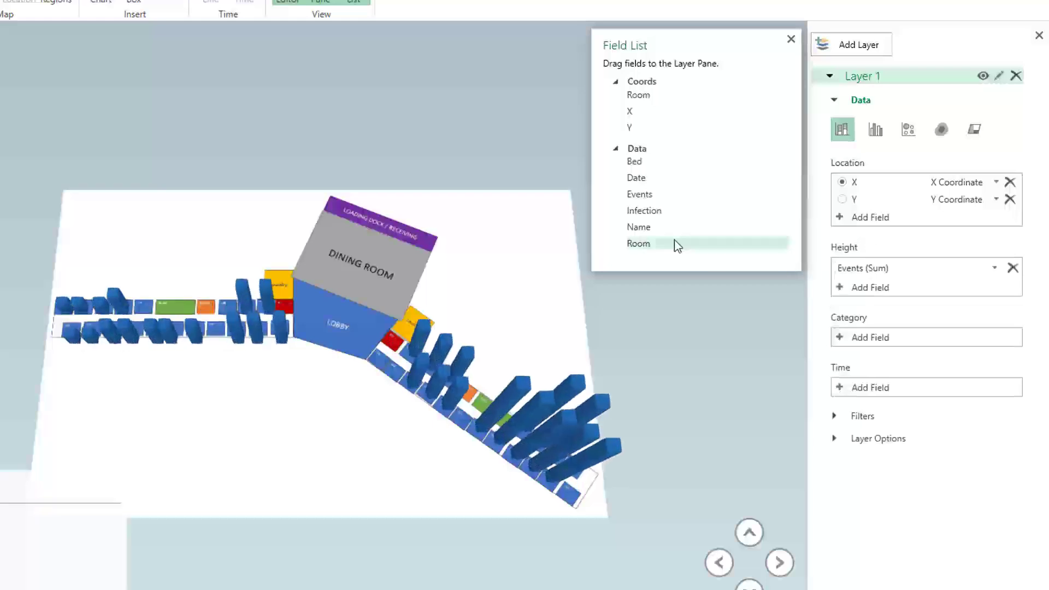
{"action": "mouse_move", "coordinate": [868, 387]}
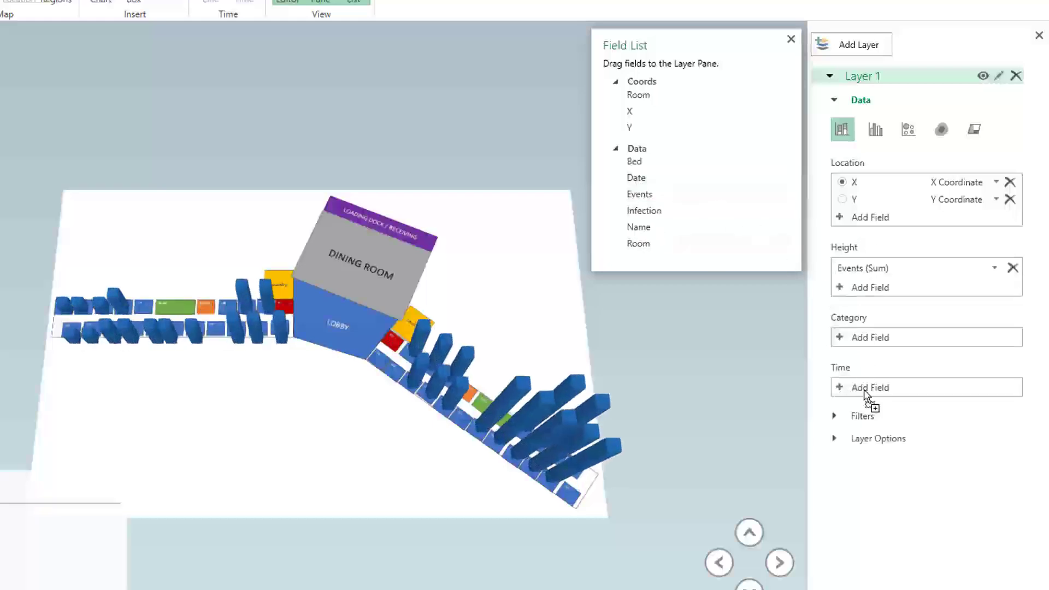
Set Date as Layer 1's Time field so the event columns animate
{"action": "left_click", "coordinate": [871, 387]}
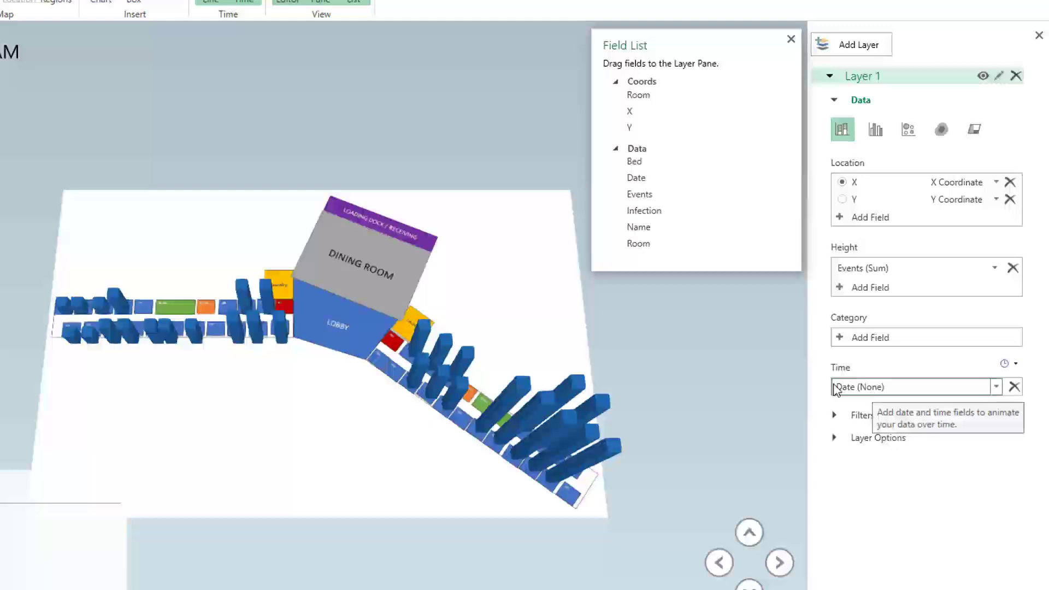
{"action": "mouse_move", "coordinate": [879, 394]}
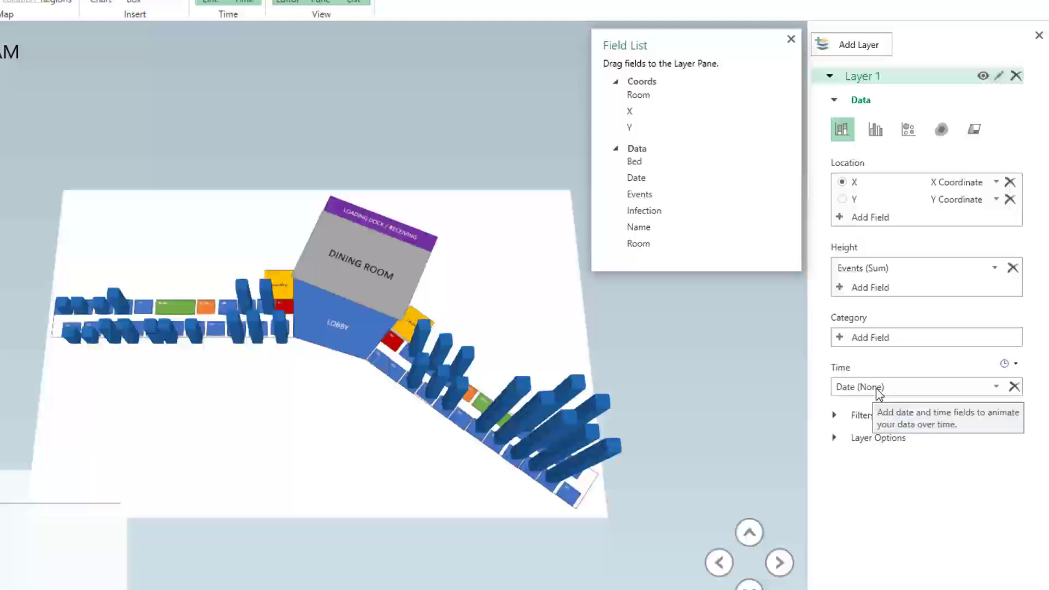
{"action": "mouse_move", "coordinate": [640, 228]}
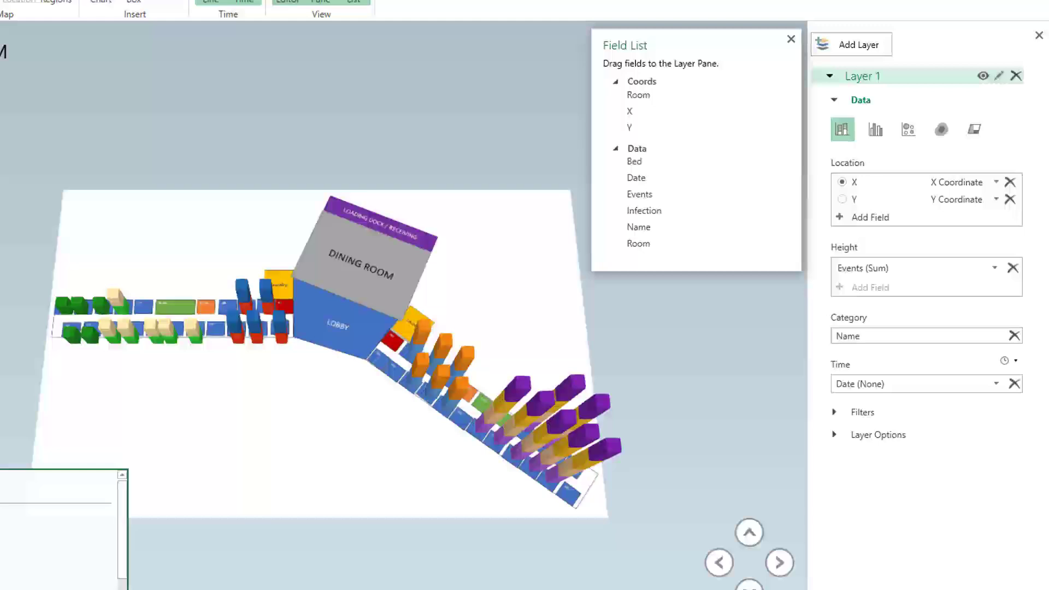
Rename Layer 1 to Patient Name and hide the Field List
{"action": "left_click", "coordinate": [309, 23]}
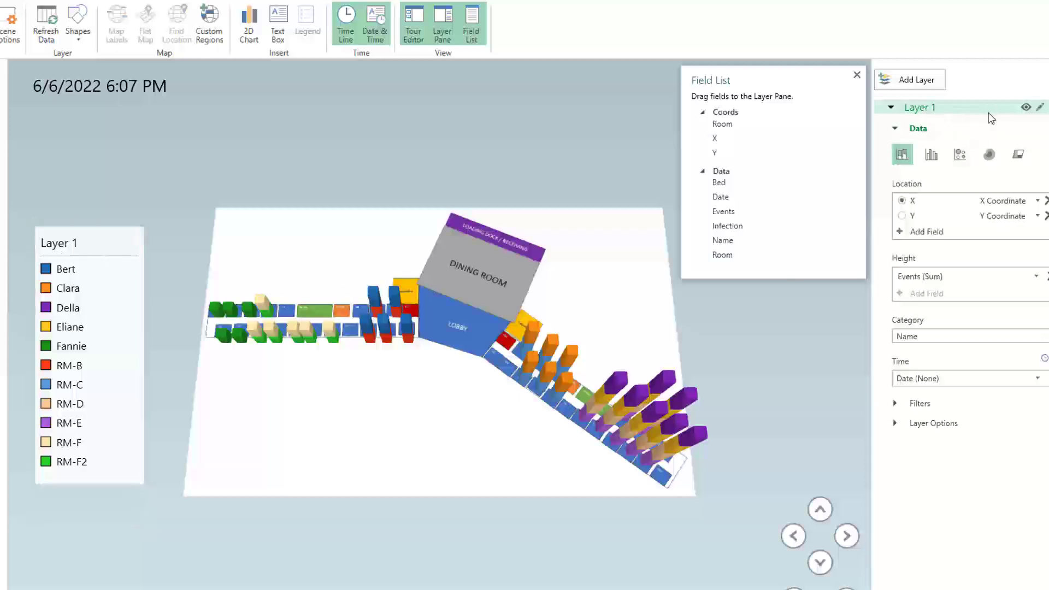
{"action": "double_click", "coordinate": [920, 107]}
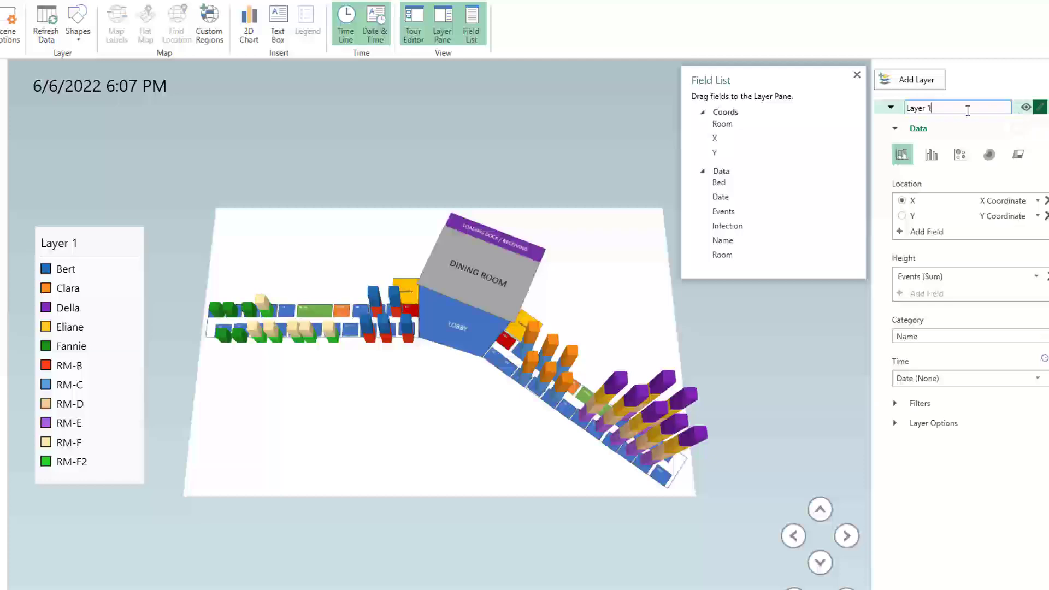
{"action": "type", "text": "Path"}
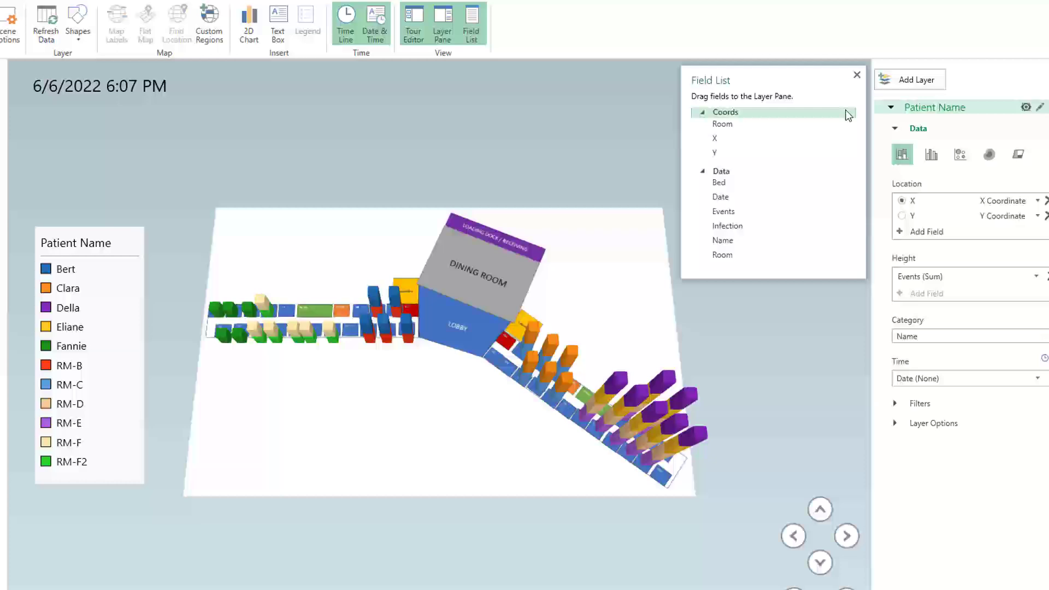
{"action": "mouse_move", "coordinate": [221, 309]}
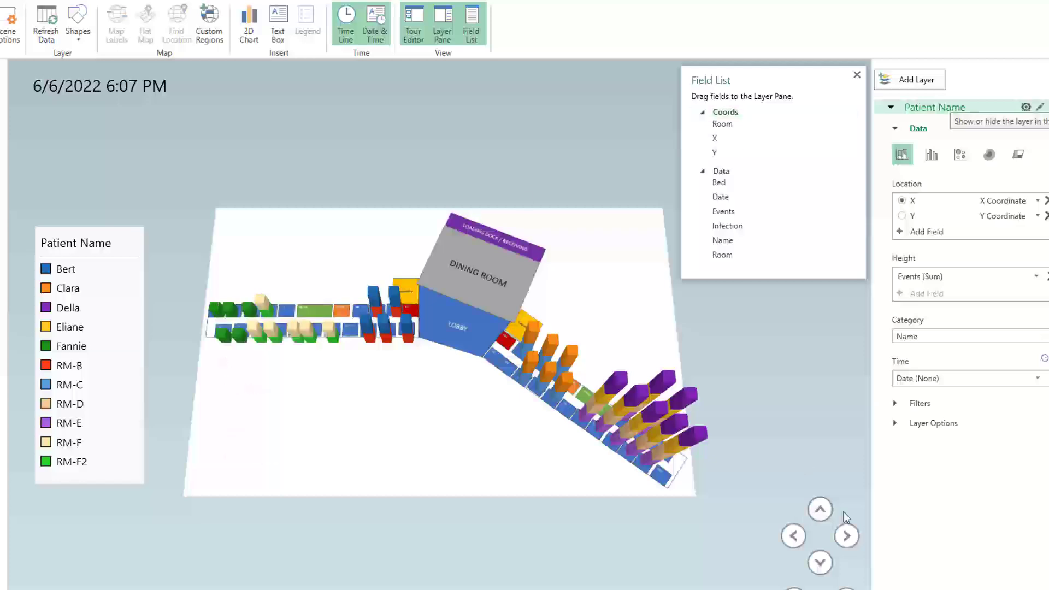
{"action": "left_click", "coordinate": [857, 74]}
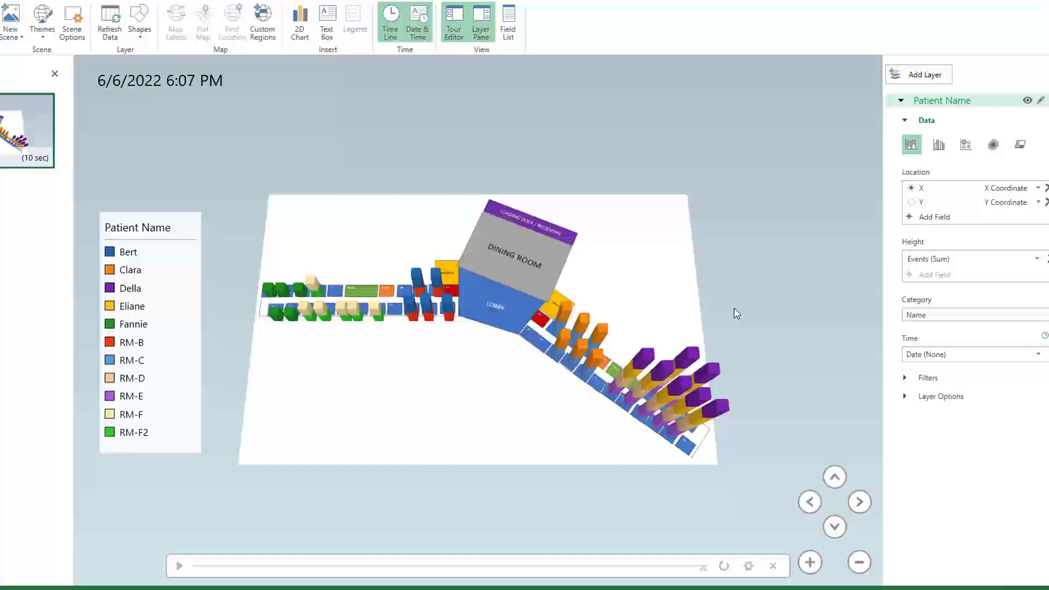
Tilt the 3D Maps view so the patient columns stand taller over the floor plan
{"action": "scroll", "scroll_direction": "up", "scroll_amount": 3}
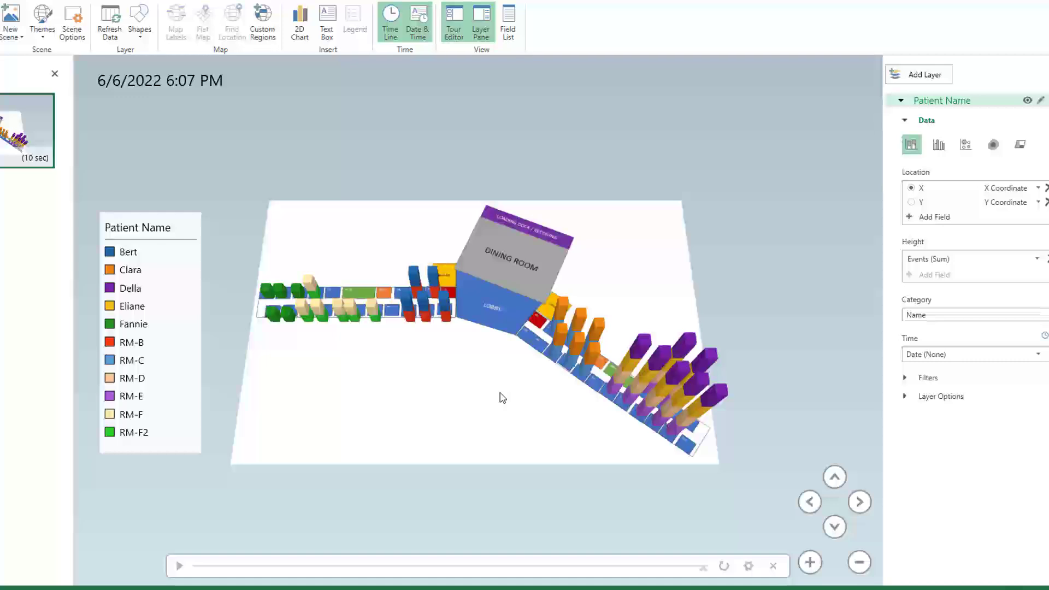
{"action": "mouse_move", "coordinate": [489, 462]}
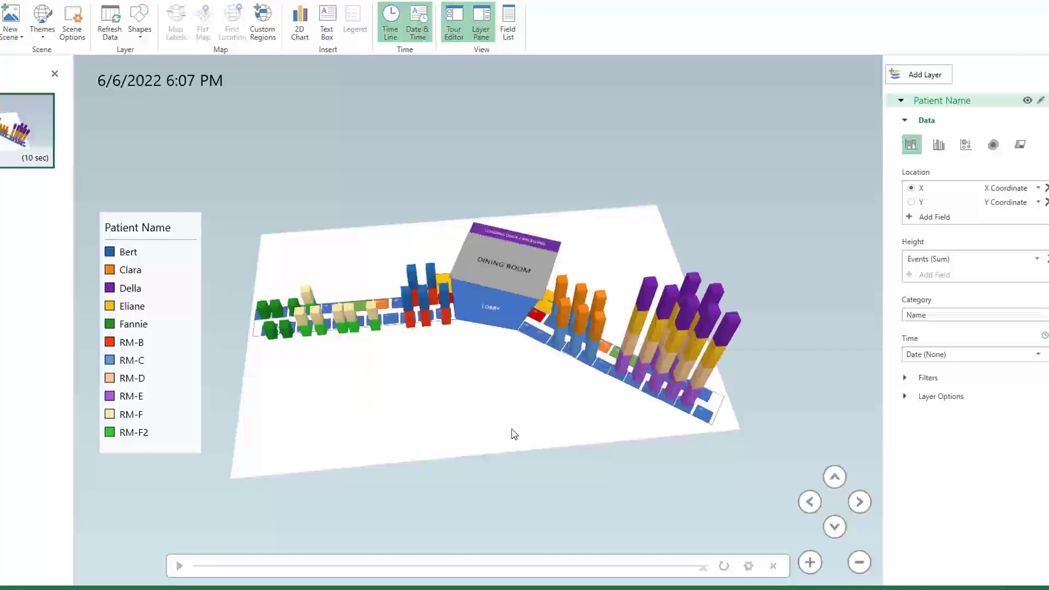
{"action": "mouse_move", "coordinate": [502, 436]}
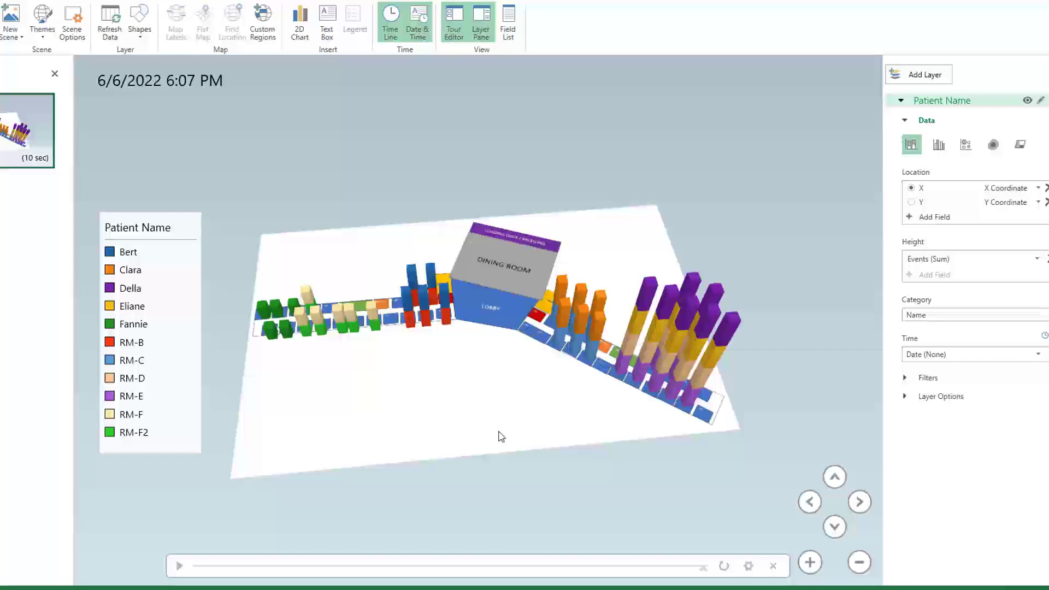
{"action": "mouse_move", "coordinate": [579, 496]}
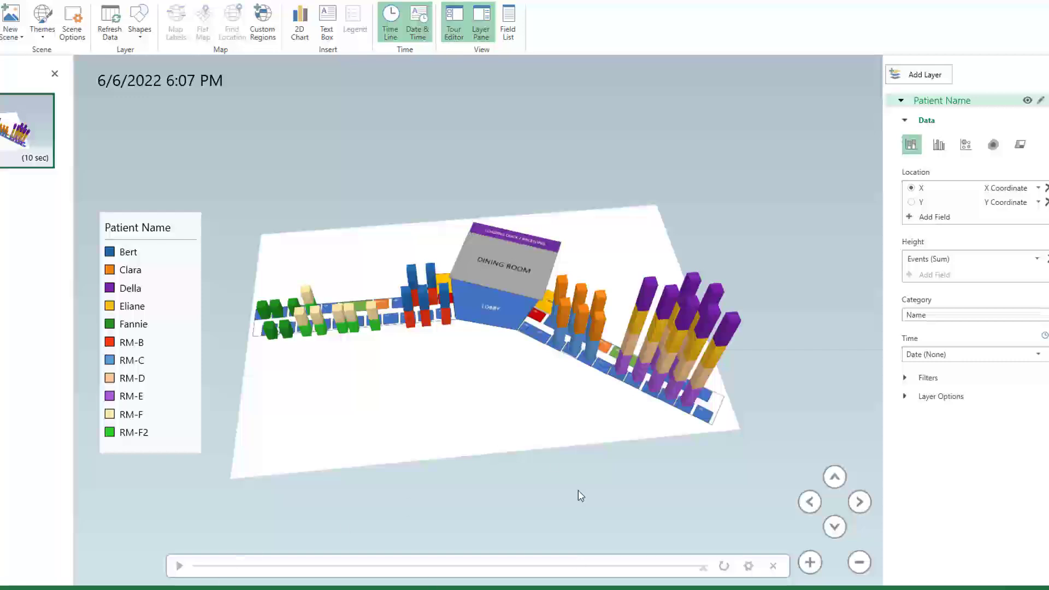
{"action": "mouse_move", "coordinate": [604, 549]}
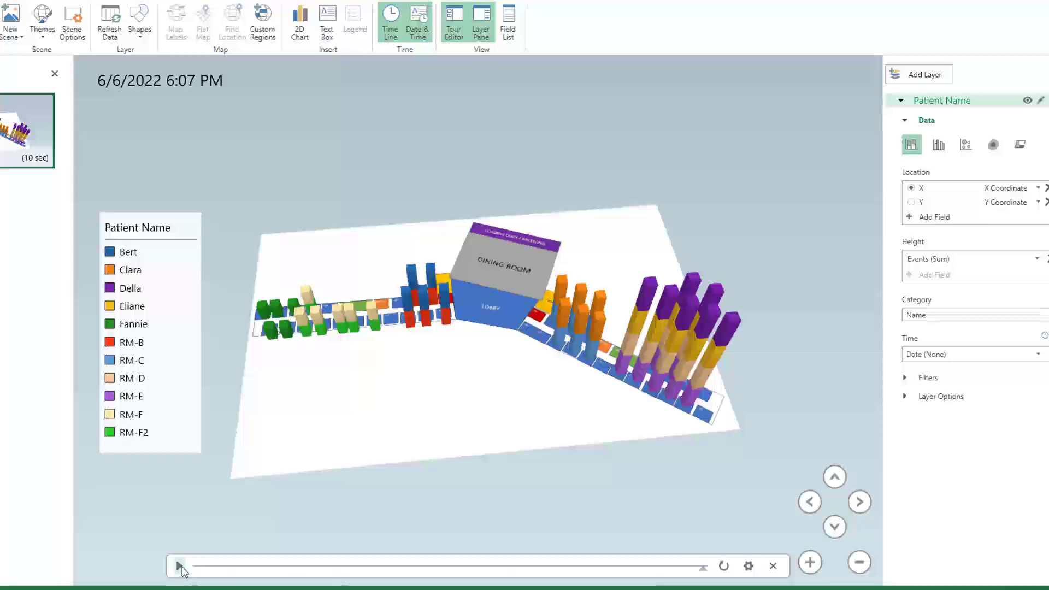
Play and pause the Date animation, then show one column's data card on the plan
{"action": "left_click", "coordinate": [179, 565]}
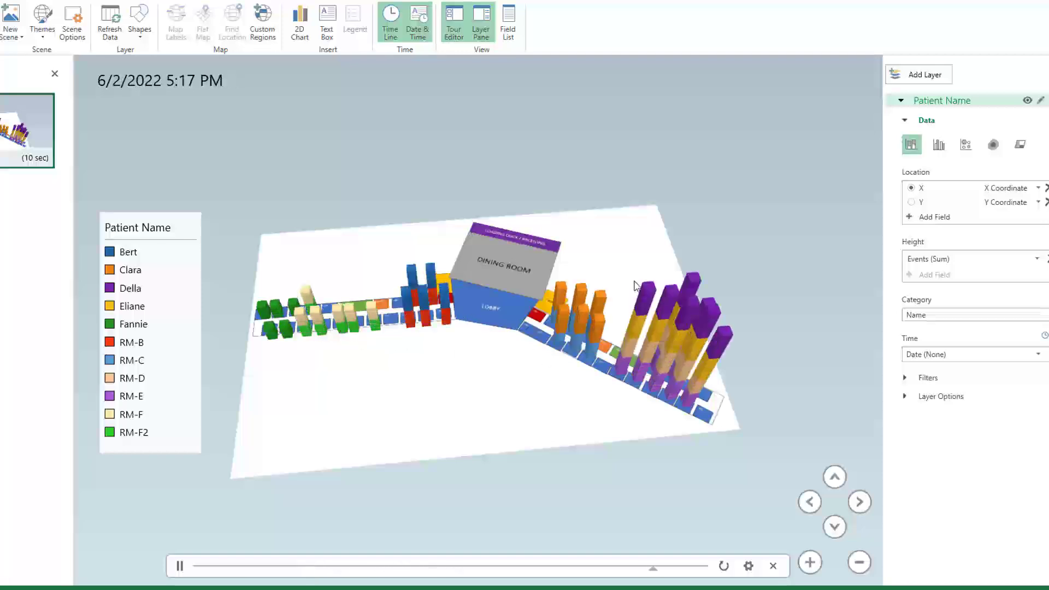
{"action": "left_click", "coordinate": [178, 565]}
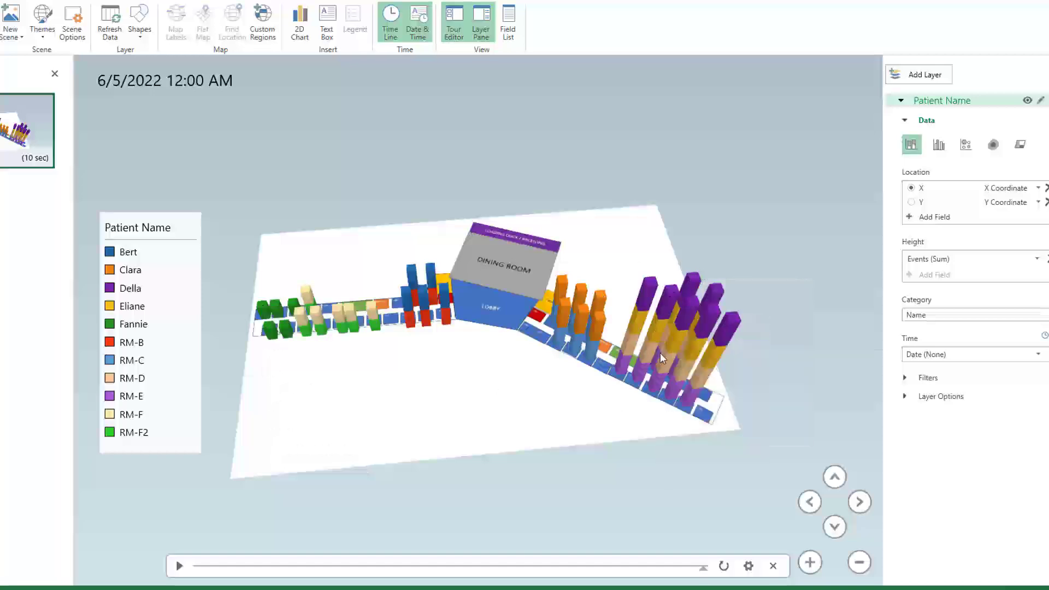
{"action": "left_click", "coordinate": [697, 388]}
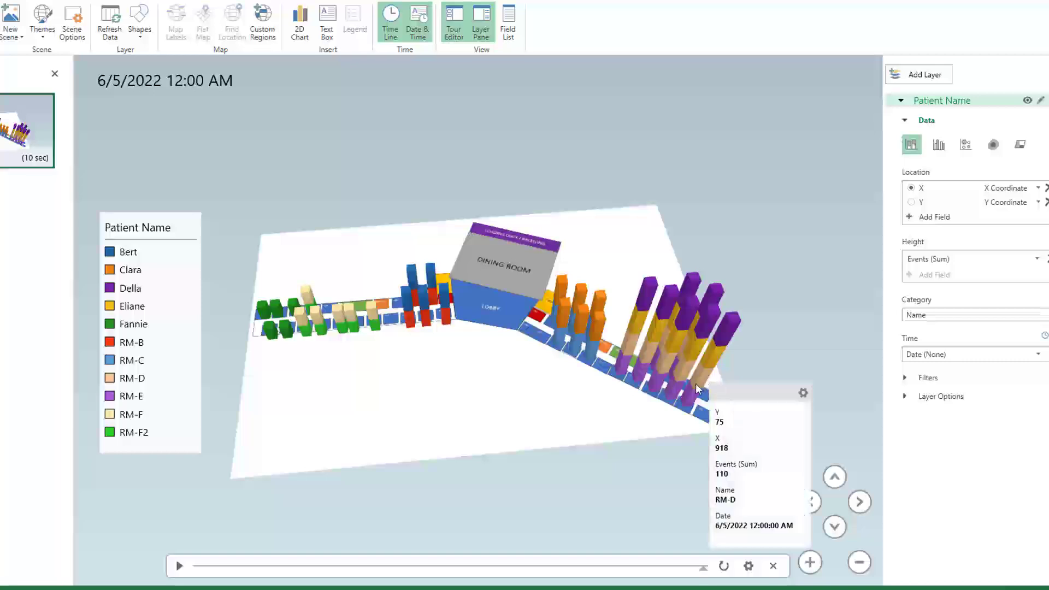
{"action": "mouse_move", "coordinate": [680, 395]}
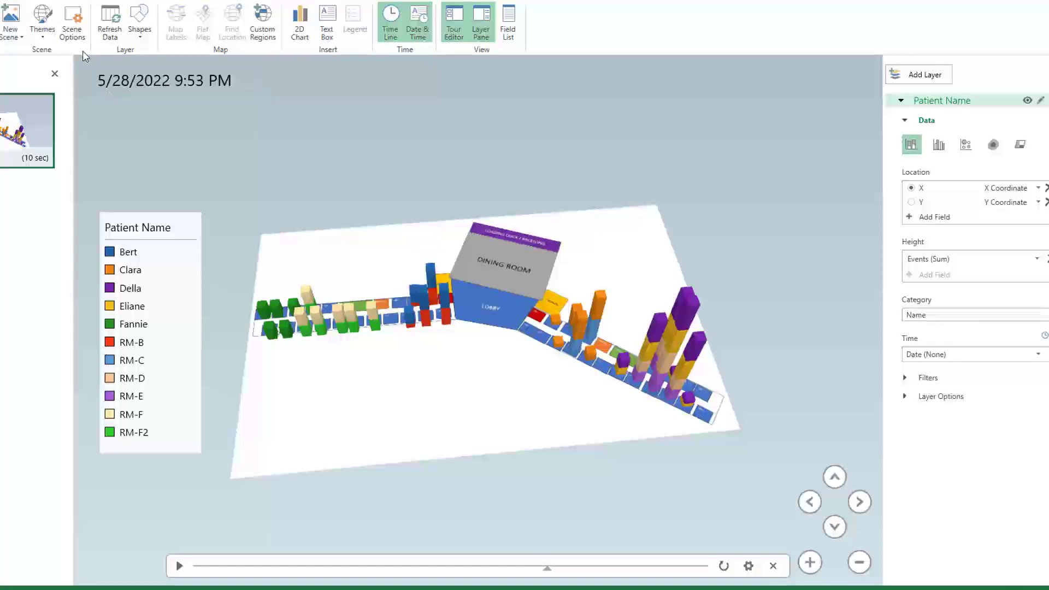
Reopen the FacilityMap custom map coordinate settings via Scene Options and Change map type
{"action": "left_click", "coordinate": [72, 20]}
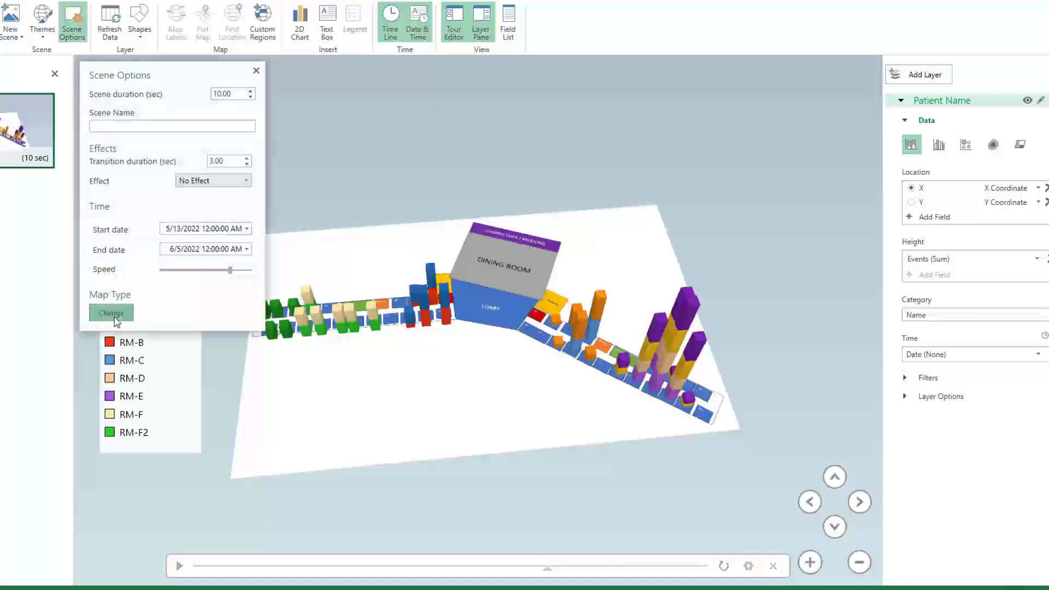
{"action": "left_click", "coordinate": [111, 312]}
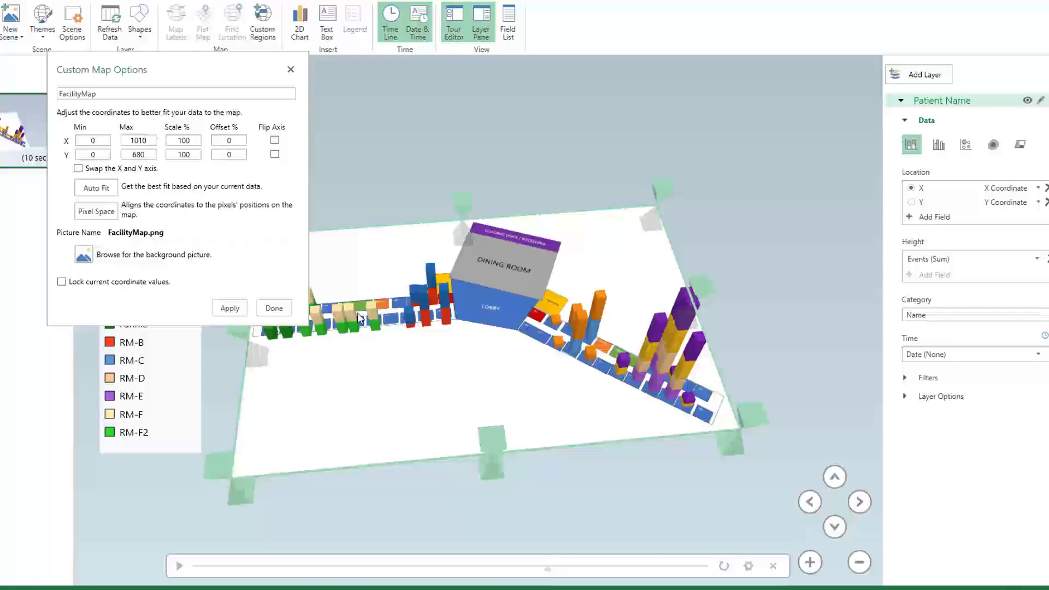
{"action": "mouse_move", "coordinate": [570, 426]}
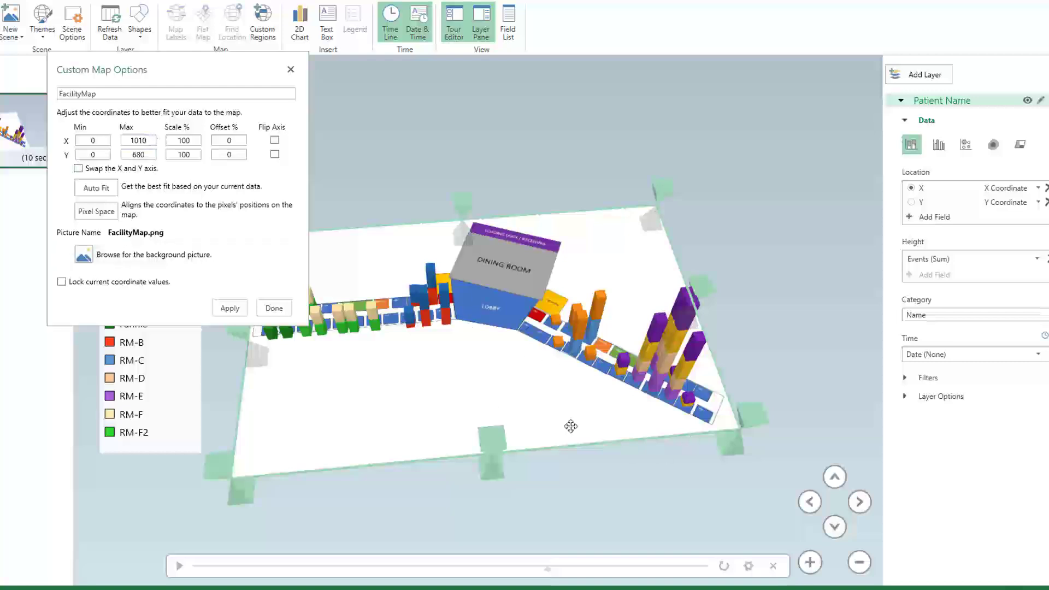